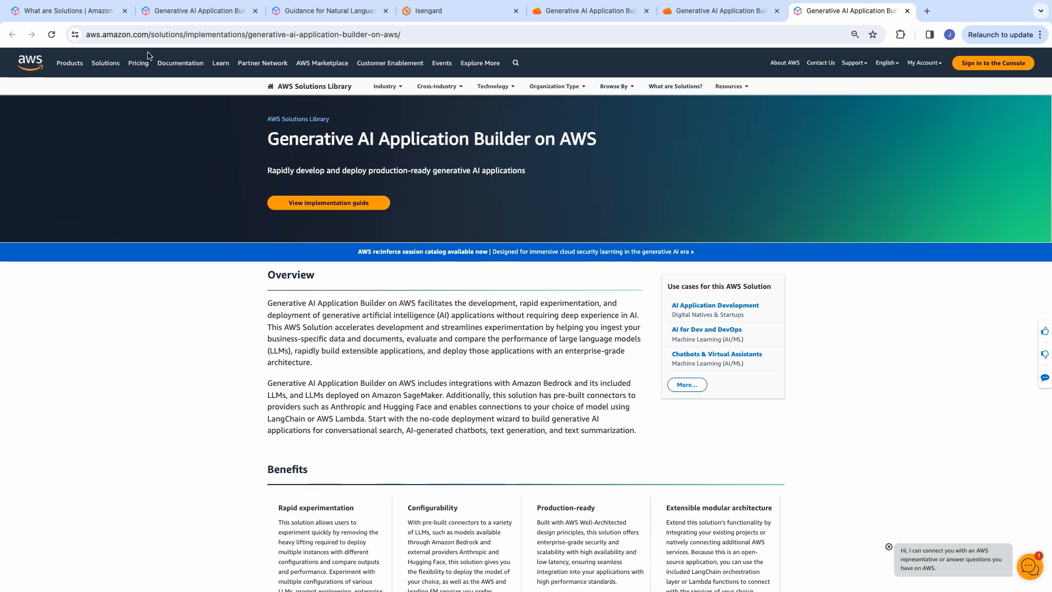
Launch the solution's template from Deployment options and reach the CloudFormation stack details step
scroll(down, 3)
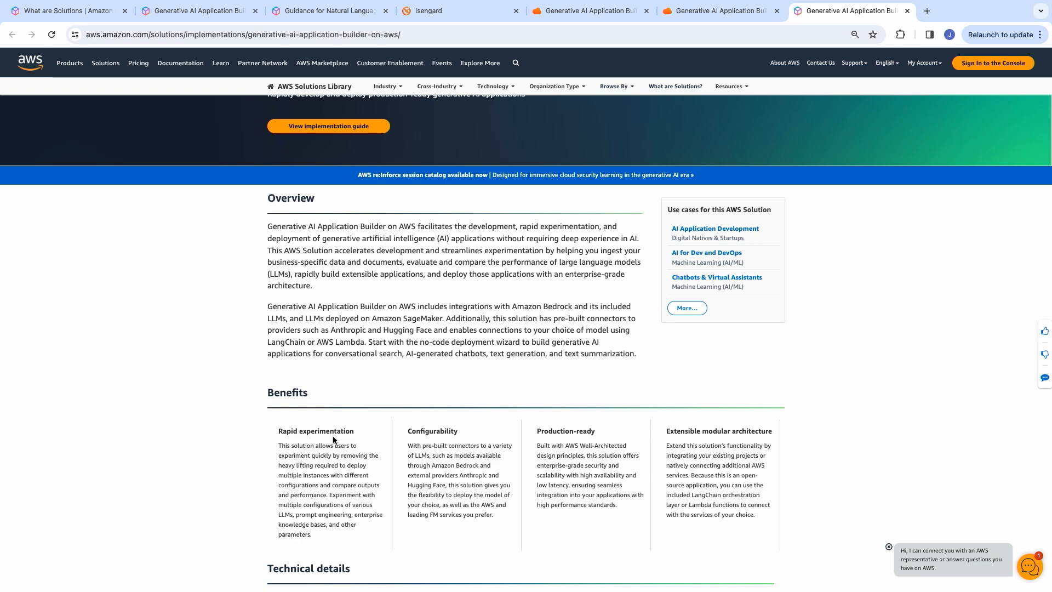
scroll(up, 3)
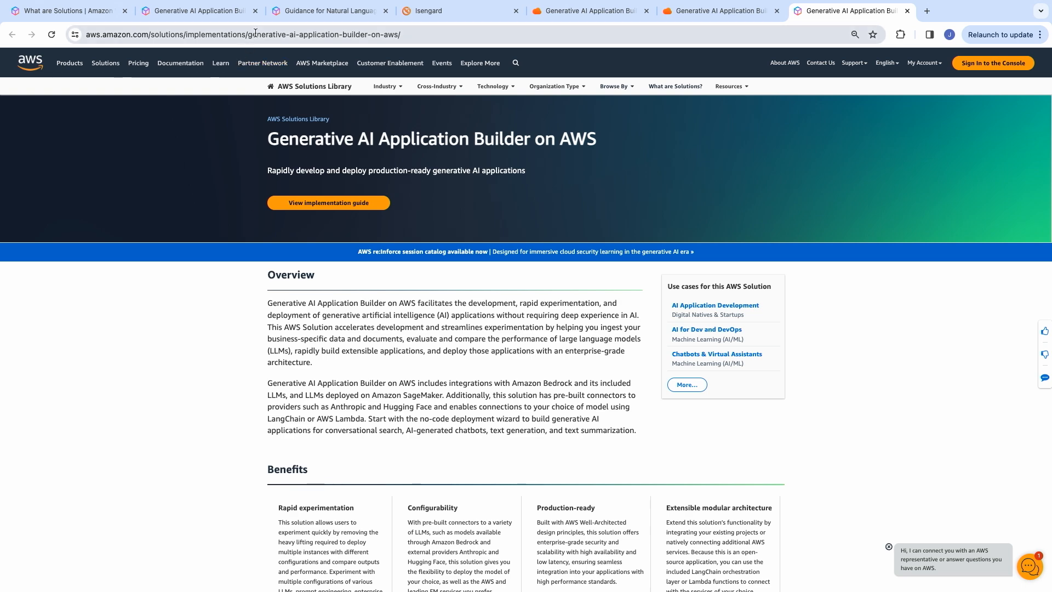
scroll(down, 3)
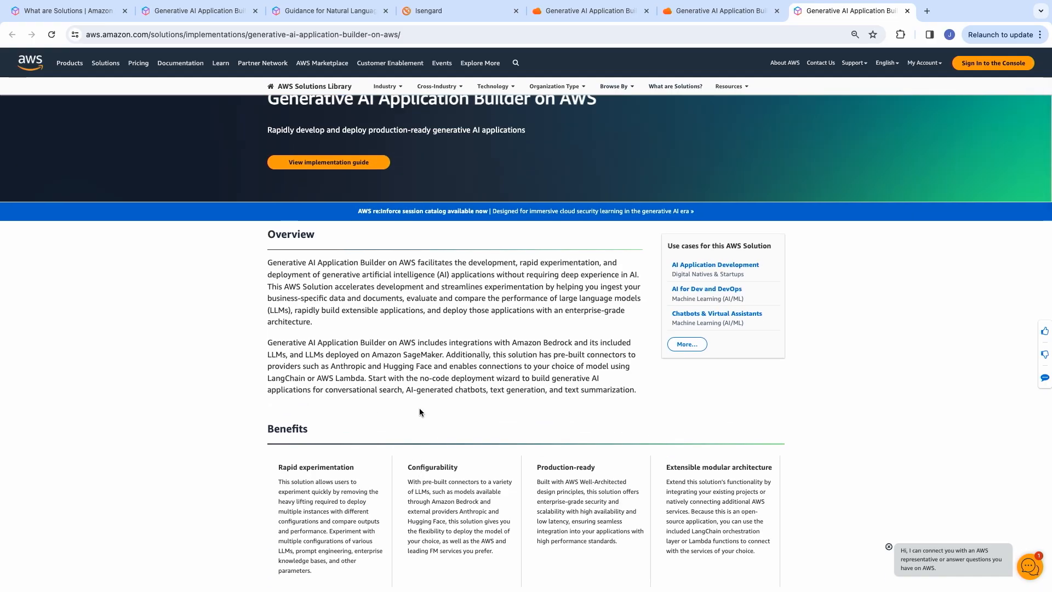
scroll(down, 3)
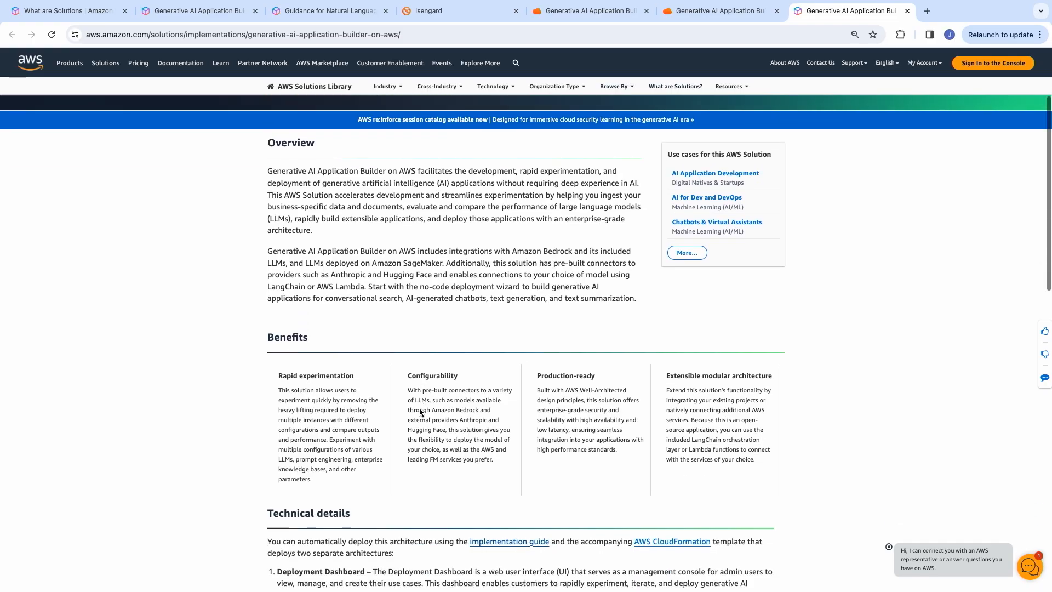
scroll(down, 3)
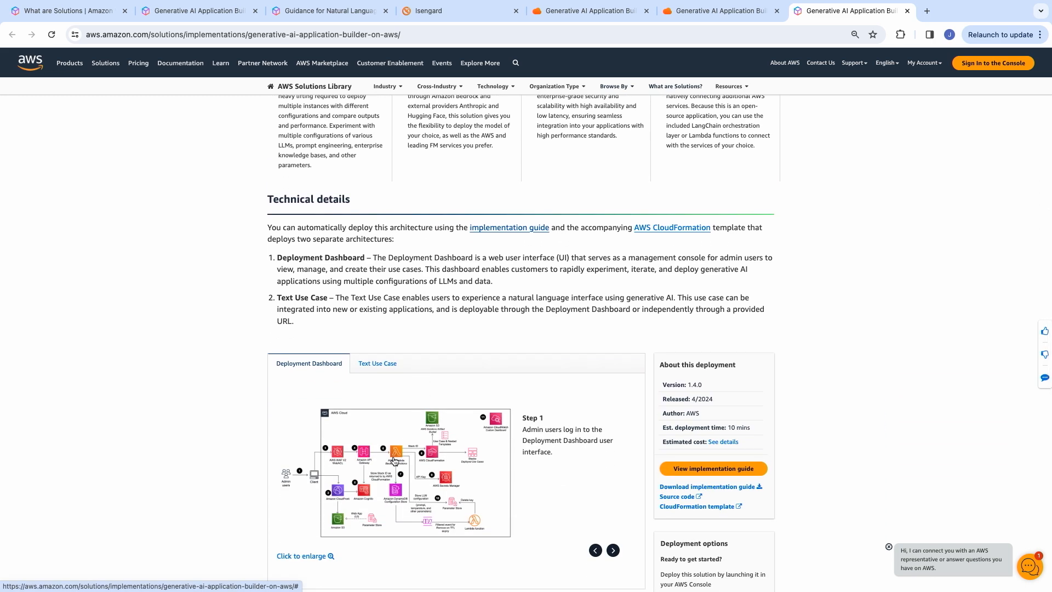
mouse_move(396, 460)
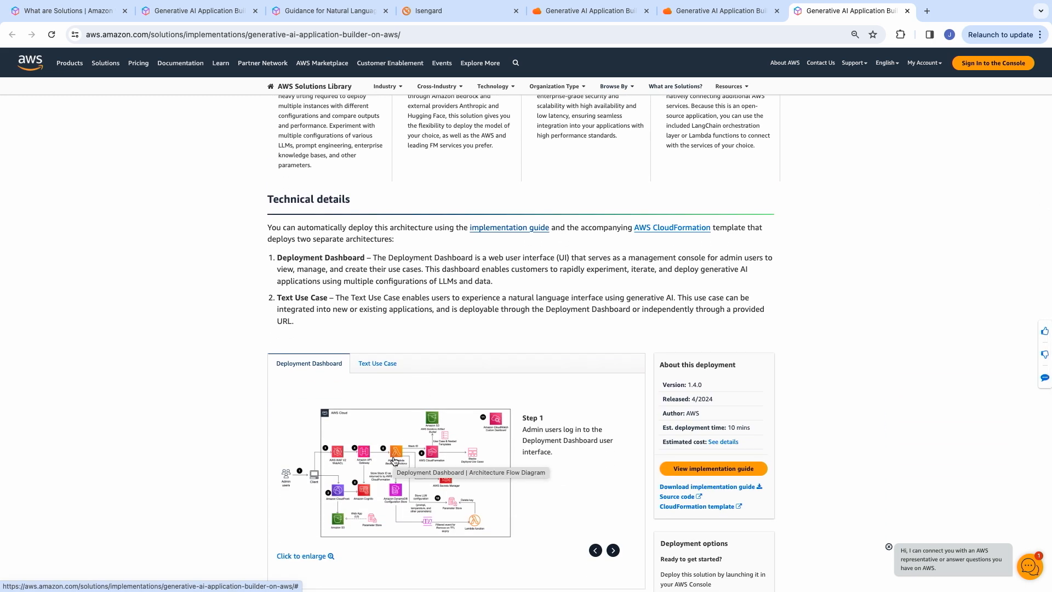
mouse_move(520, 424)
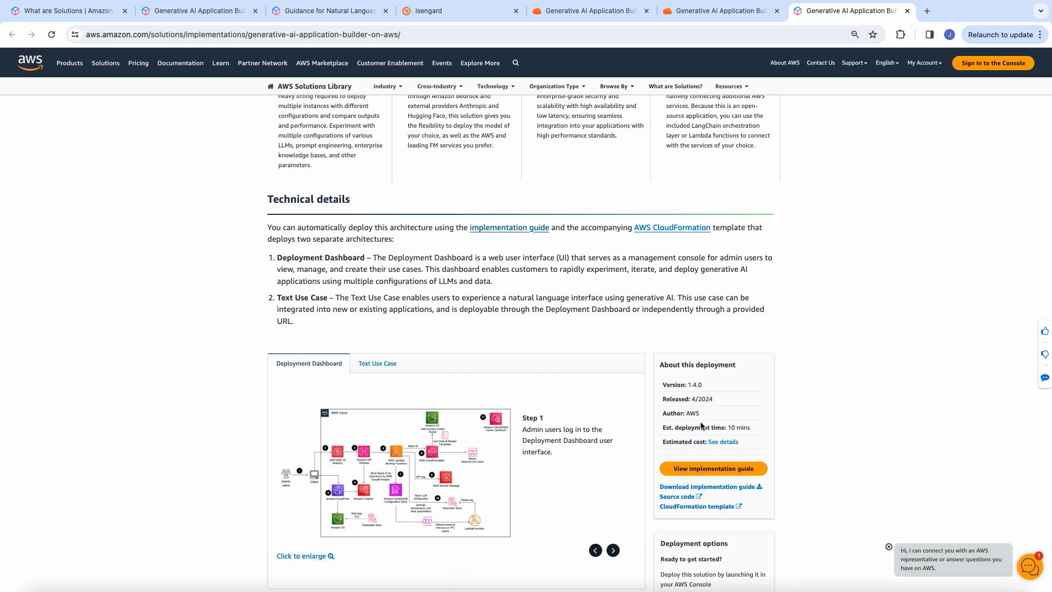
mouse_move(706, 428)
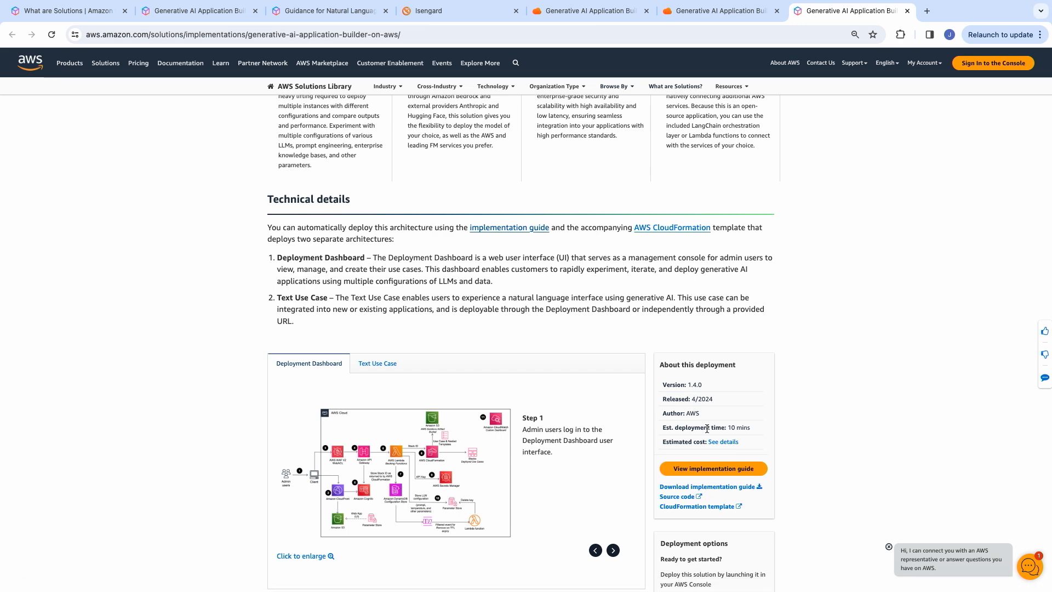
scroll(down, 3)
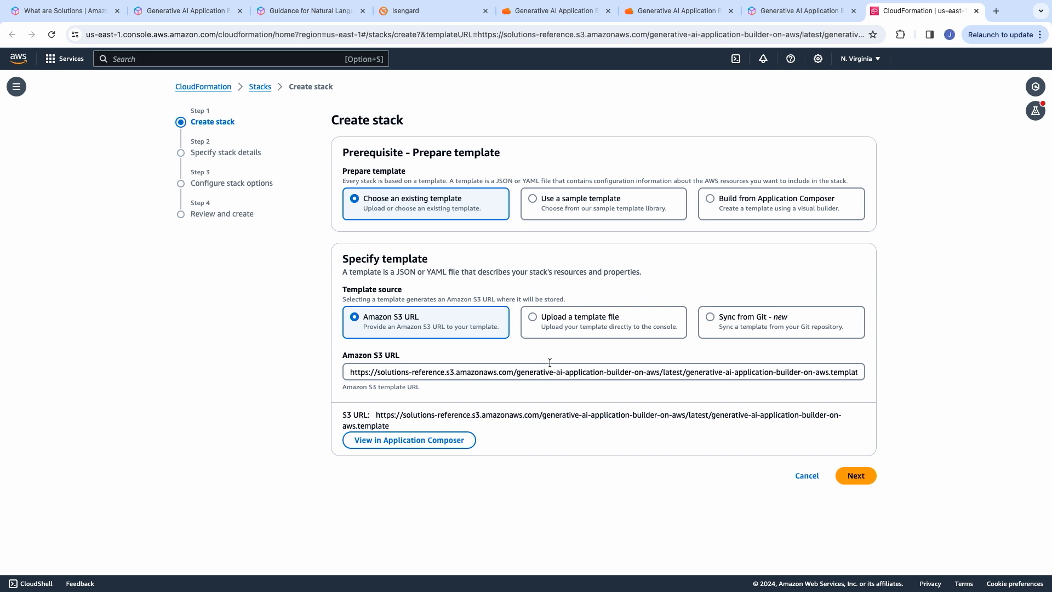
click(855, 475)
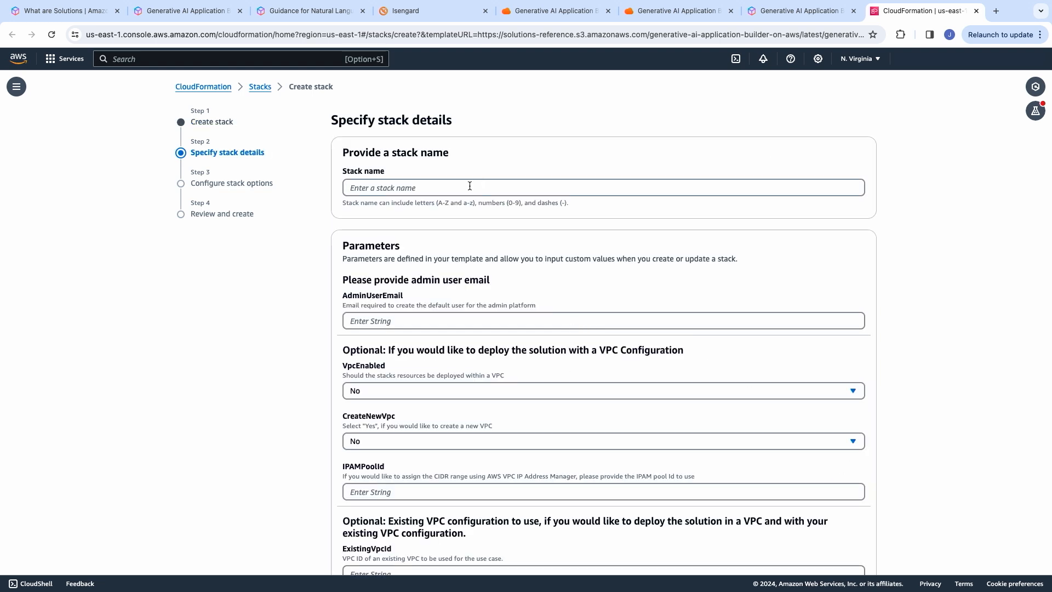
Name the stack usecase-stacks and enter the admin user email
click(602, 187)
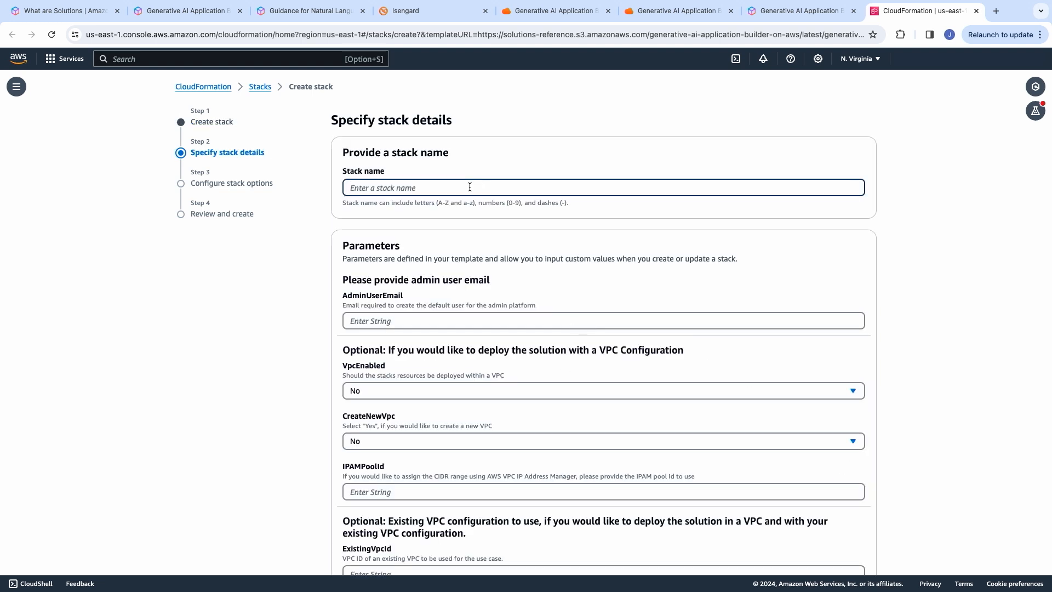
text(usecase-stacks)
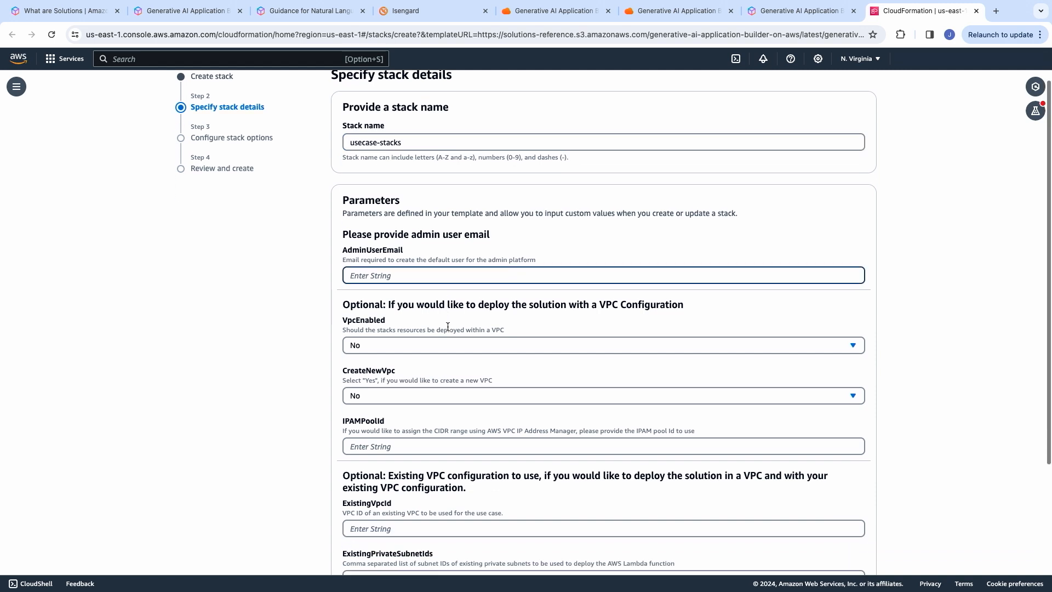
scroll(down, 3)
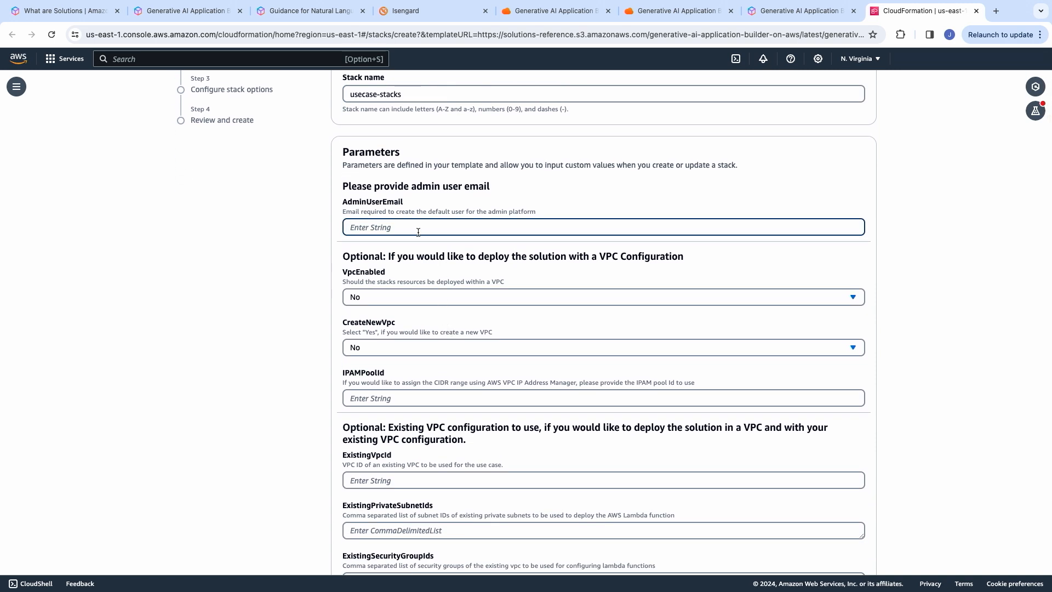
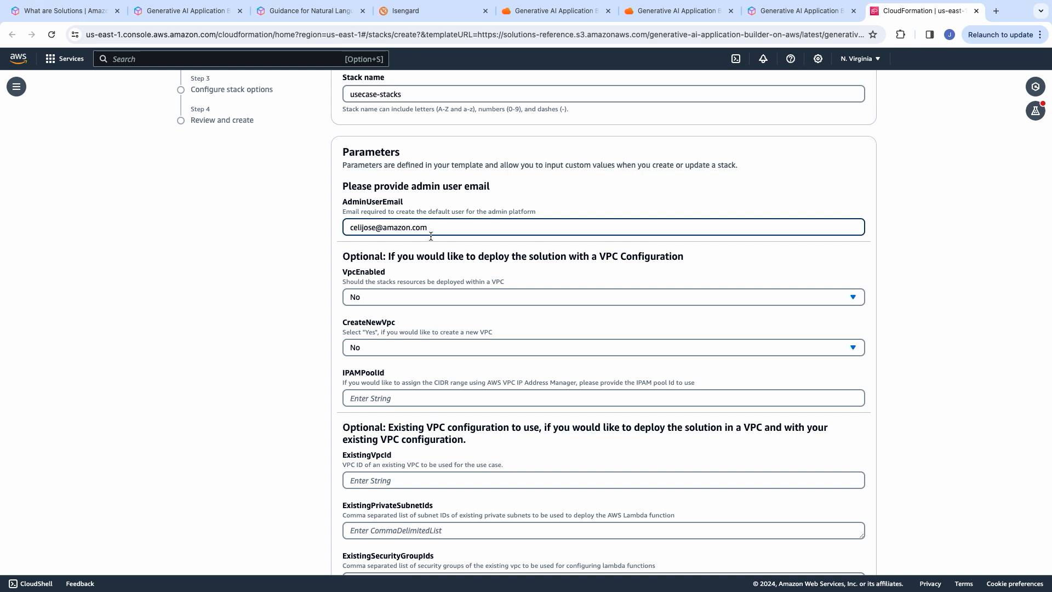
mouse_move(419, 296)
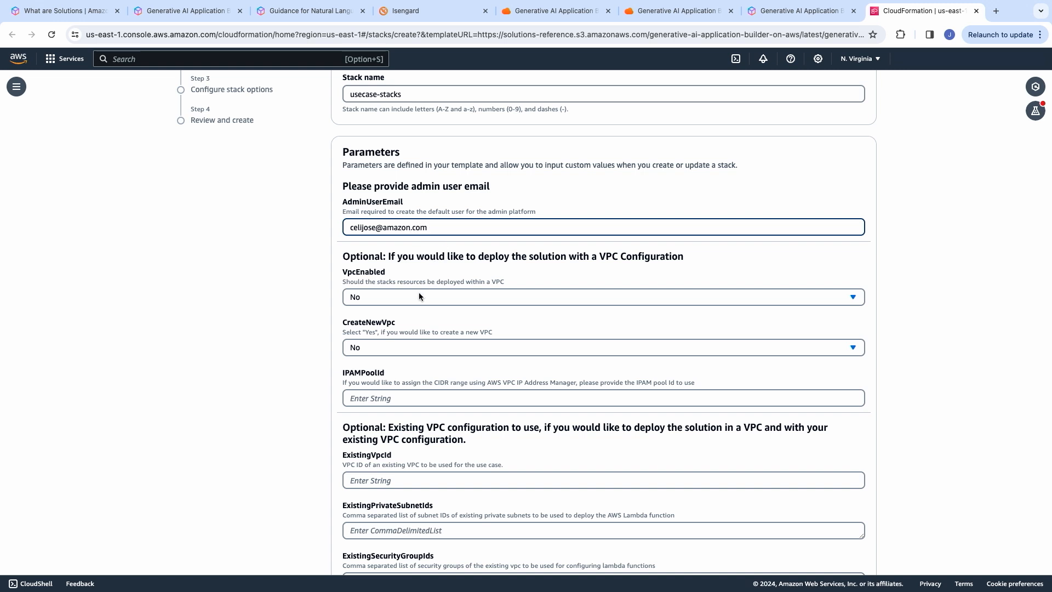
Acknowledge the IAM and CAPABILITY_AUTO_EXPAND capabilities and submit the stack
scroll(down, 3)
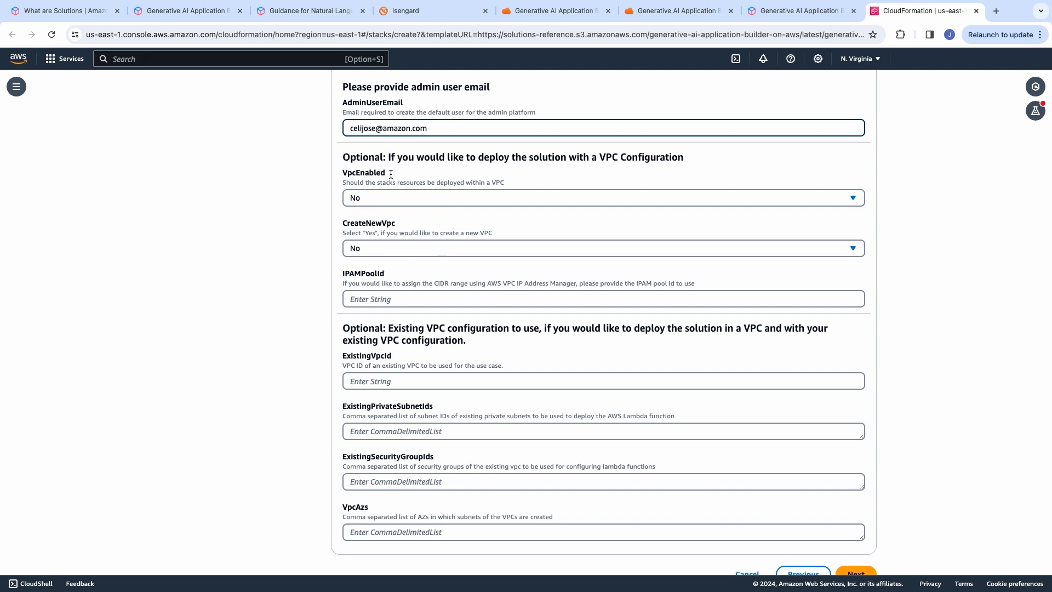
mouse_move(387, 486)
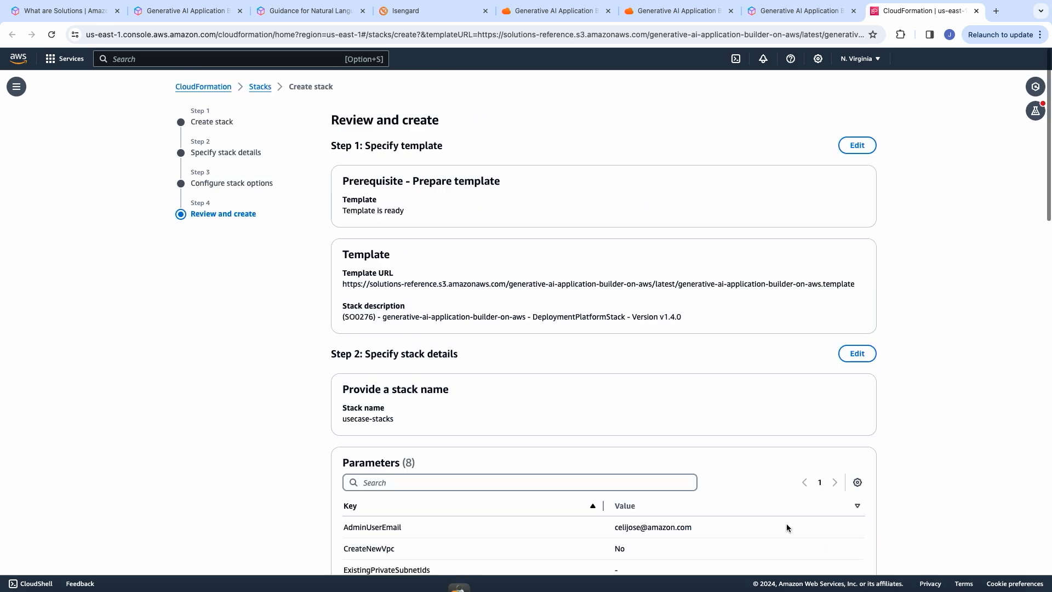
scroll(down, 3)
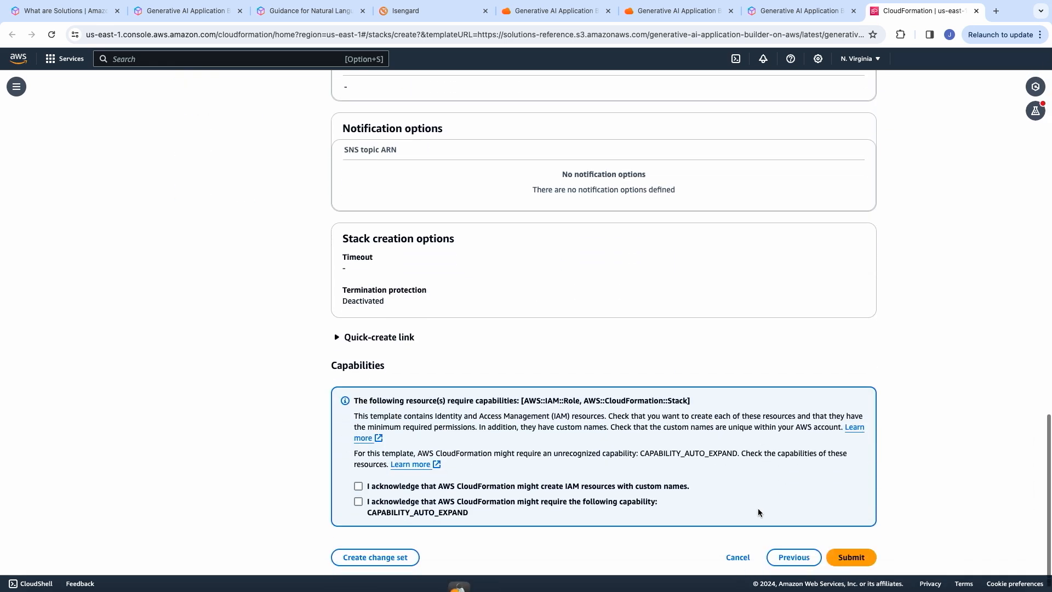
click(358, 473)
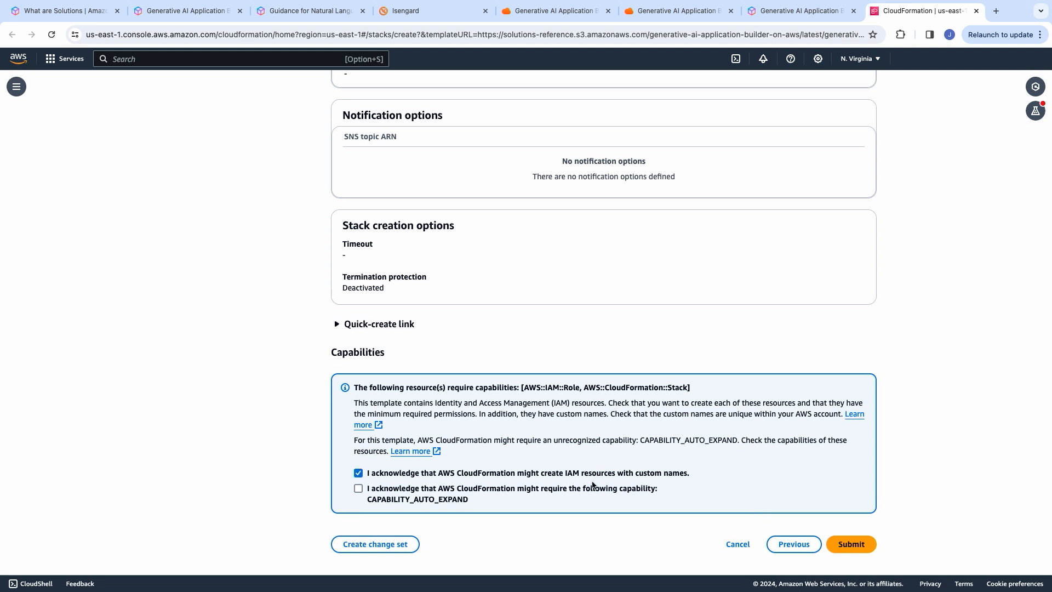
click(358, 489)
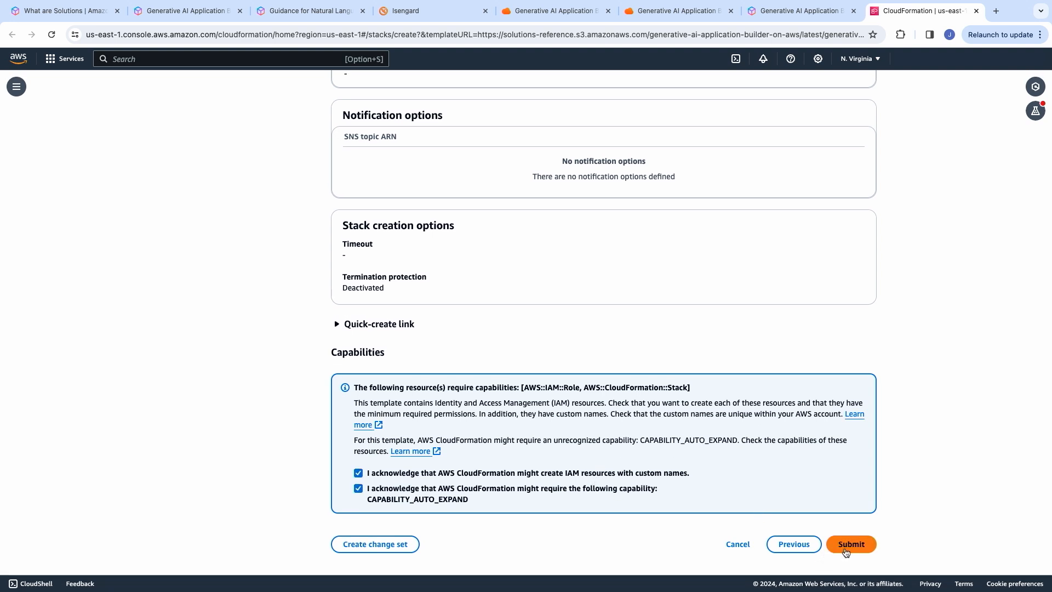
click(850, 544)
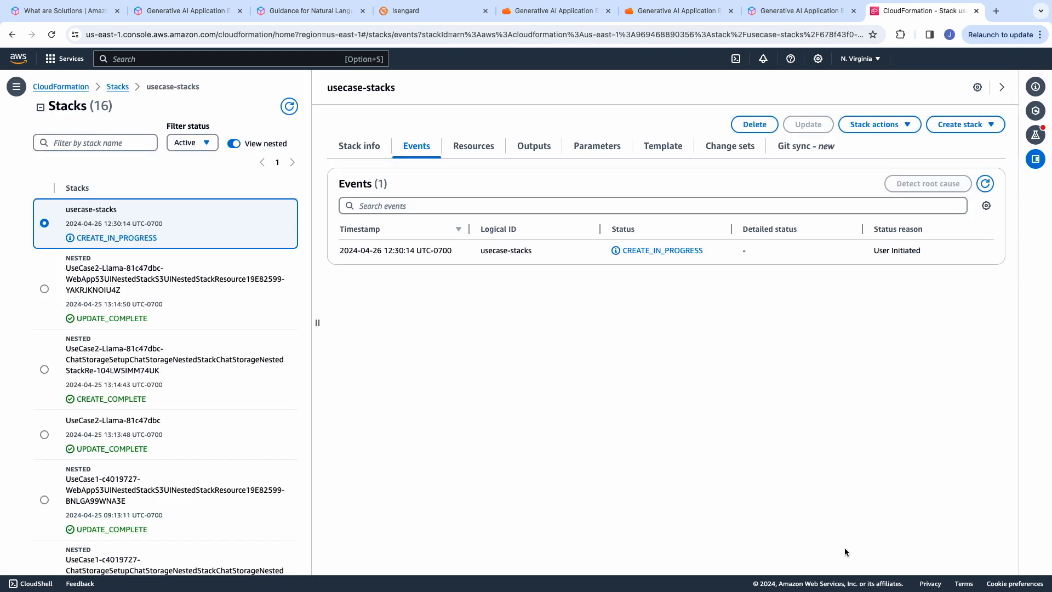
mouse_move(683, 315)
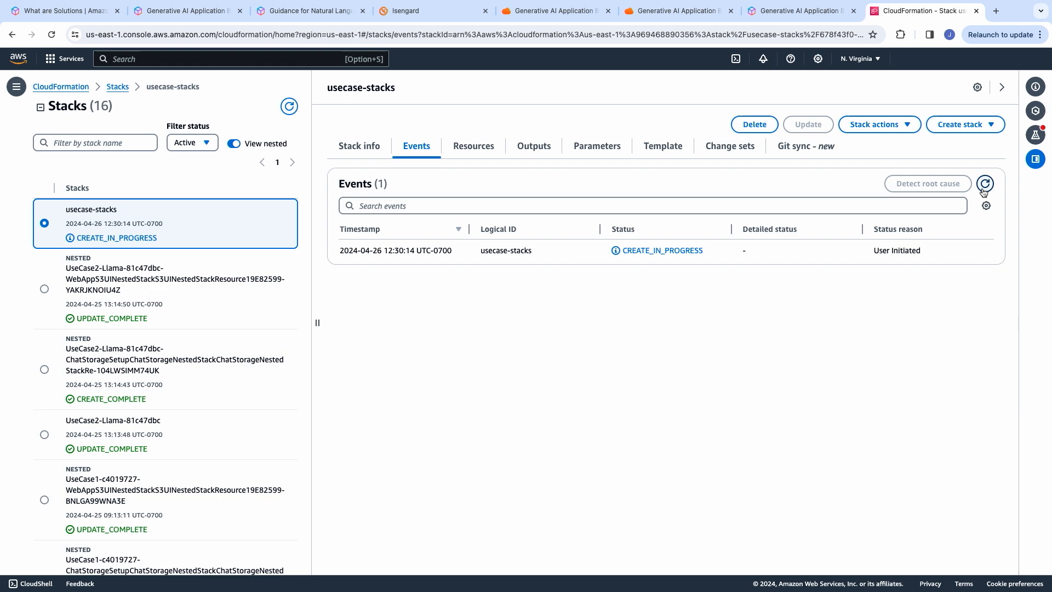
Refresh usecase-stacks events, then view its 13 resources, mostly complete
click(985, 183)
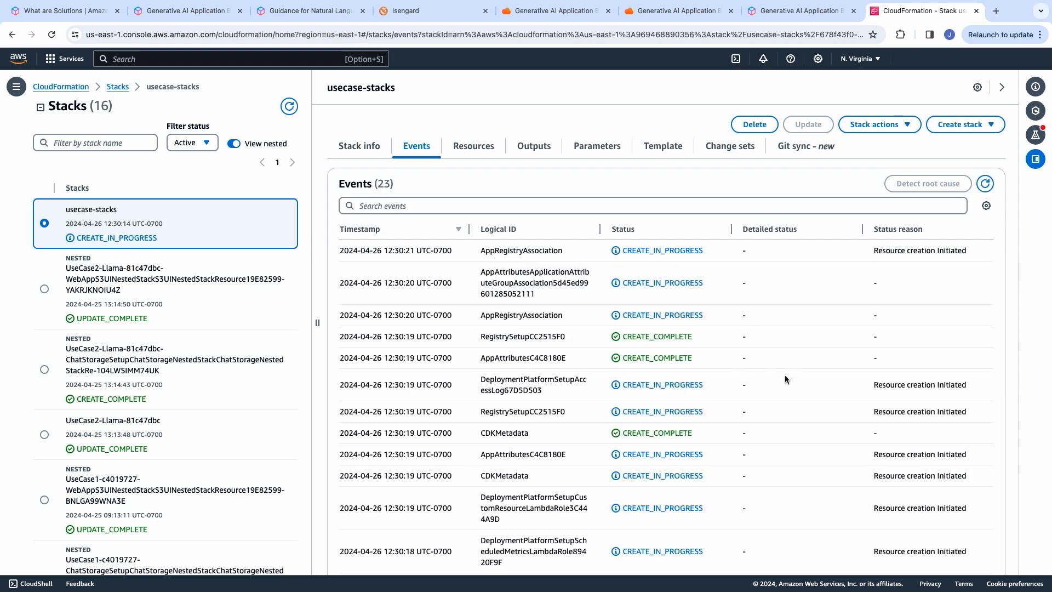
scroll(down, 3)
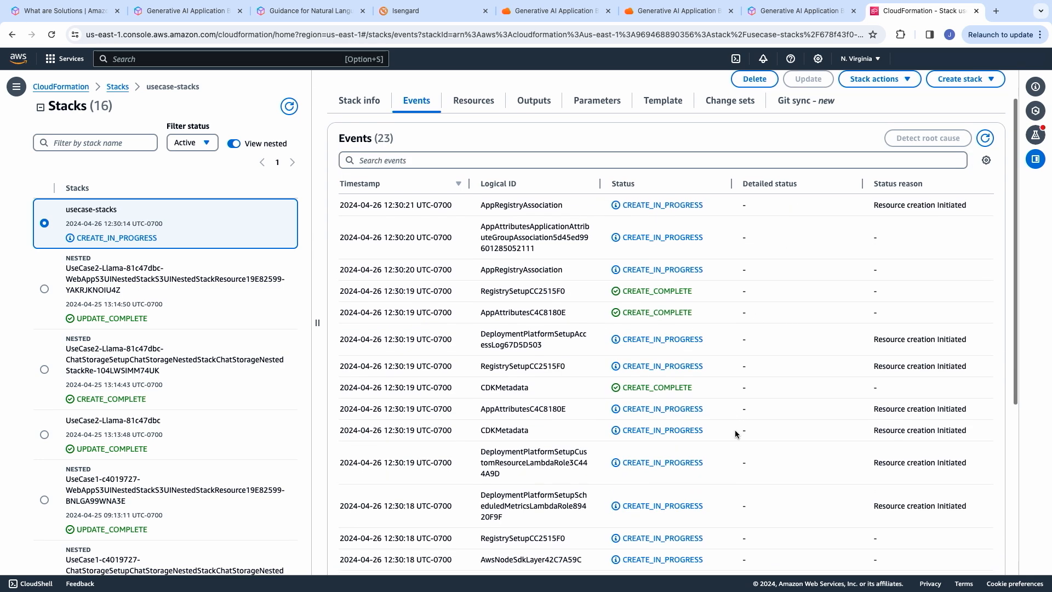
scroll(down, 3)
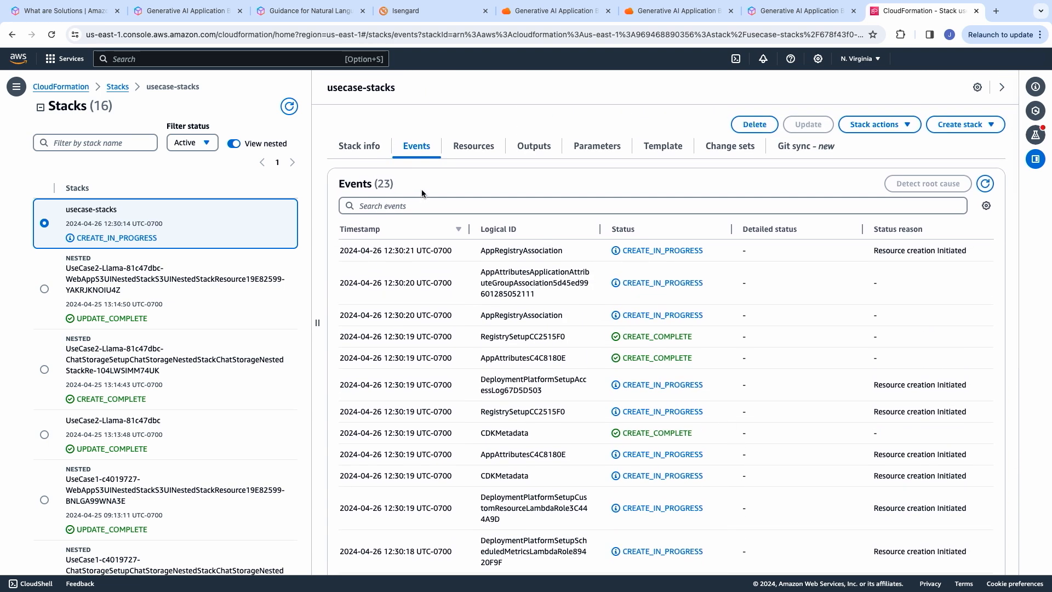
click(473, 146)
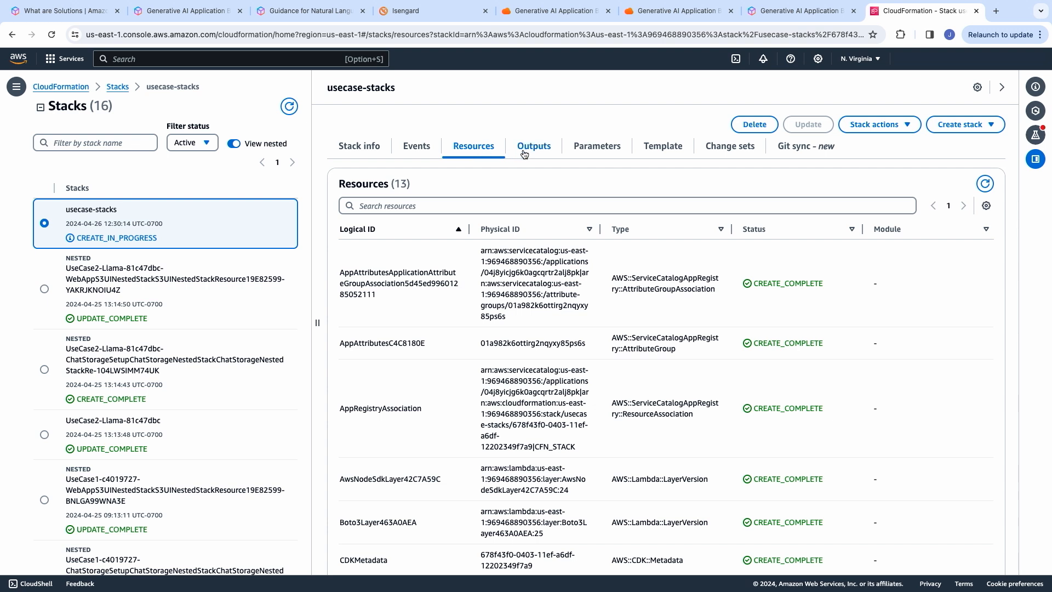
Open the SageMaker stack's CloudFrontWebUrl output to reach the builder dashboard
click(533, 145)
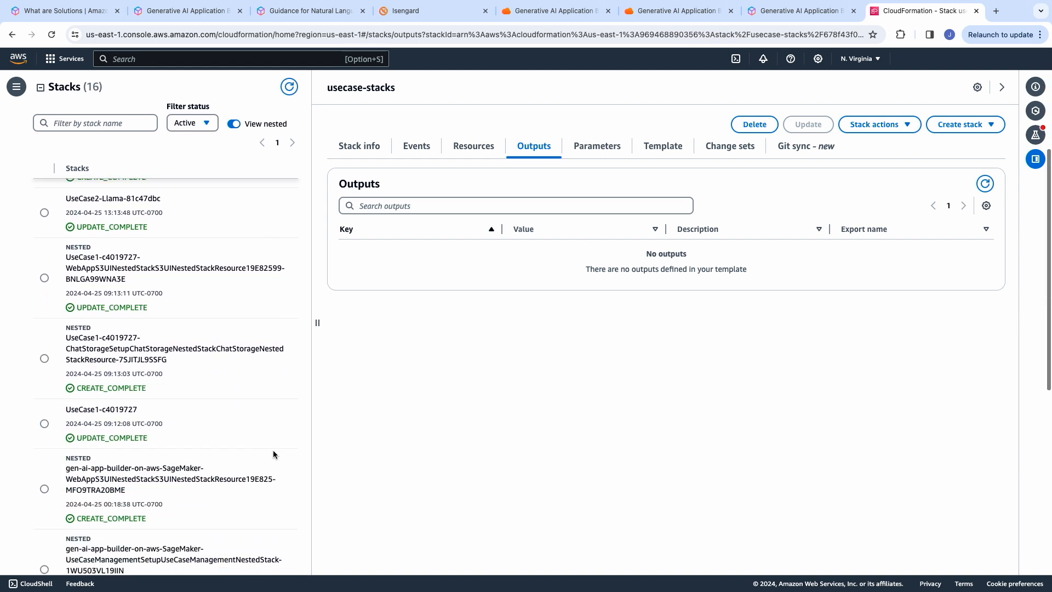
scroll(down, 3)
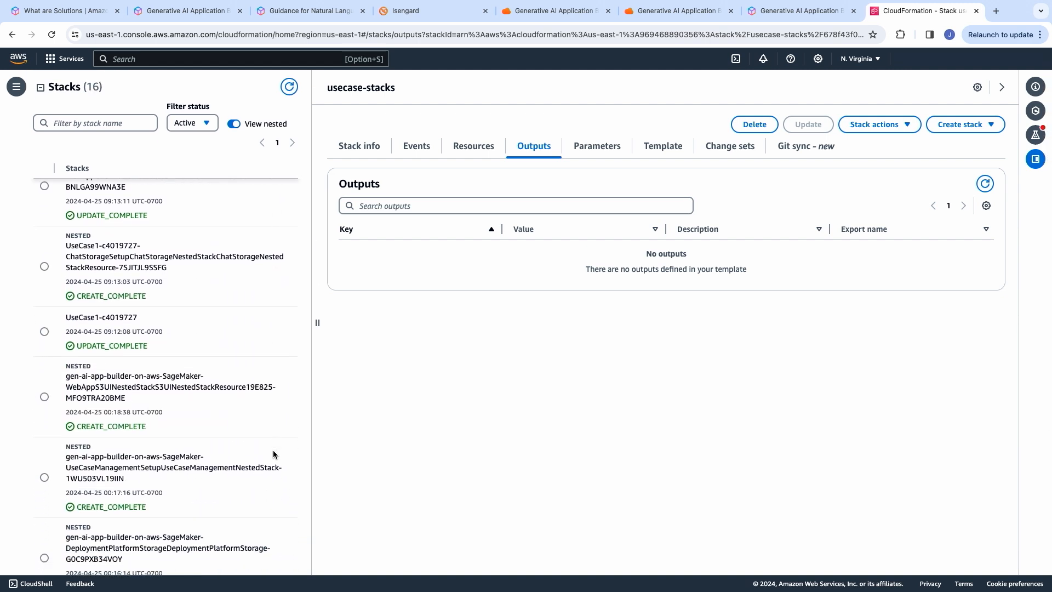
scroll(down, 3)
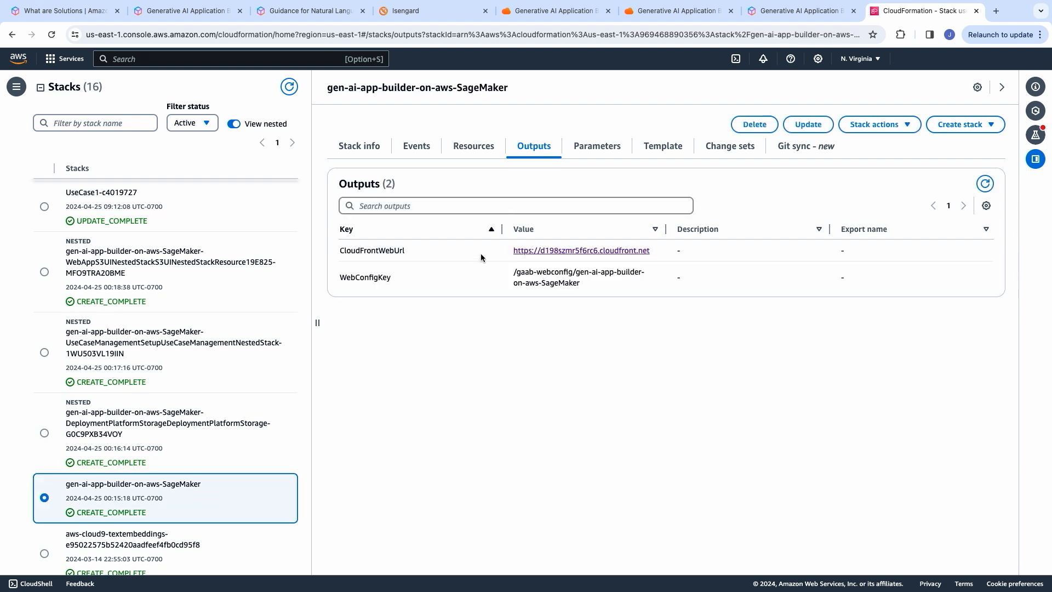
mouse_move(530, 266)
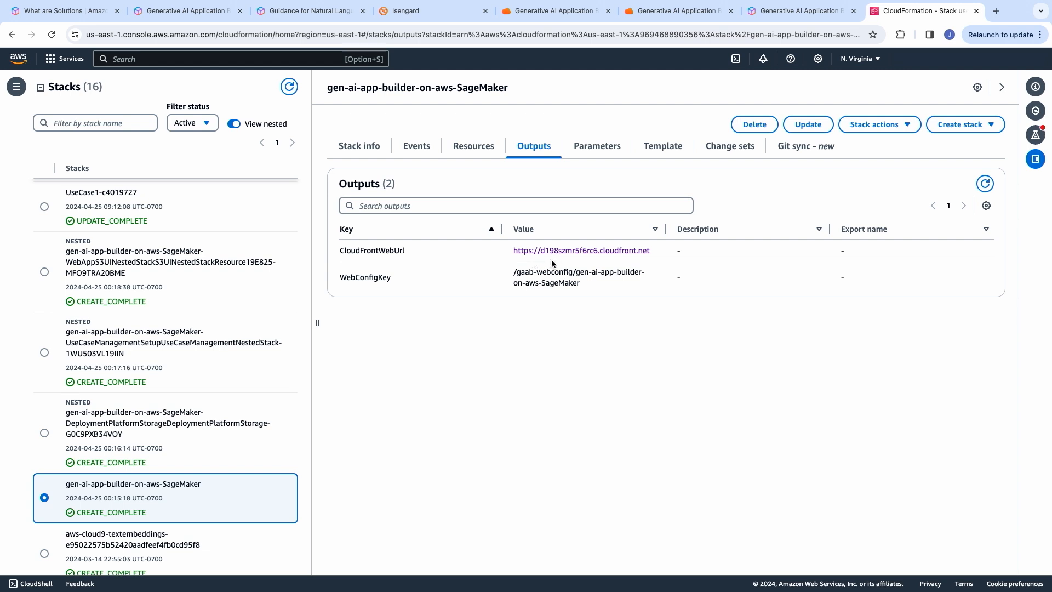
mouse_move(581, 250)
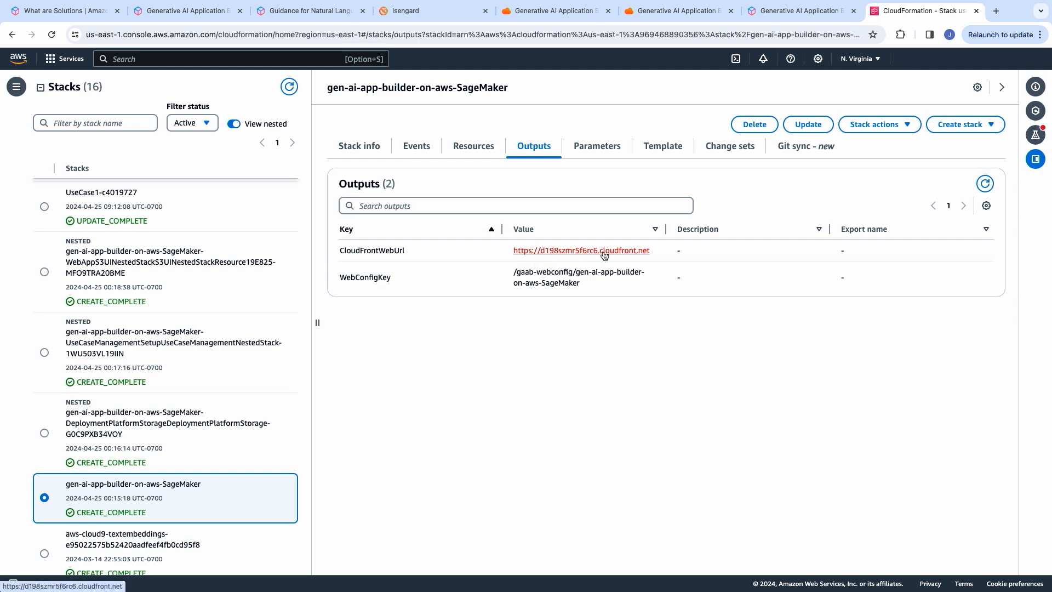
click(580, 251)
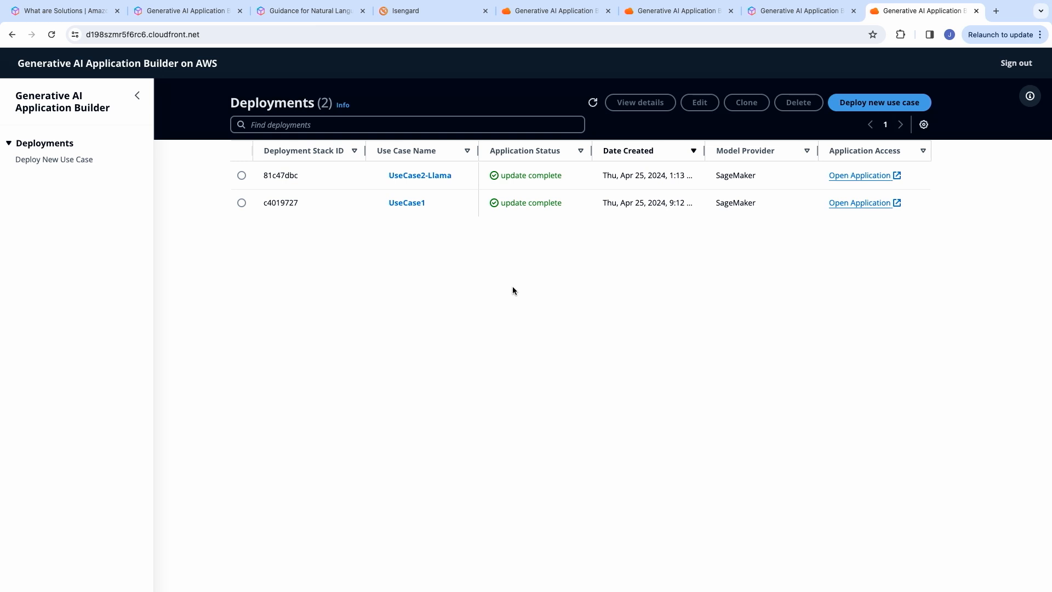
mouse_move(537, 322)
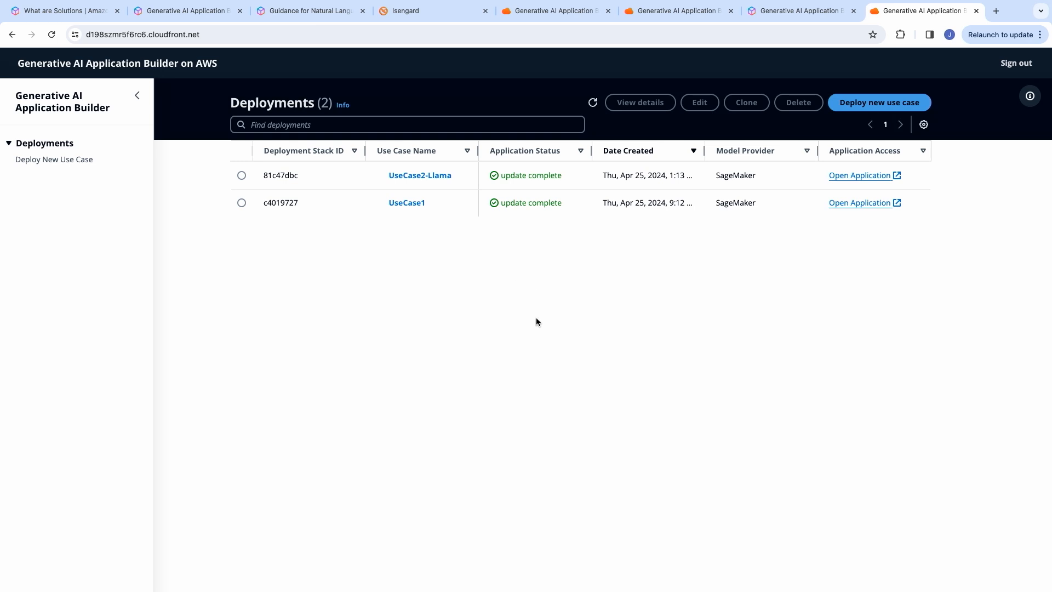
mouse_move(495, 360)
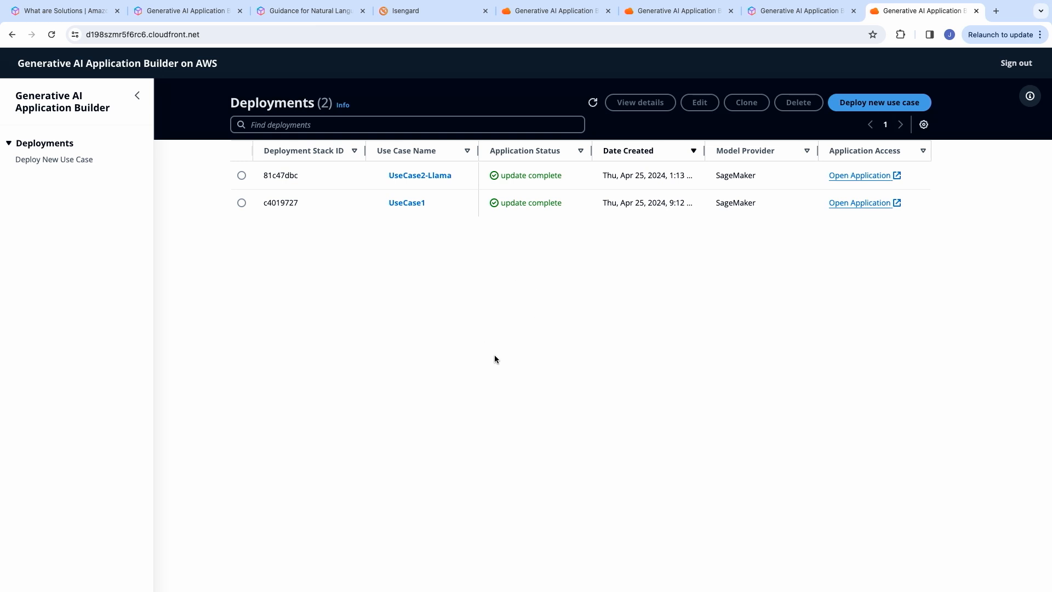
mouse_move(466, 401)
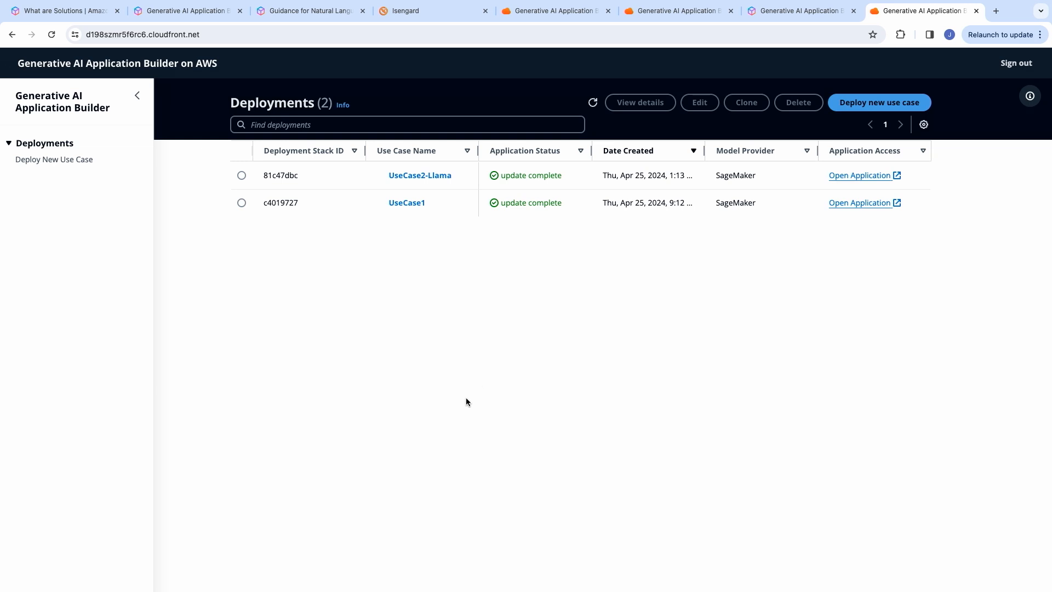
mouse_move(440, 424)
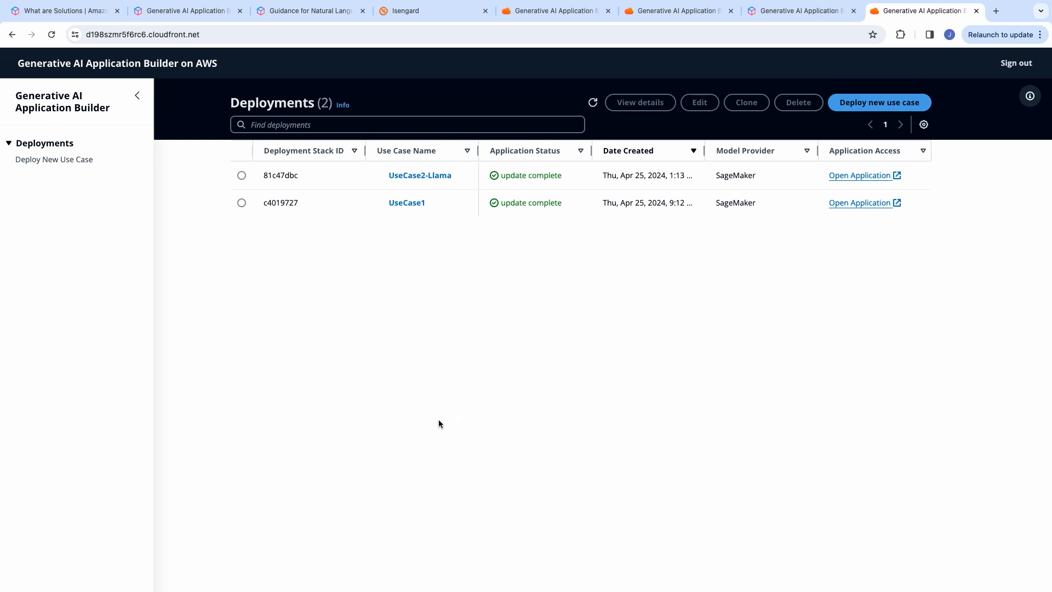
mouse_move(361, 262)
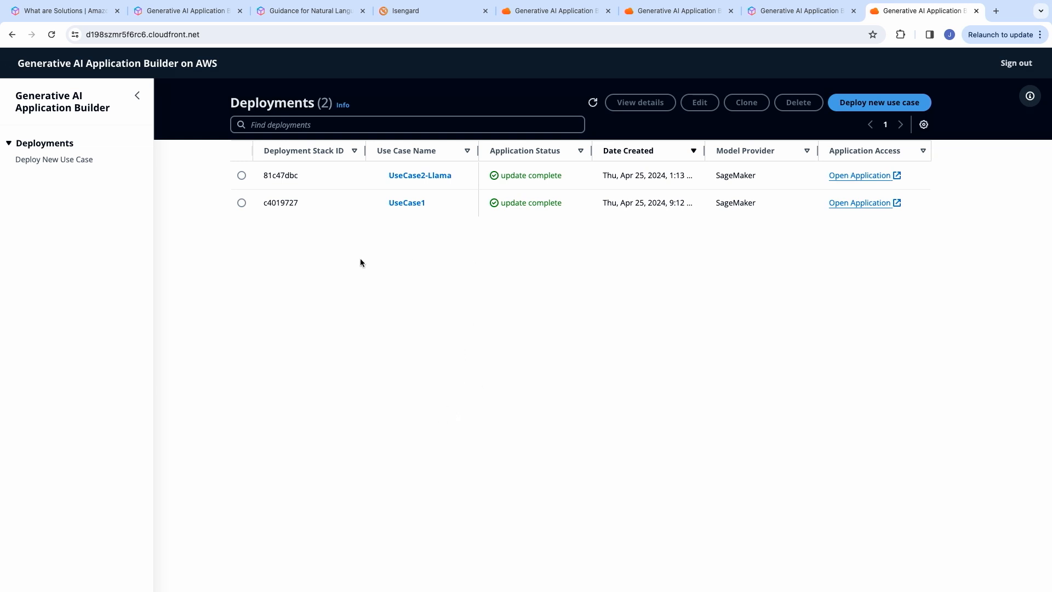
mouse_move(343, 268)
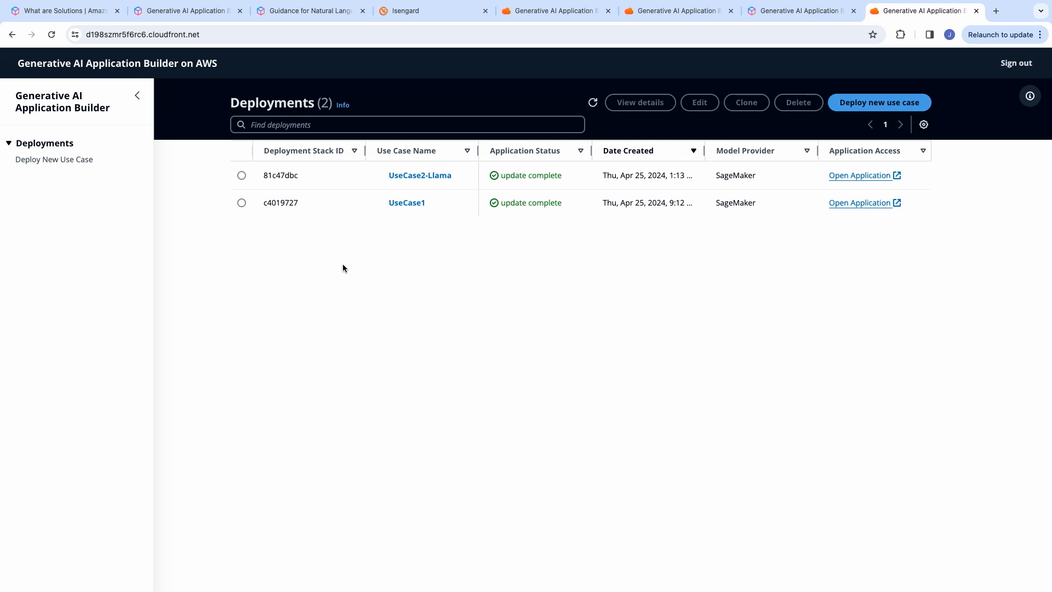
mouse_move(456, 244)
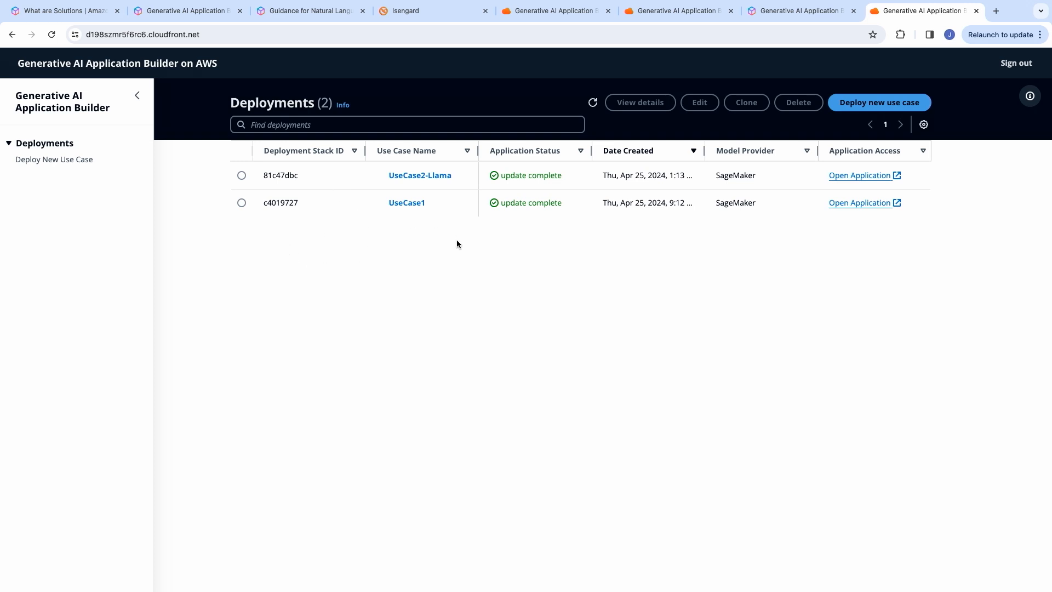
mouse_move(401, 190)
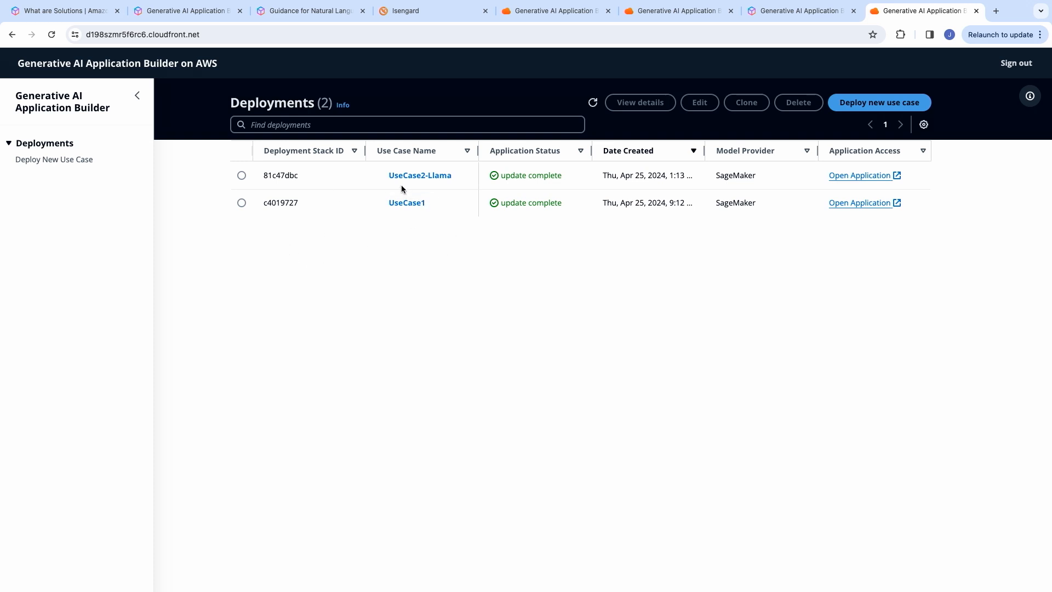
mouse_move(413, 218)
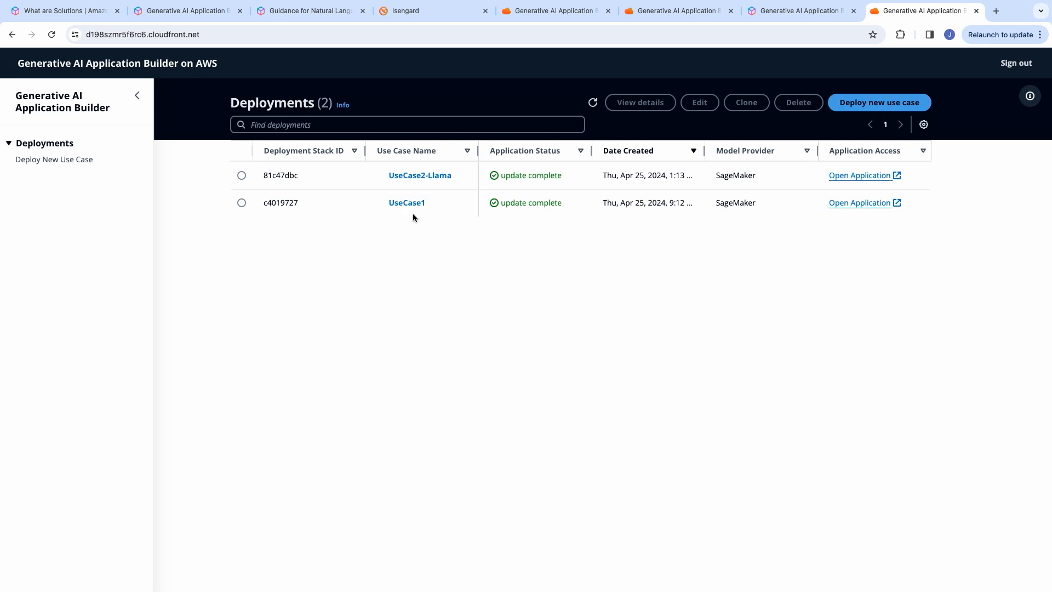
mouse_move(384, 275)
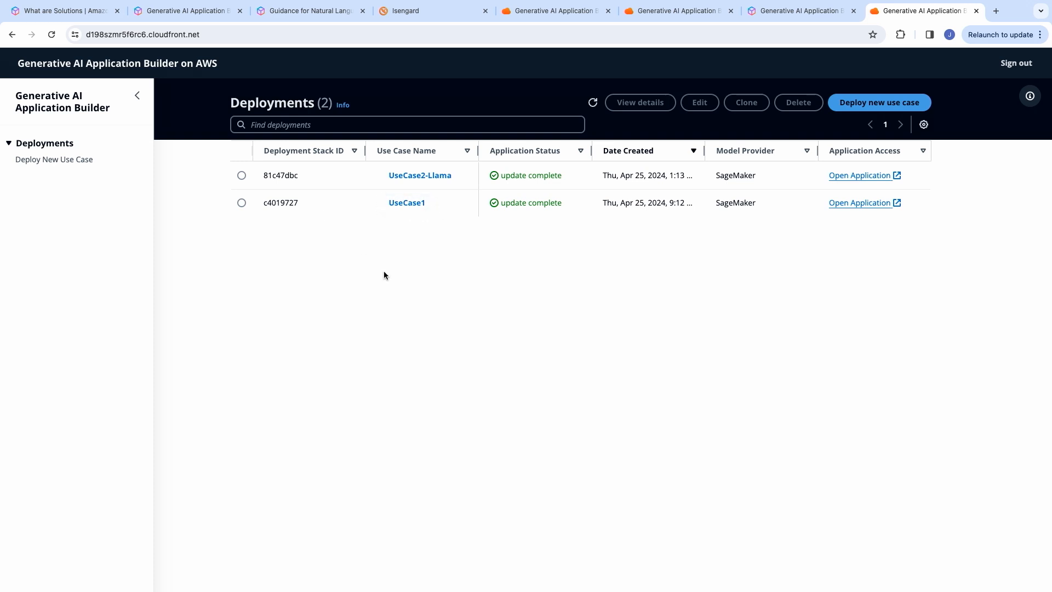
mouse_move(605, 278)
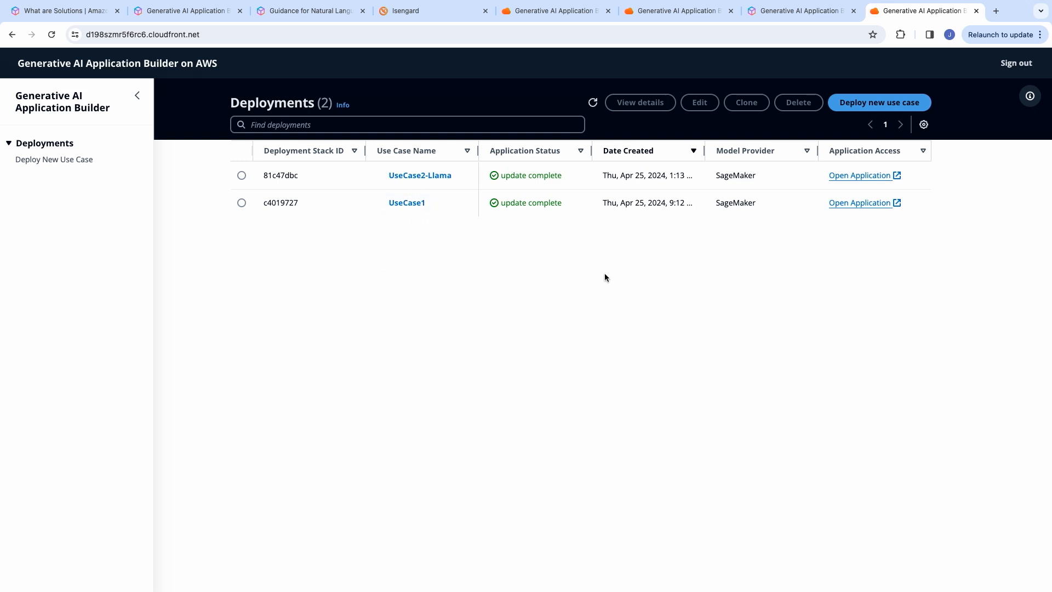
mouse_move(883, 122)
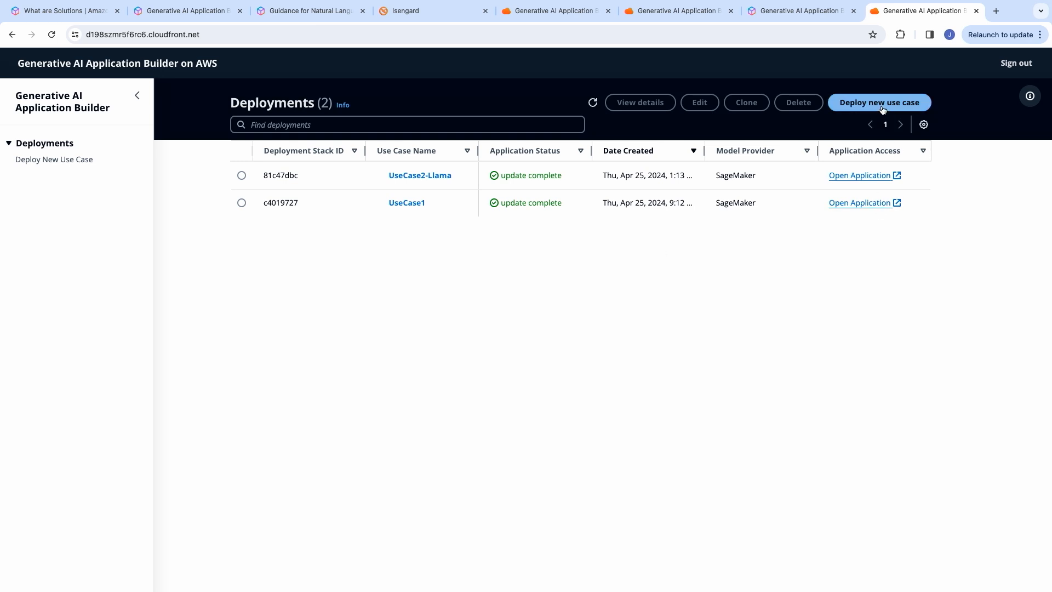
Start a new Text use case deployment and name it IT-help-desk
click(879, 102)
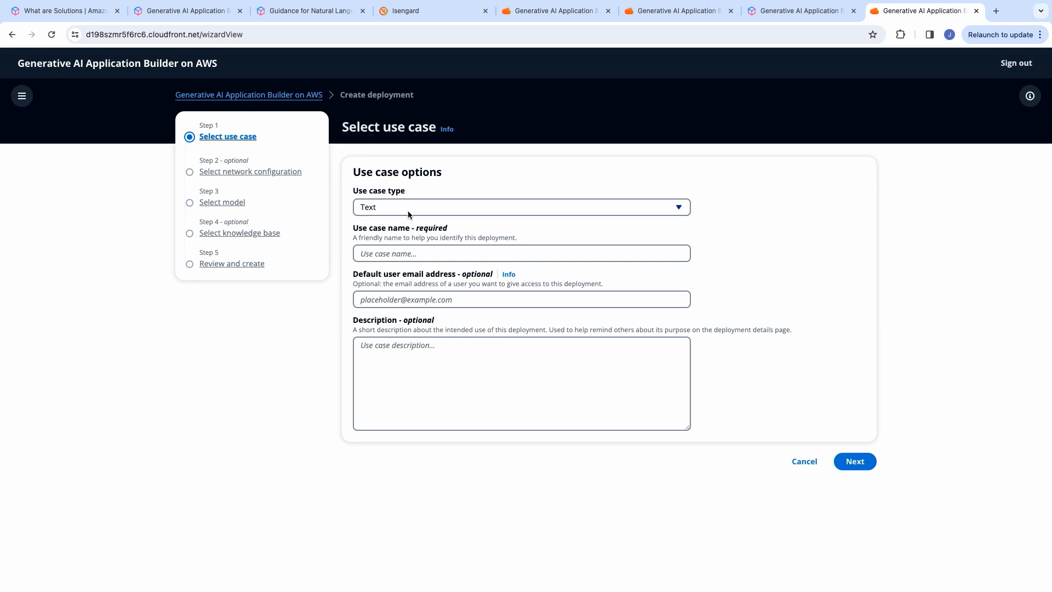
click(520, 253)
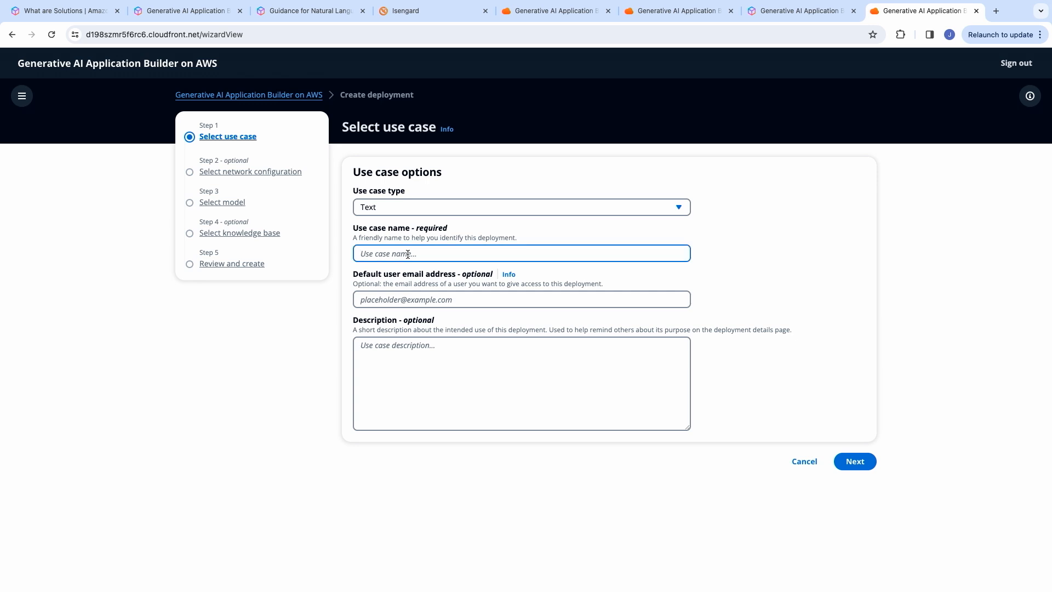
text(IT-help-)
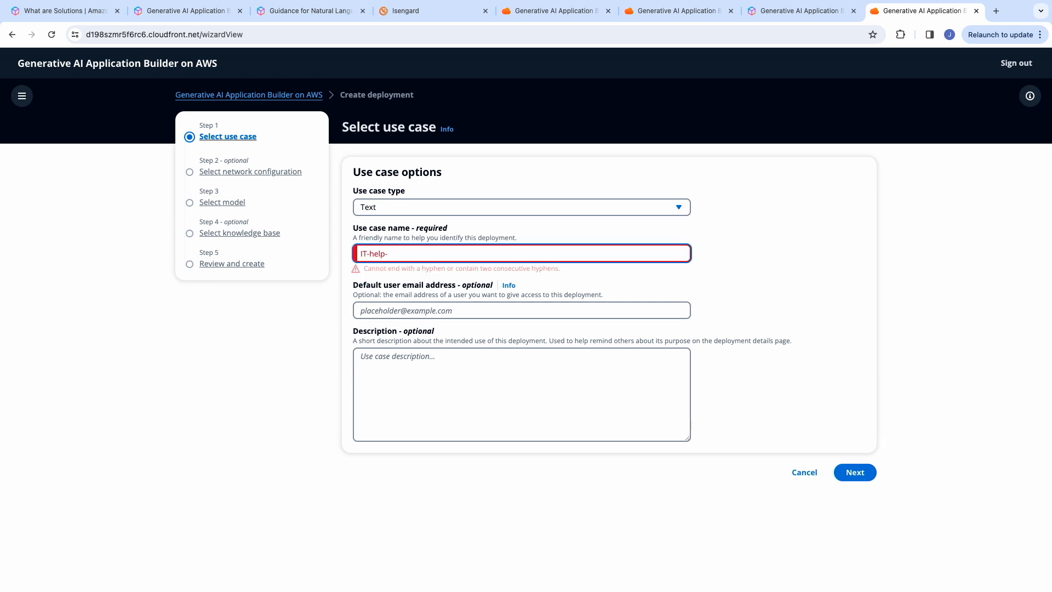
text(desk)
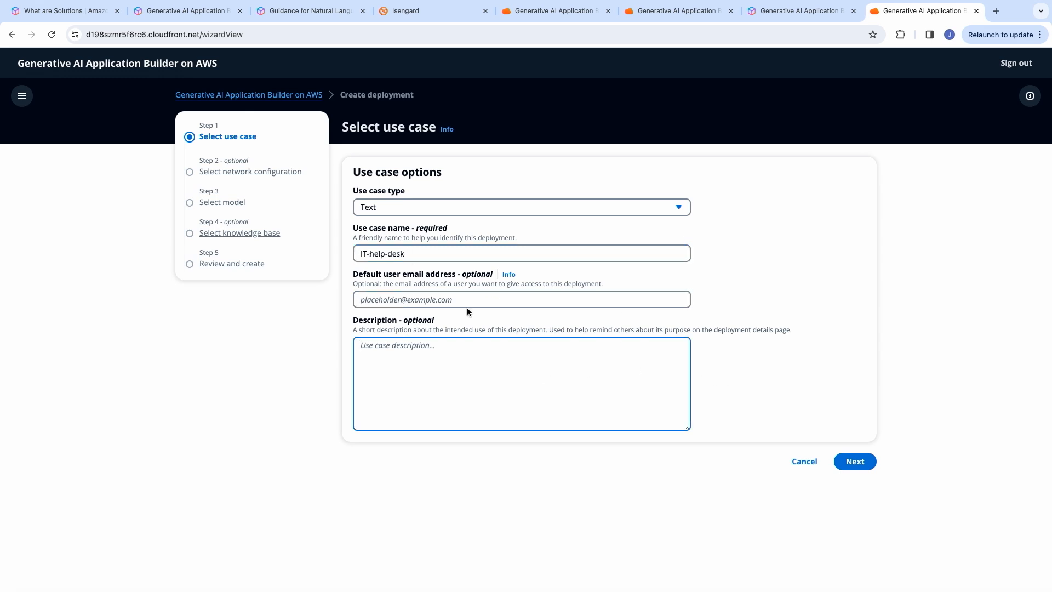
mouse_move(472, 319)
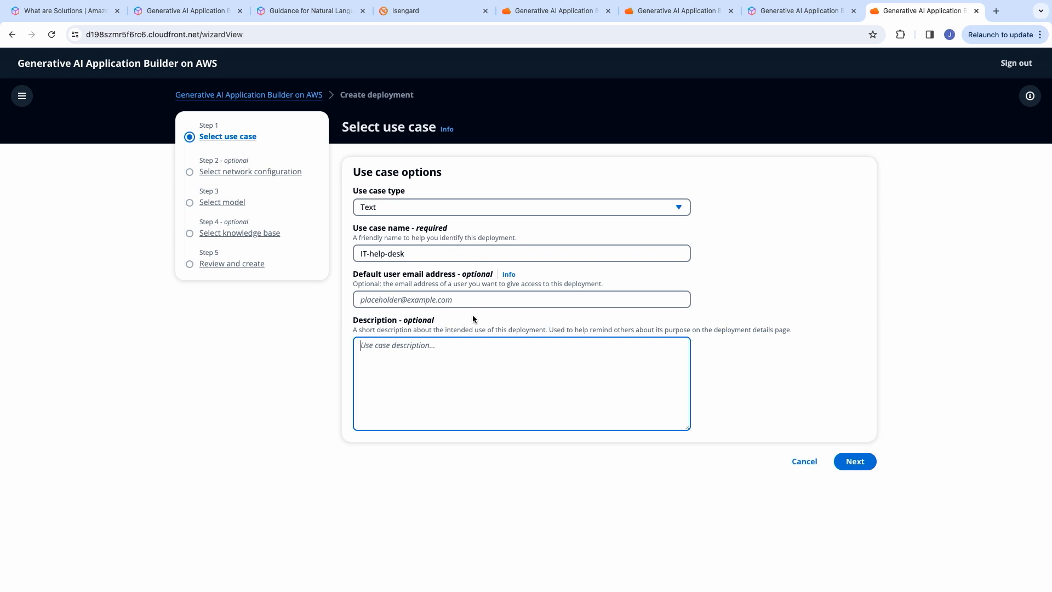
mouse_move(481, 362)
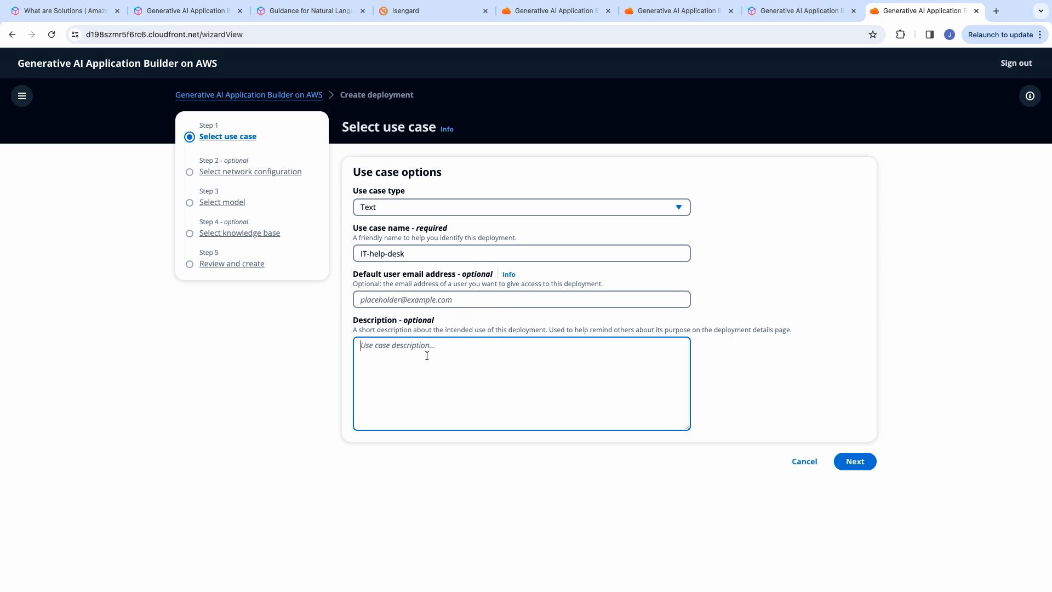
mouse_move(854, 460)
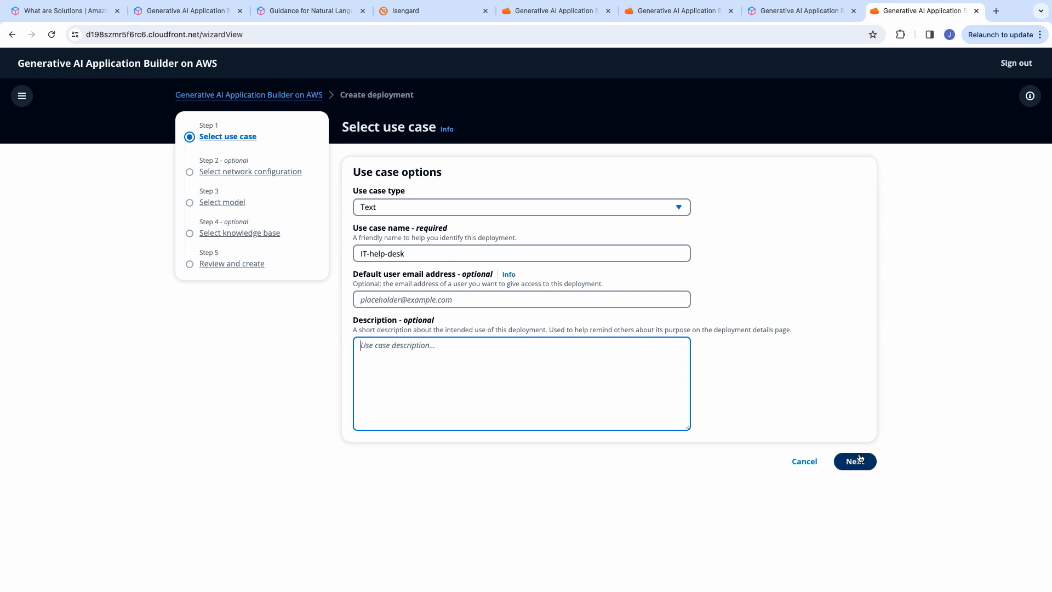
Advance the IT-help-desk wizard to network configuration, leaving VPC set to No
click(855, 461)
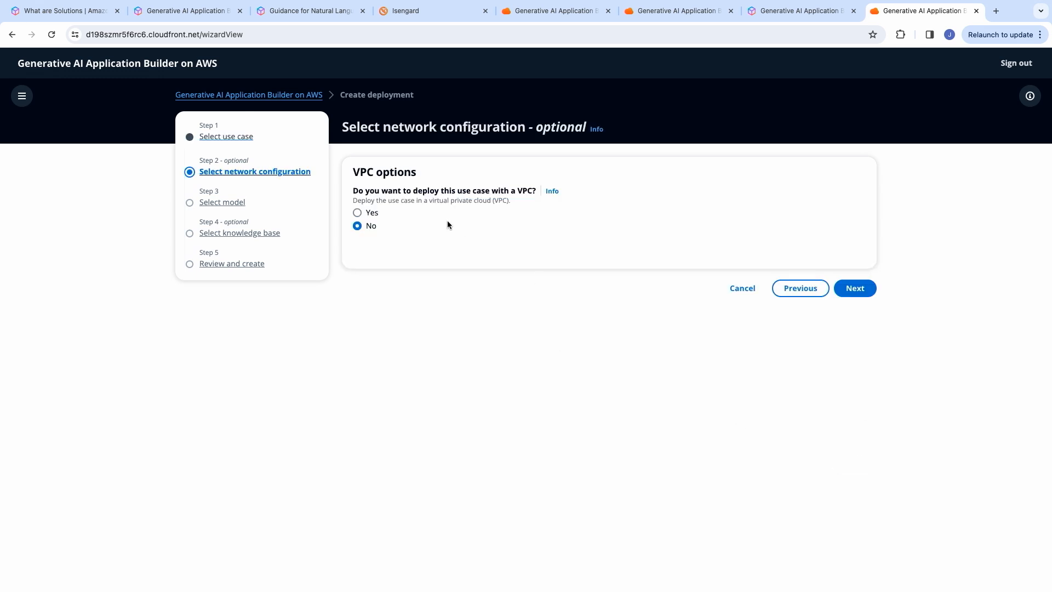
mouse_move(497, 230)
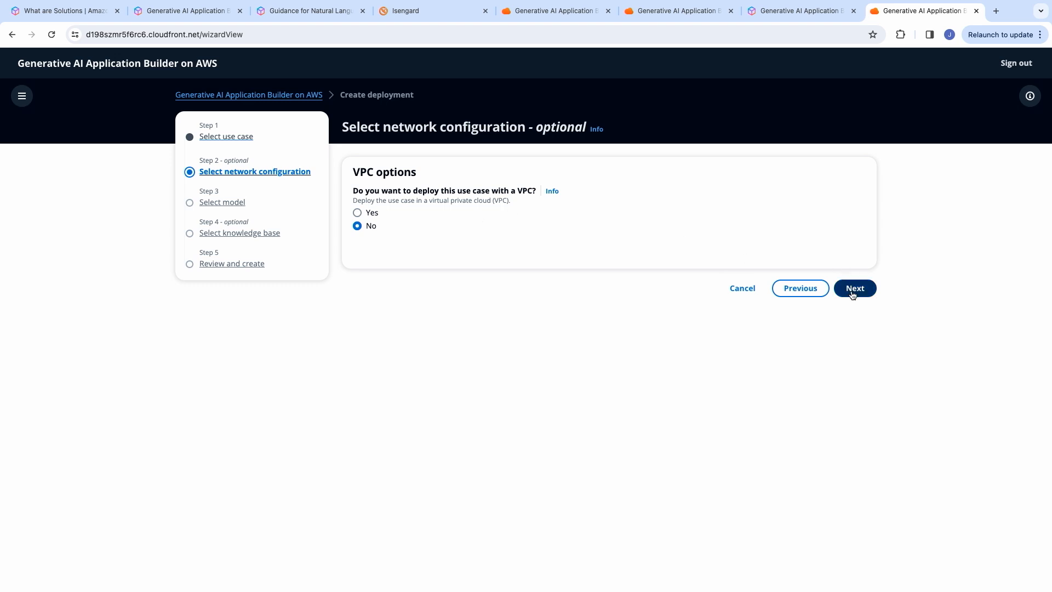
Continue past the no-VPC network step and select SageMaker as model provider
click(854, 287)
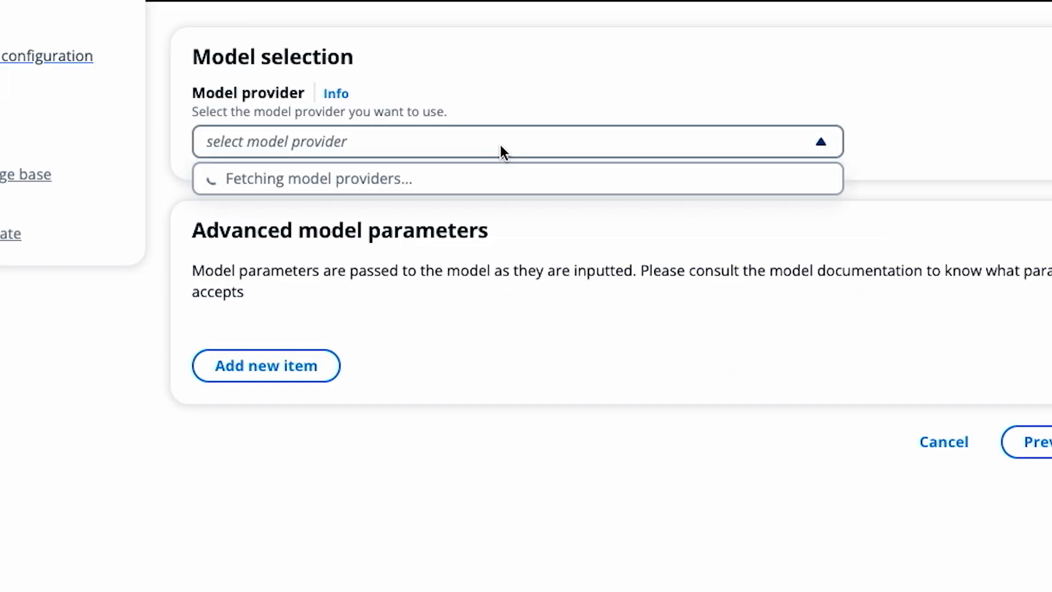
click(517, 142)
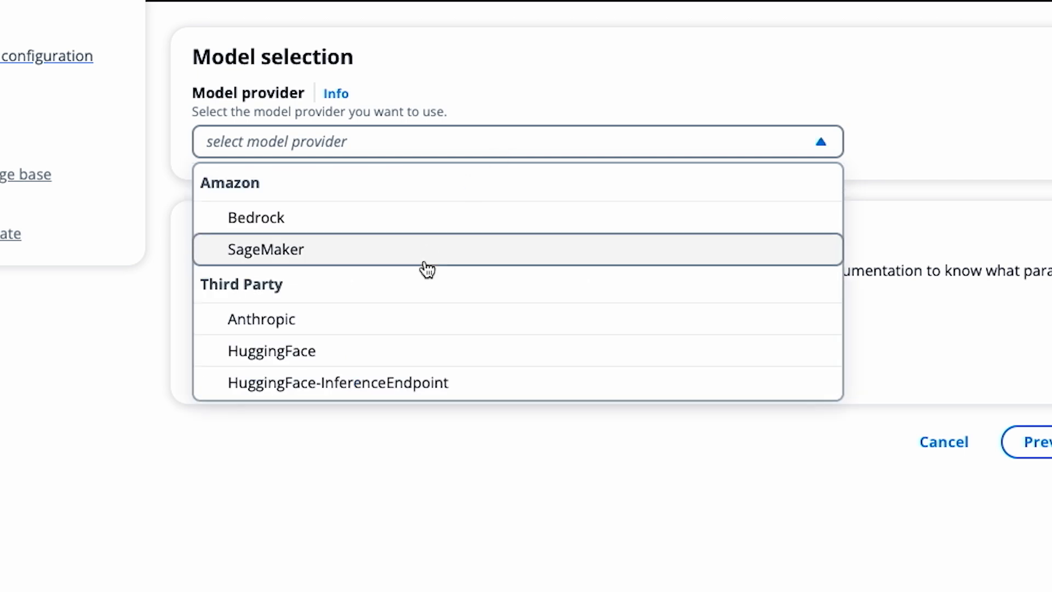
mouse_move(428, 267)
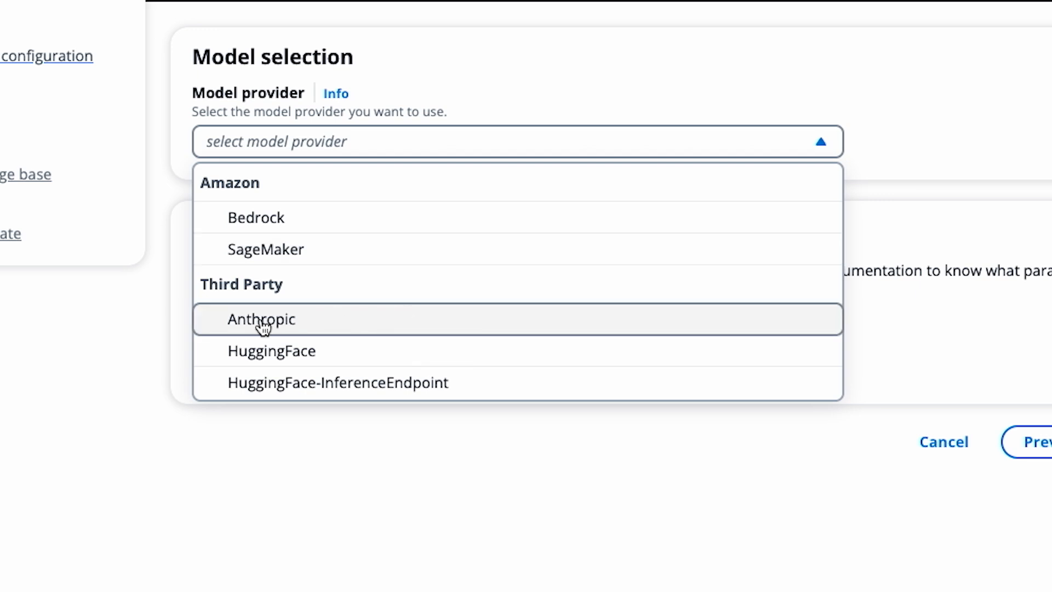
mouse_move(300, 350)
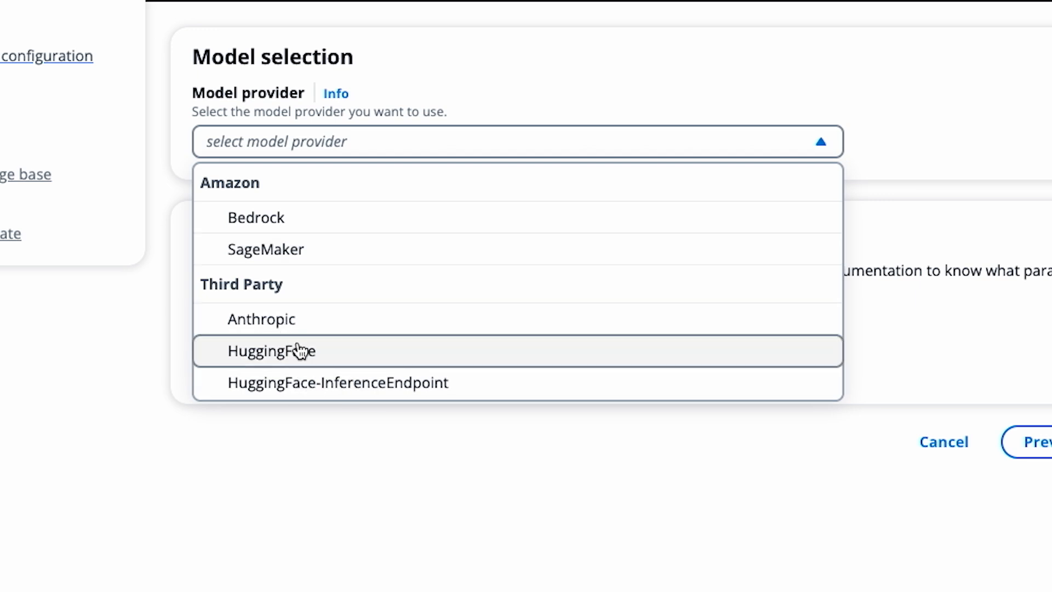
mouse_move(299, 351)
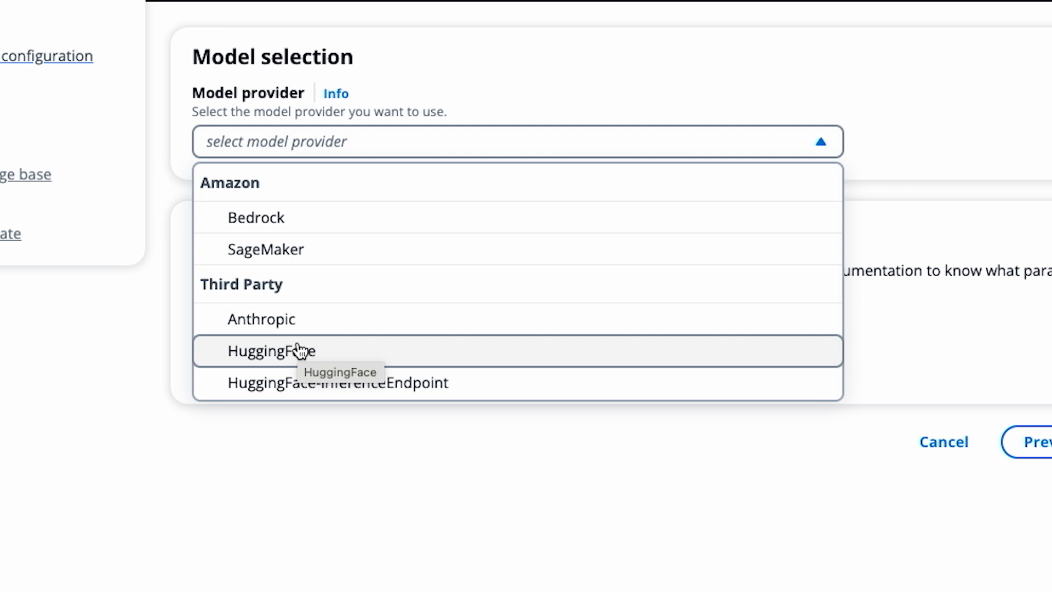
mouse_move(664, 248)
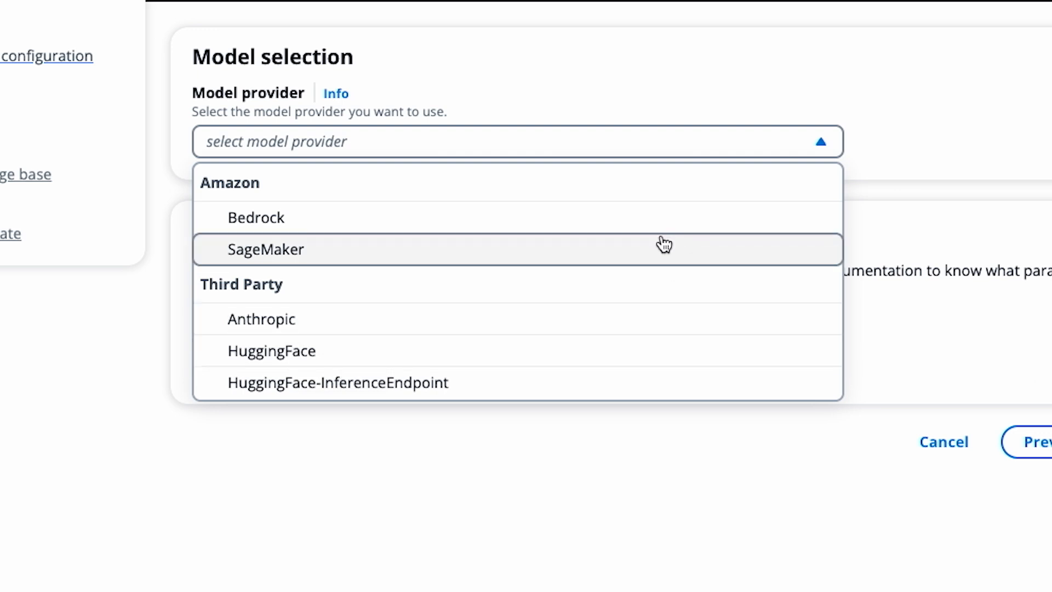
click(265, 249)
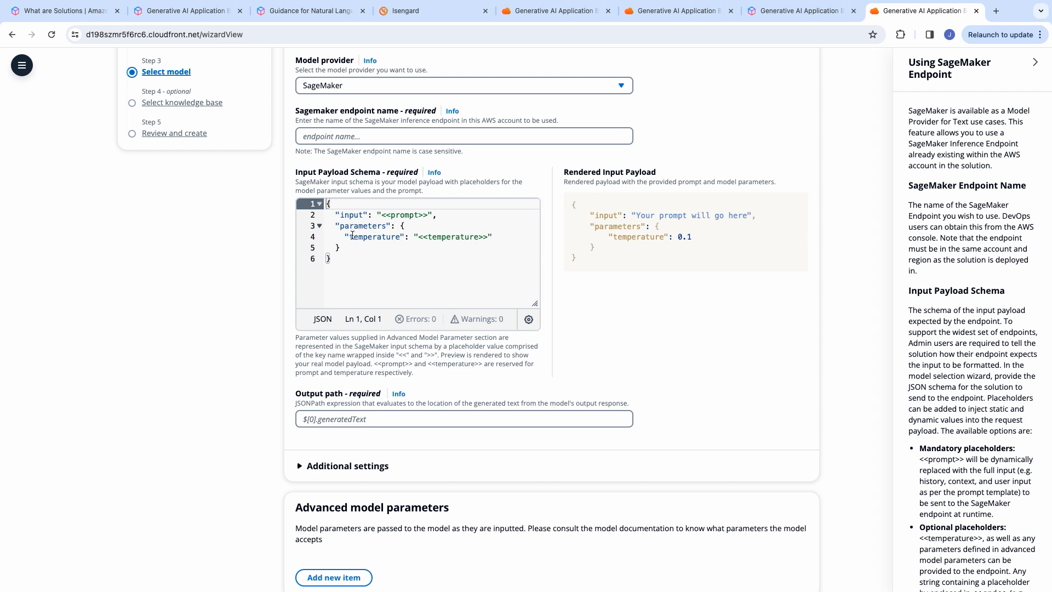
scroll(down, 3)
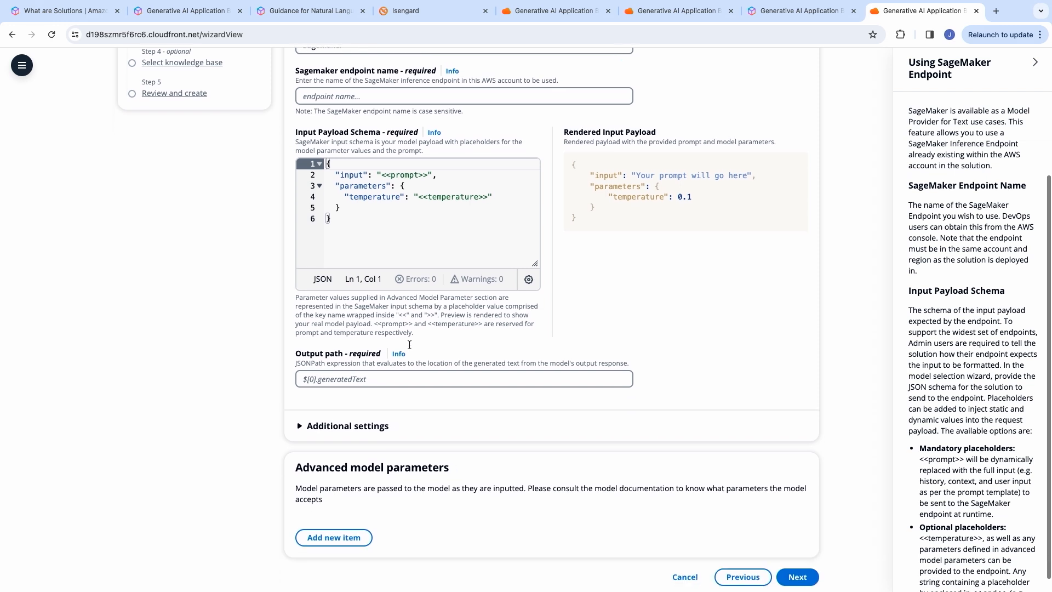
scroll(down, 3)
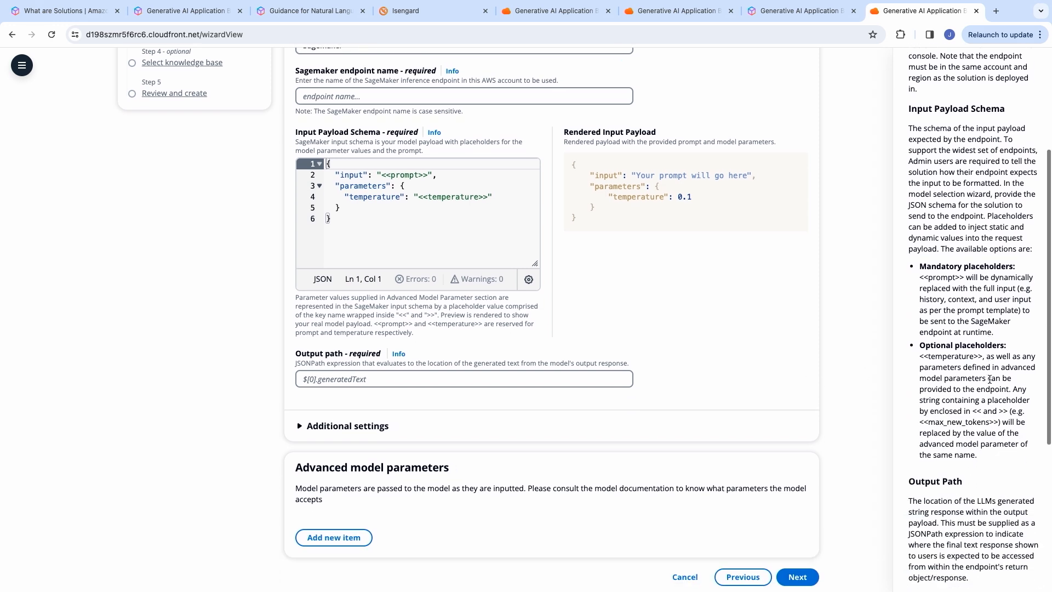
scroll(down, 3)
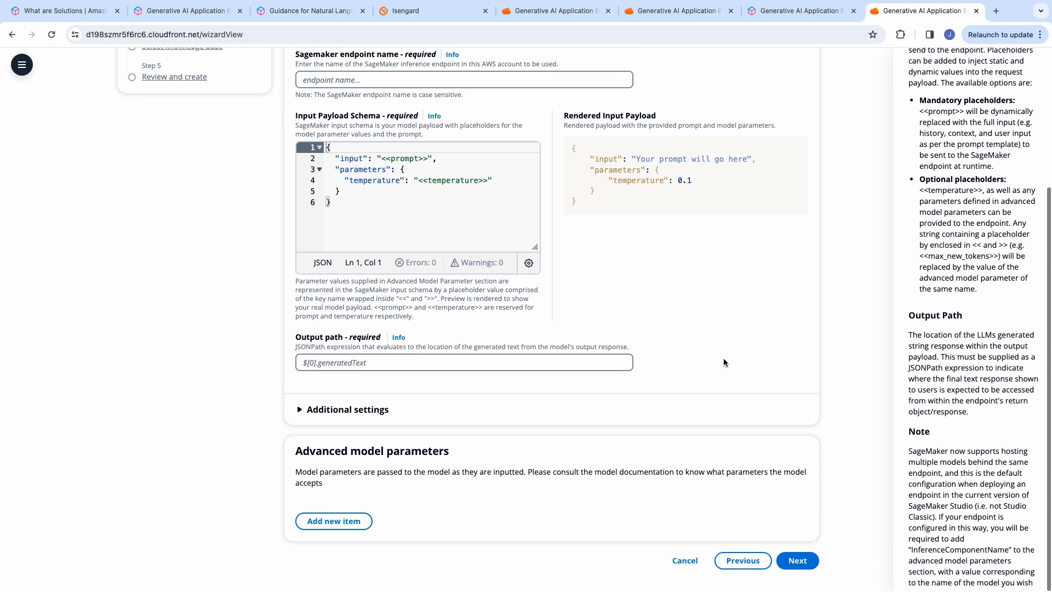
scroll(down, 3)
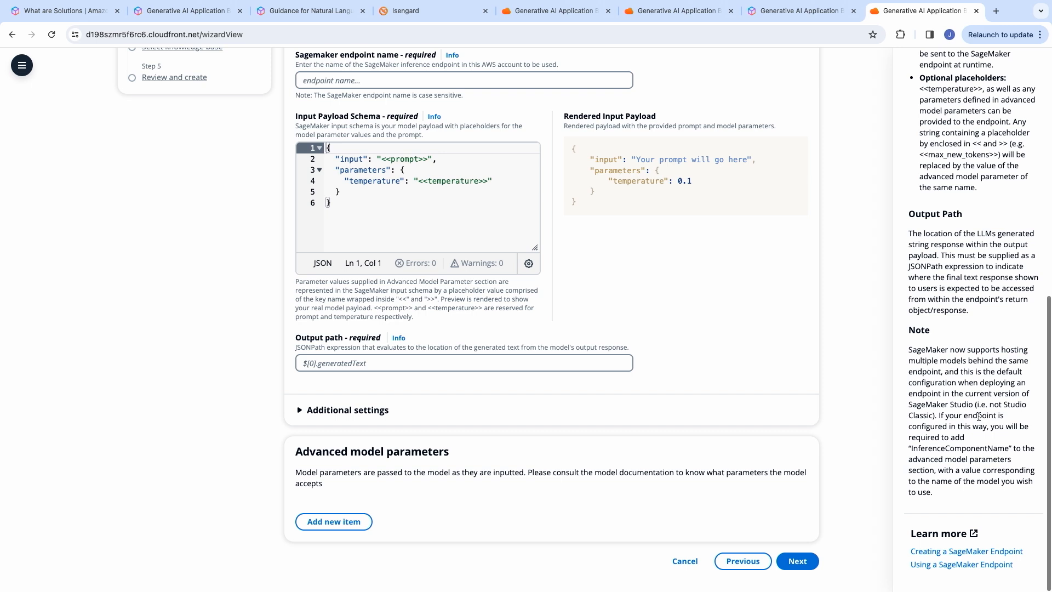
mouse_move(703, 424)
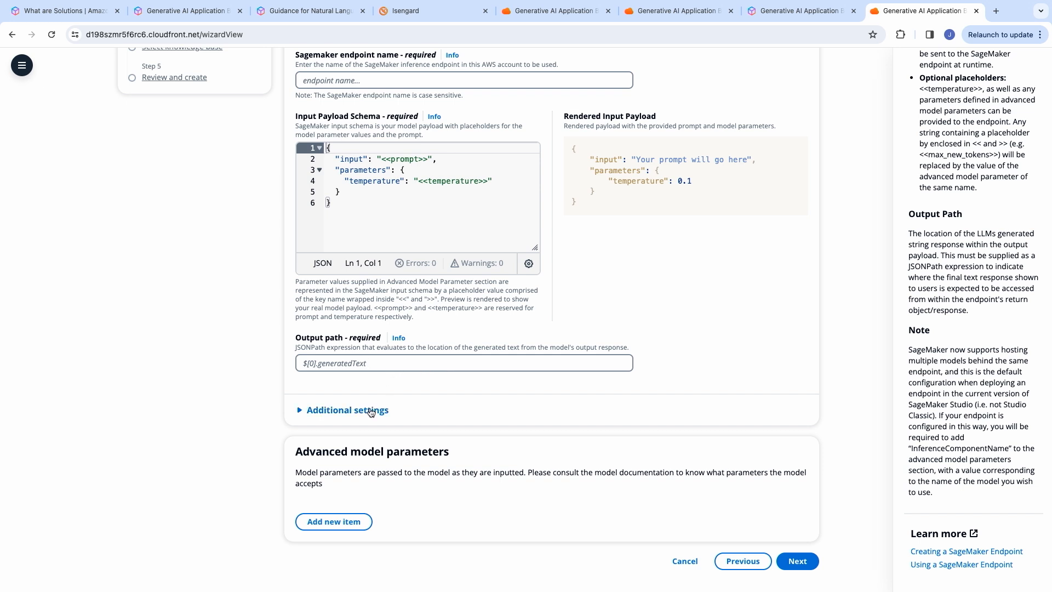
Expand Additional settings showing temperature 0.1, verbose, streaming and prompt template
click(348, 410)
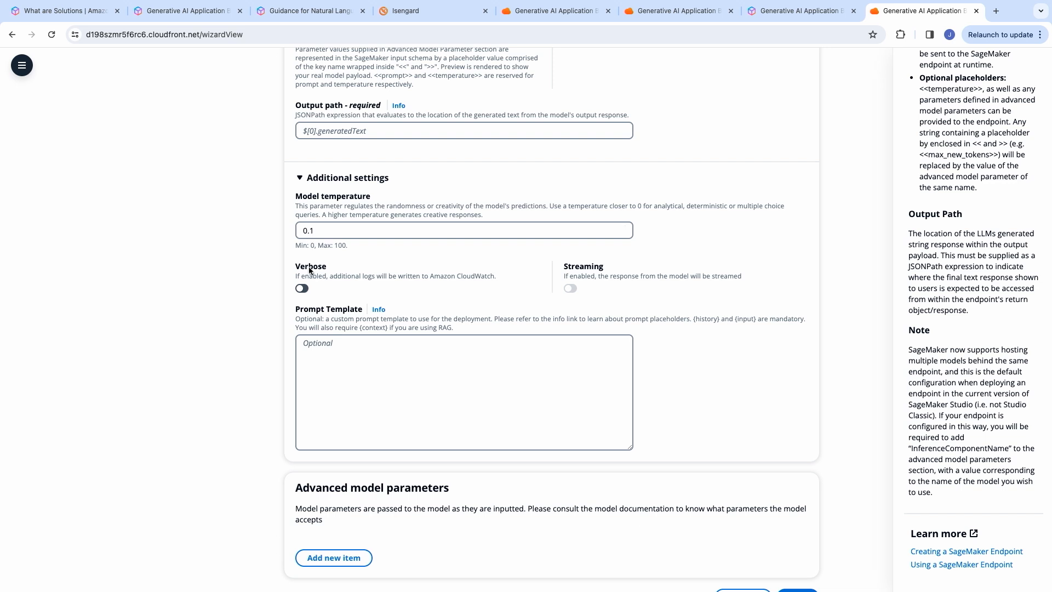
mouse_move(341, 240)
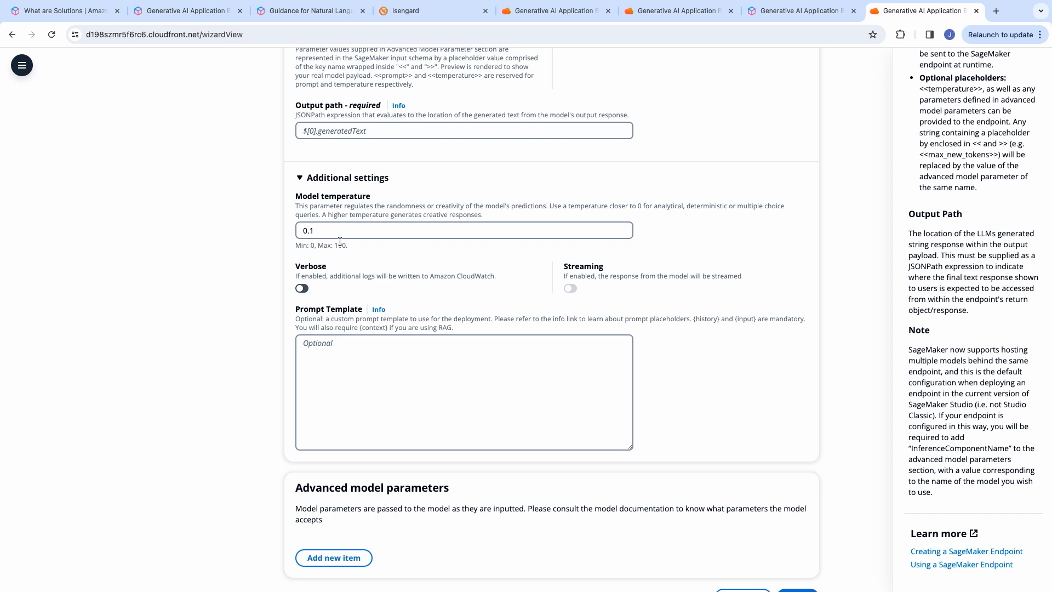
mouse_move(331, 272)
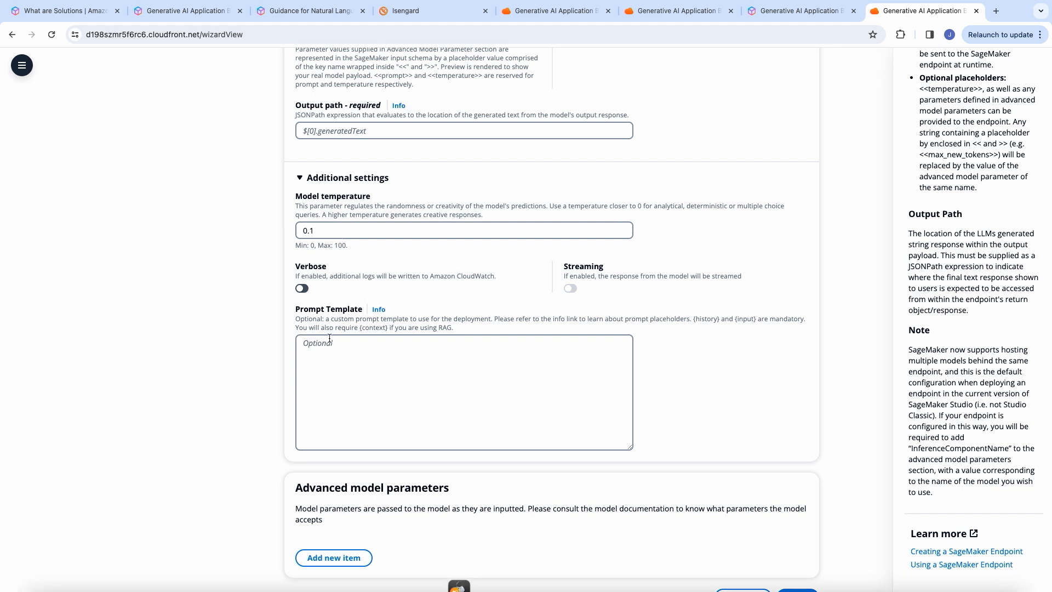
scroll(down, 3)
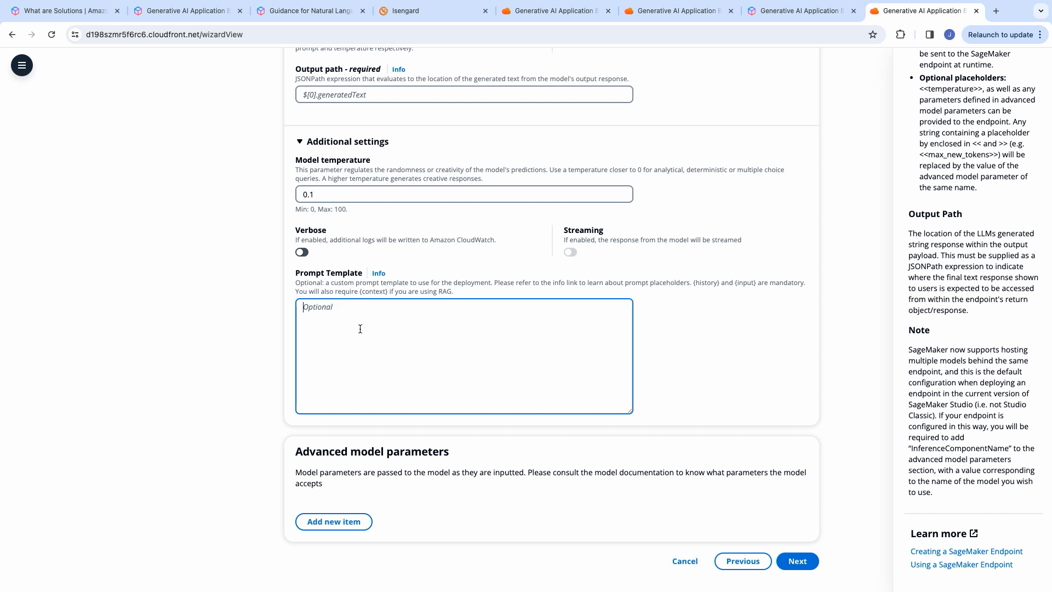
mouse_move(363, 359)
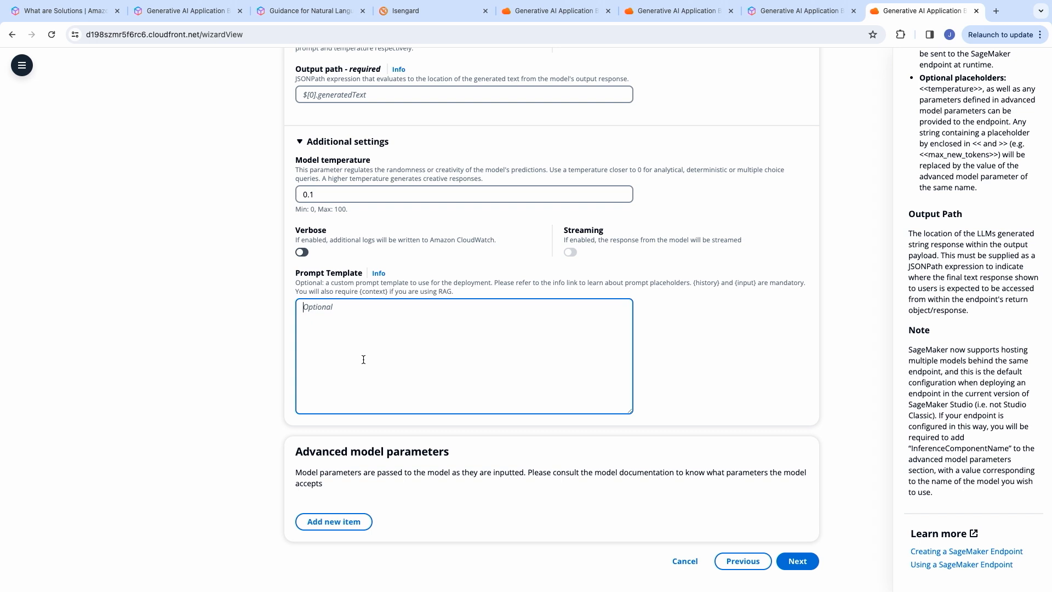
mouse_move(455, 530)
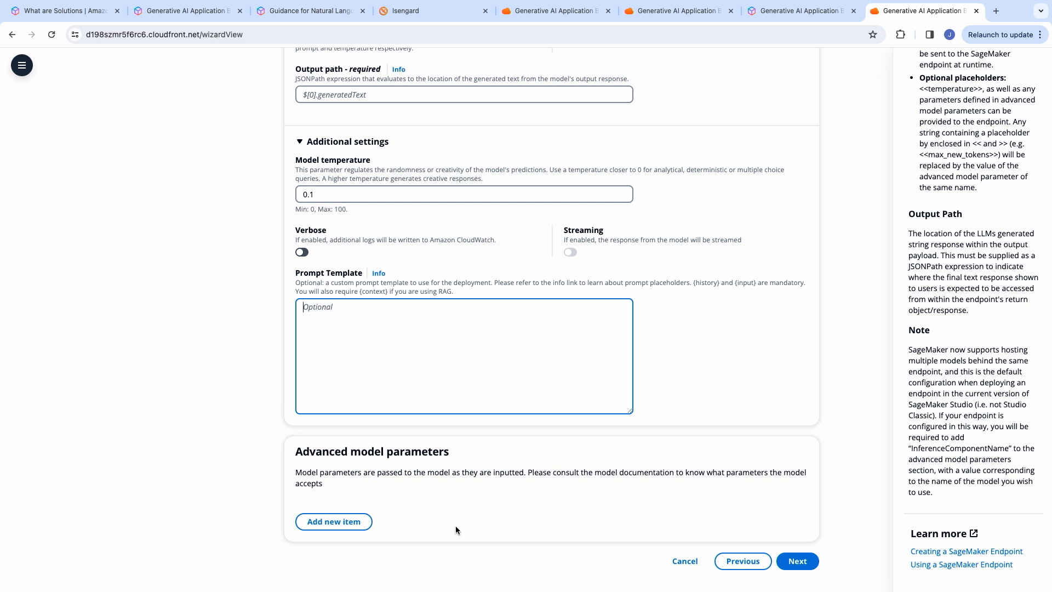
Add a blank advanced model parameter row and attempt to advance the wizard
click(334, 521)
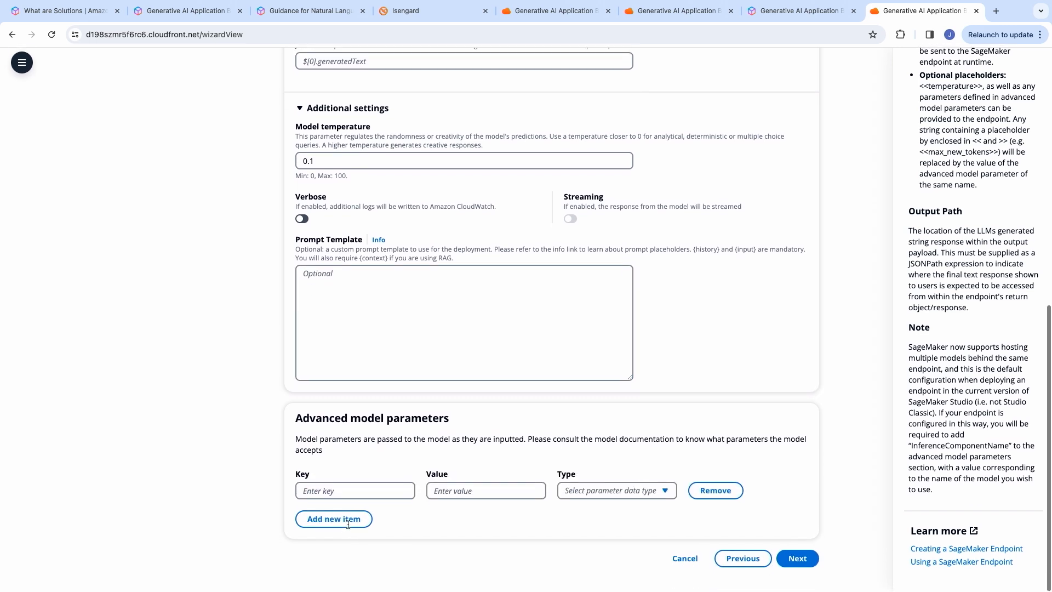
scroll(down, 3)
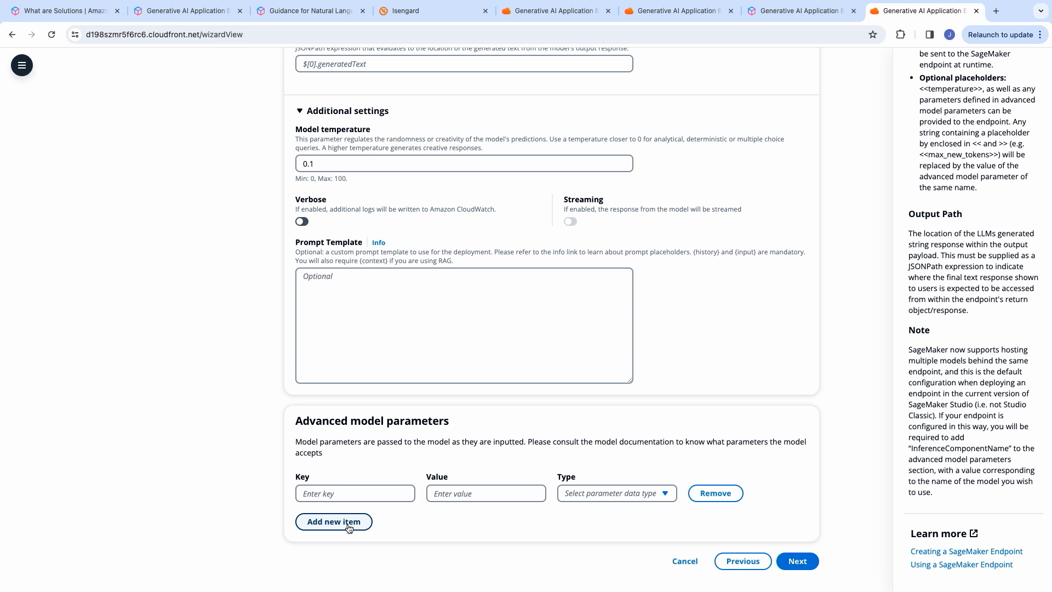
mouse_move(451, 508)
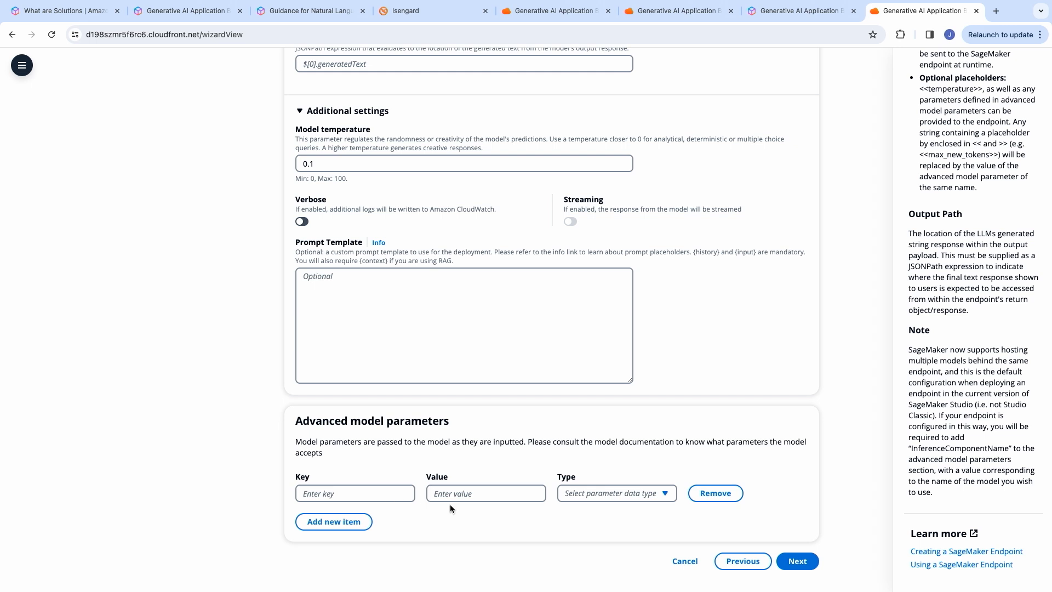
click(614, 493)
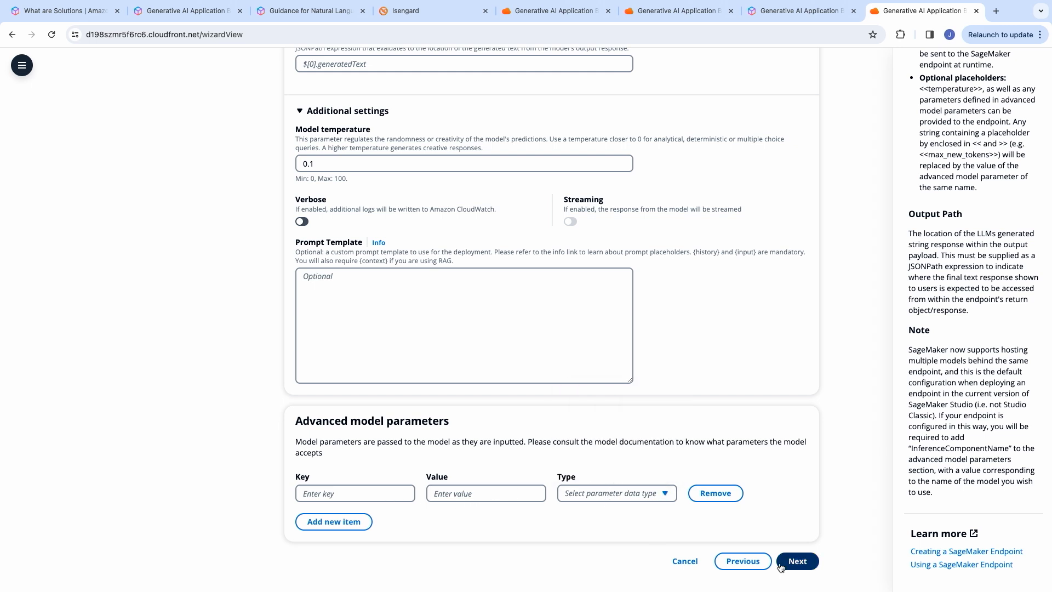
click(797, 561)
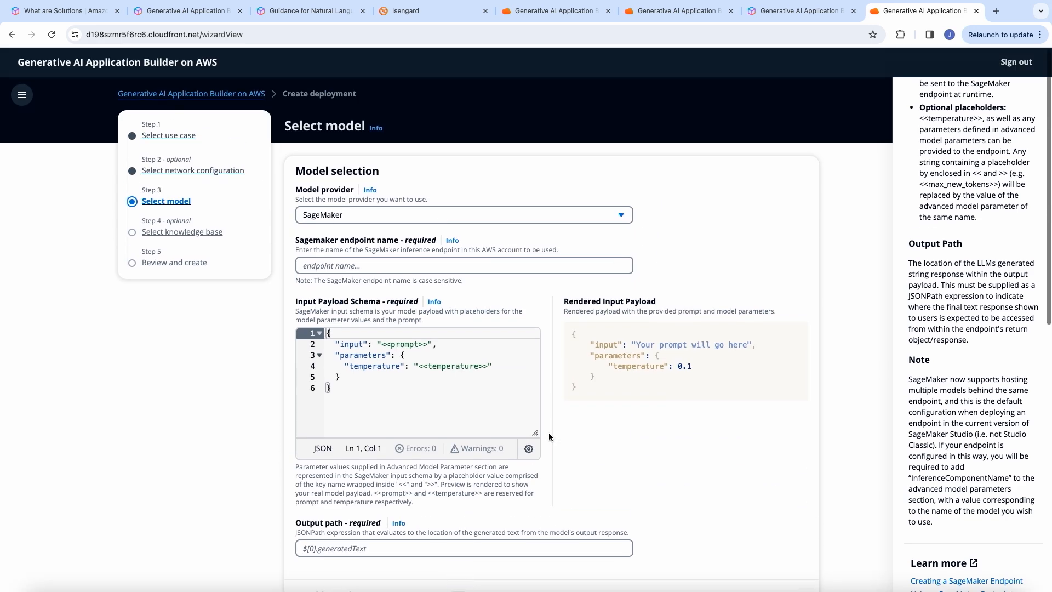
Open UseCase2-Llama's details and right-click its inference endpoint name to copy it
click(463, 265)
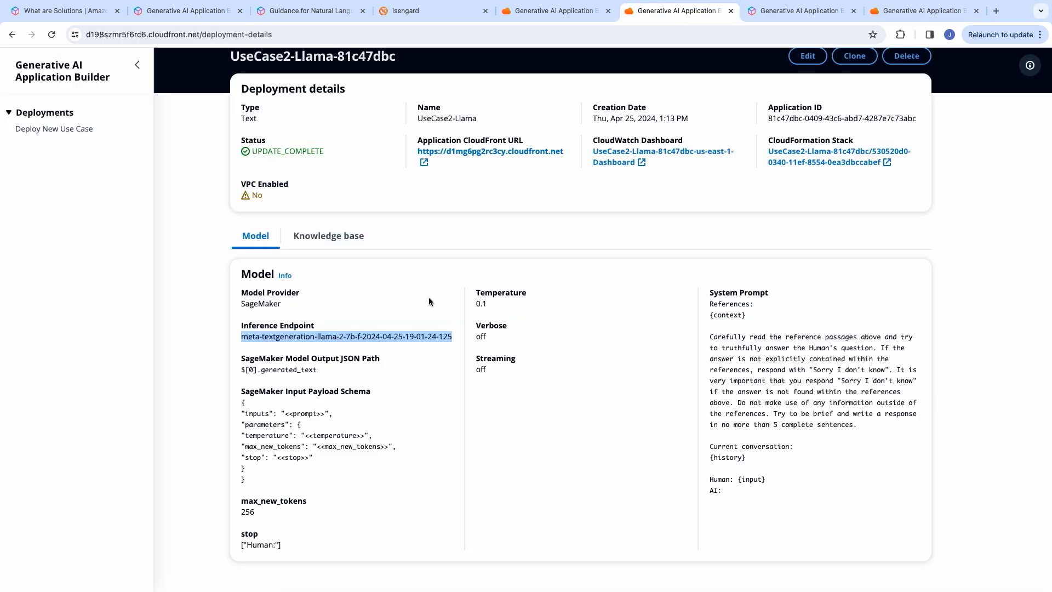
right_click(347, 336)
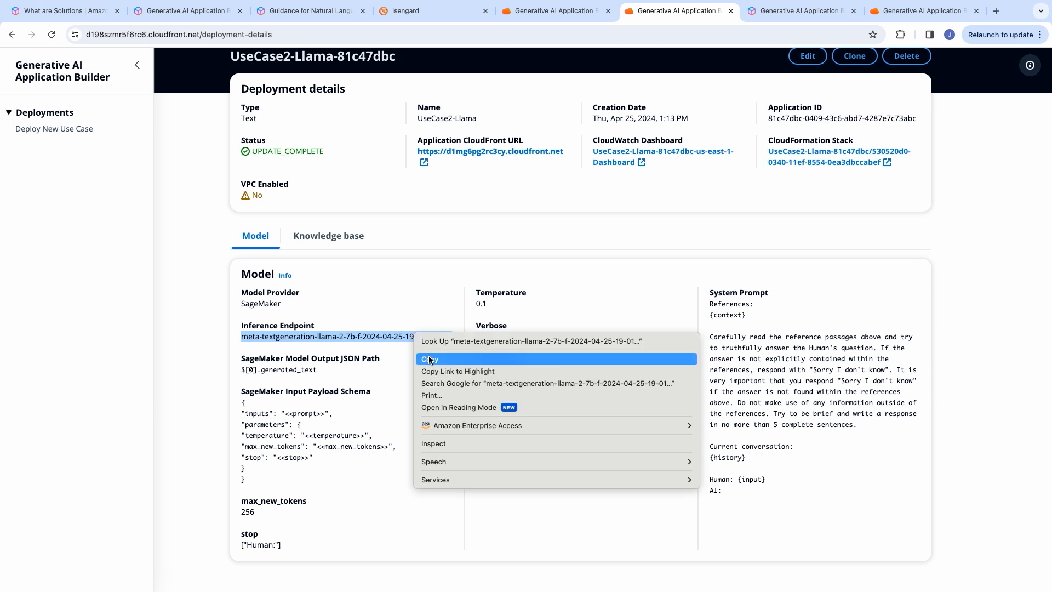
Copy the SageMaker inference endpoint name and scroll down through the model settings
click(430, 359)
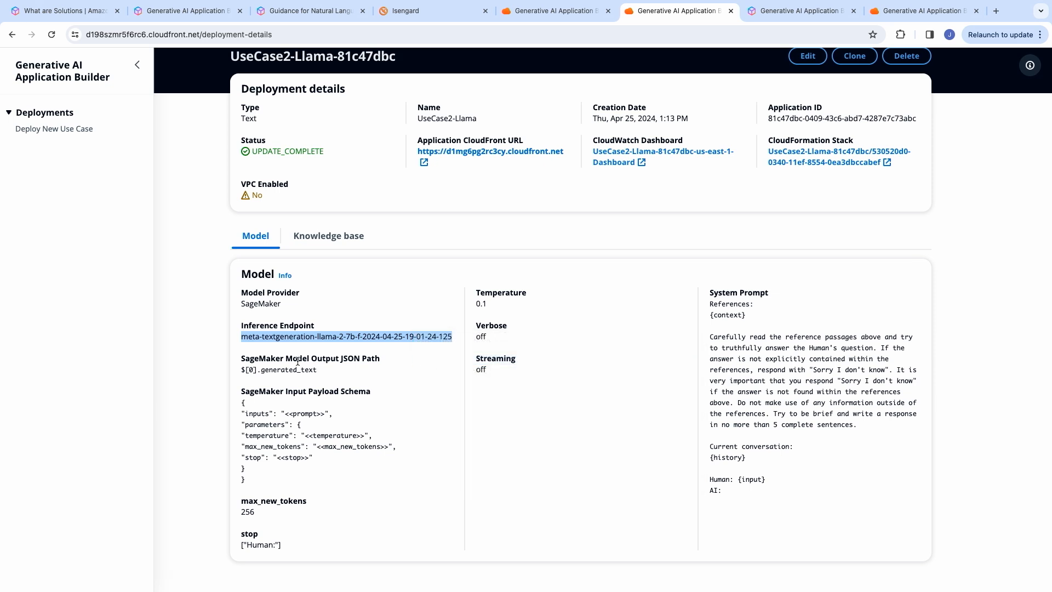
mouse_move(786, 98)
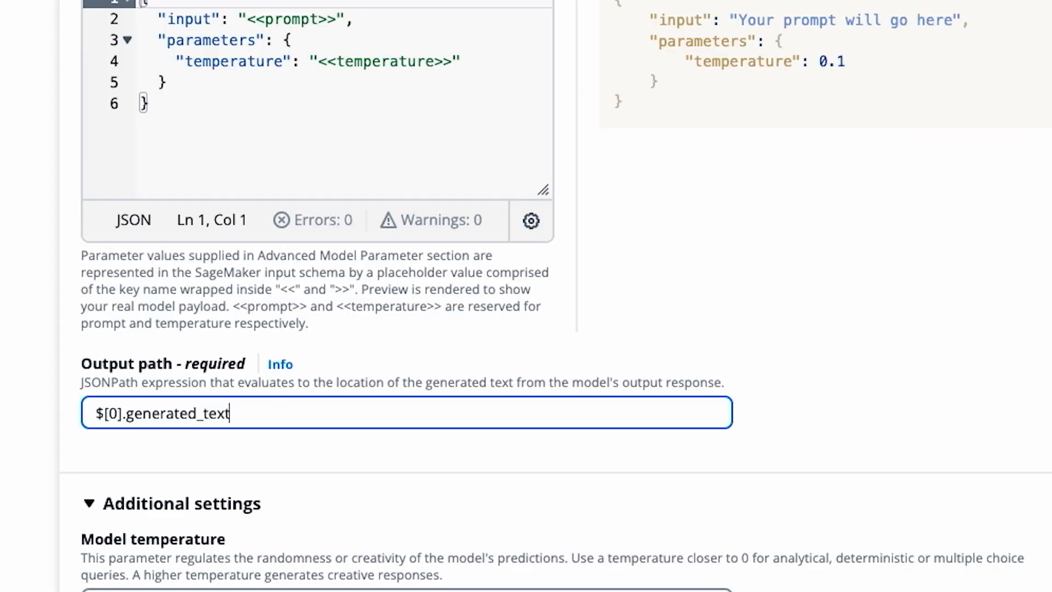
scroll(down, 3)
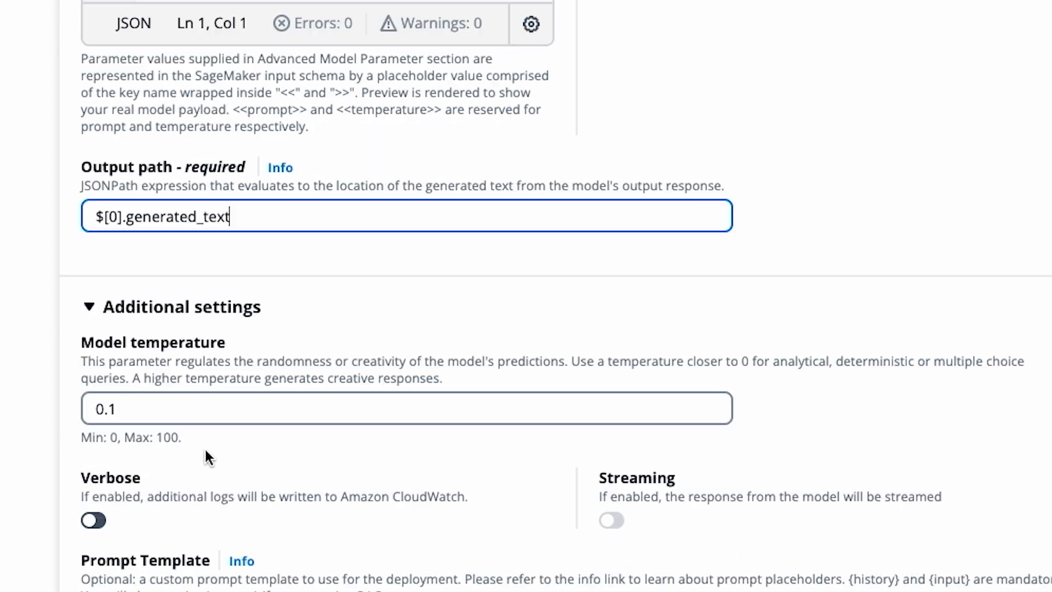
scroll(down, 3)
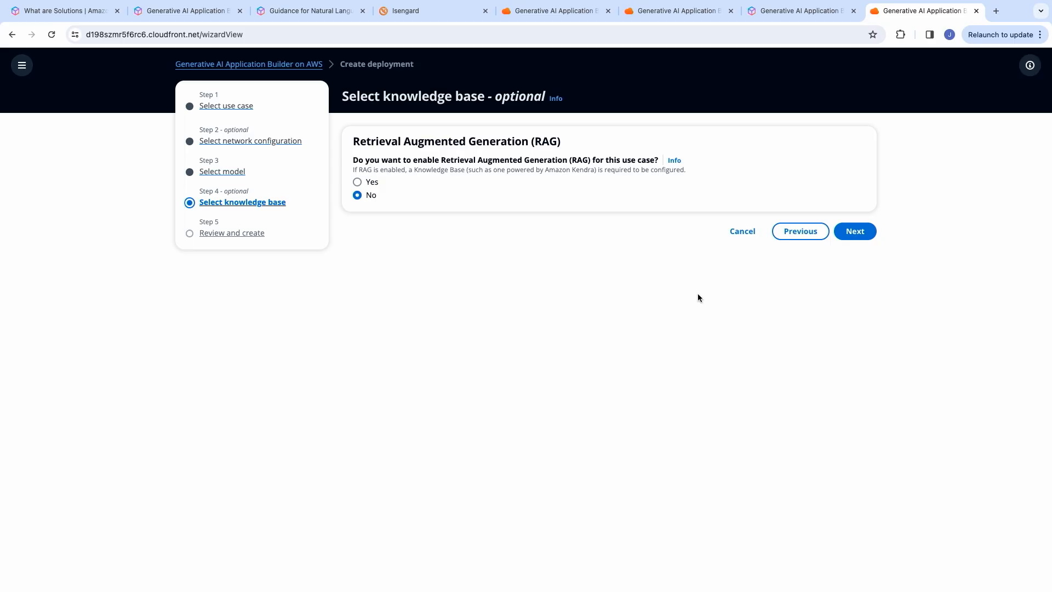
mouse_move(399, 167)
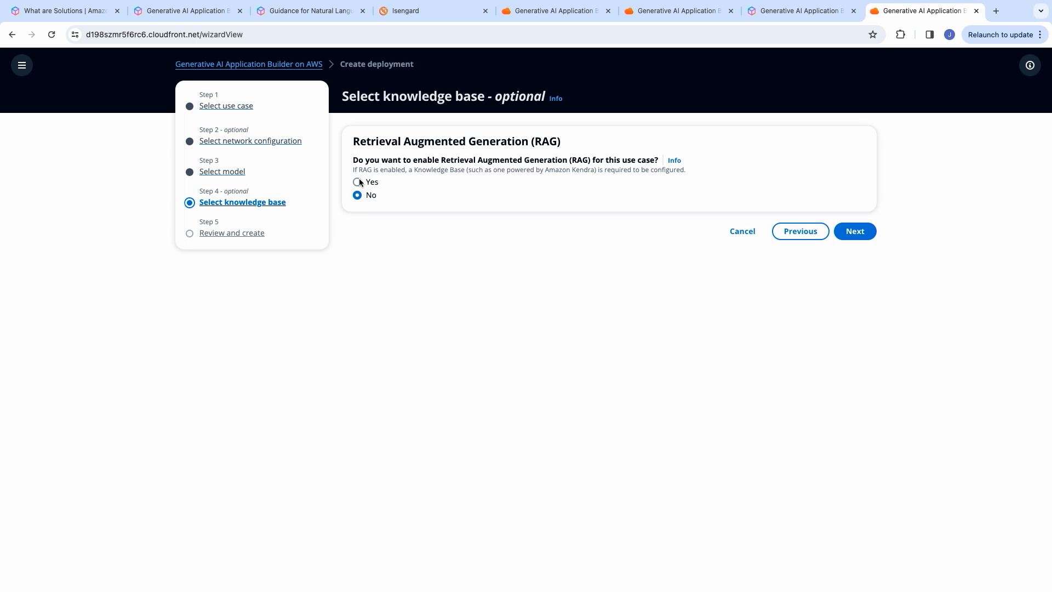
Turn on RAG with Kendra, choose no existing index, and name the new index index1
click(357, 182)
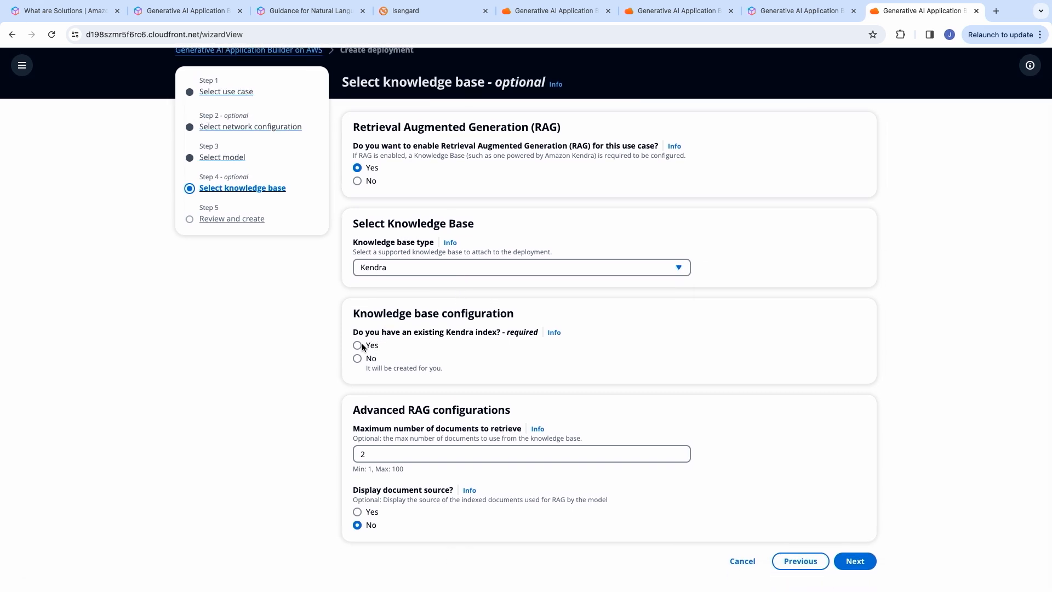
click(357, 344)
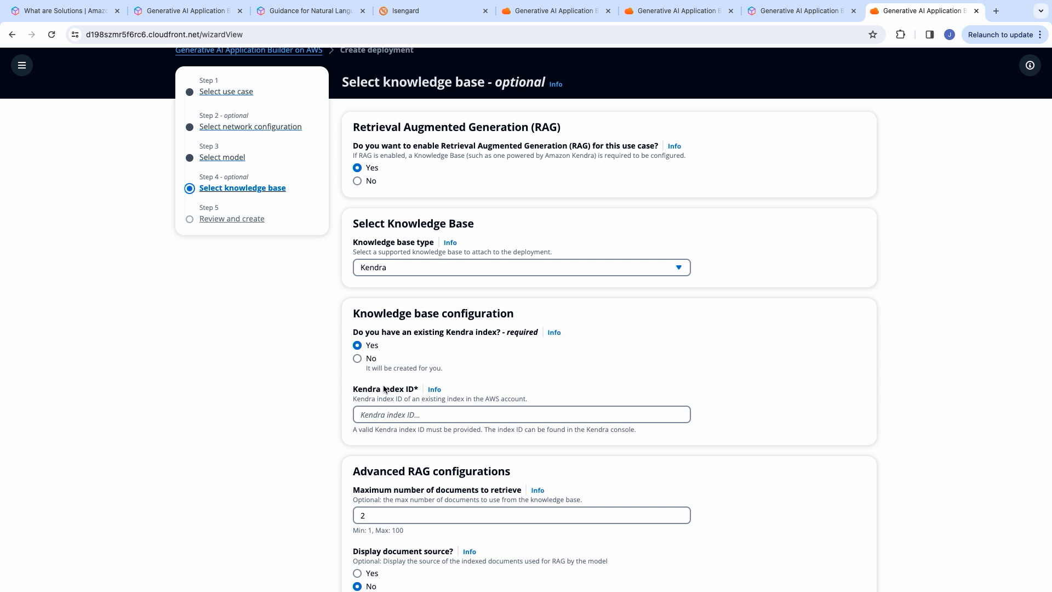
mouse_move(447, 409)
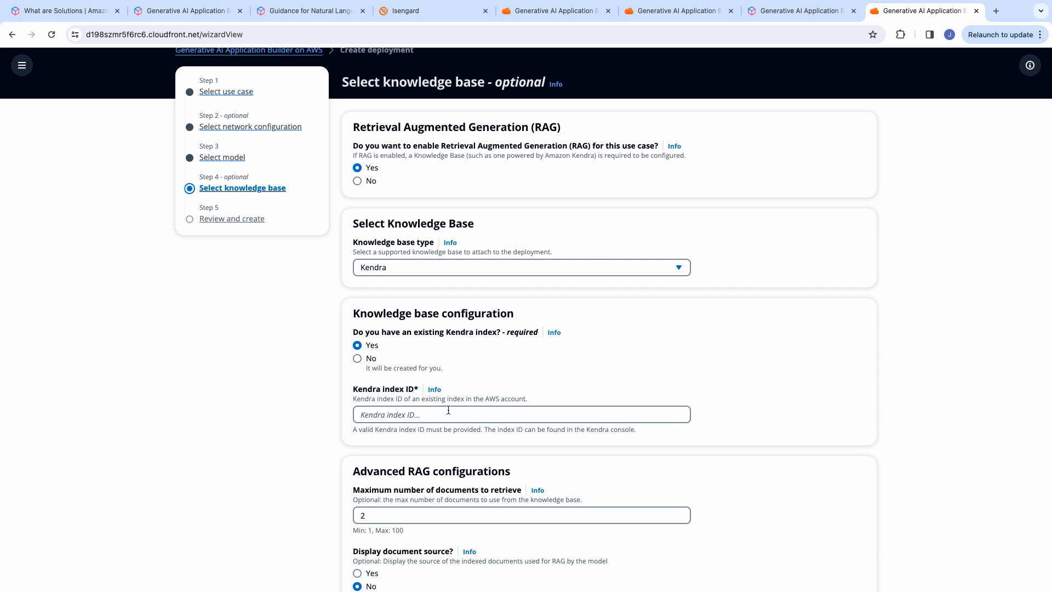
click(358, 358)
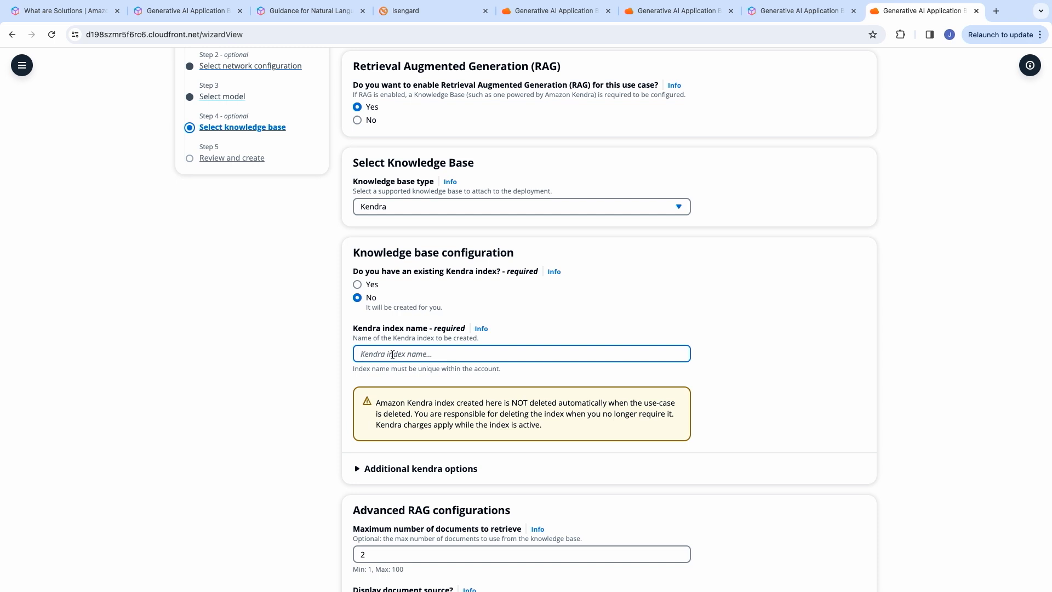
text(index1)
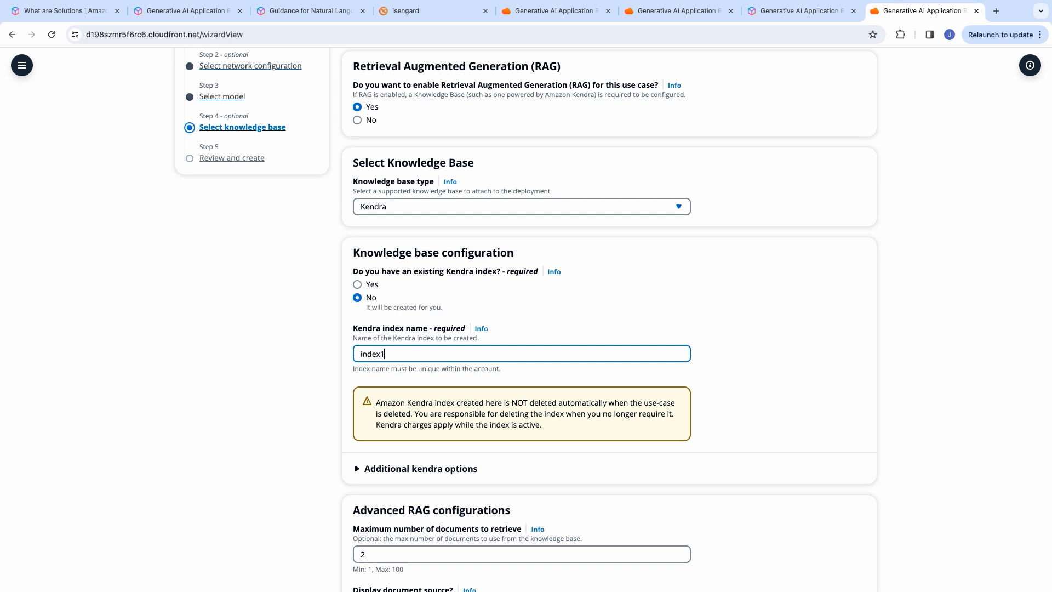
scroll(down, 3)
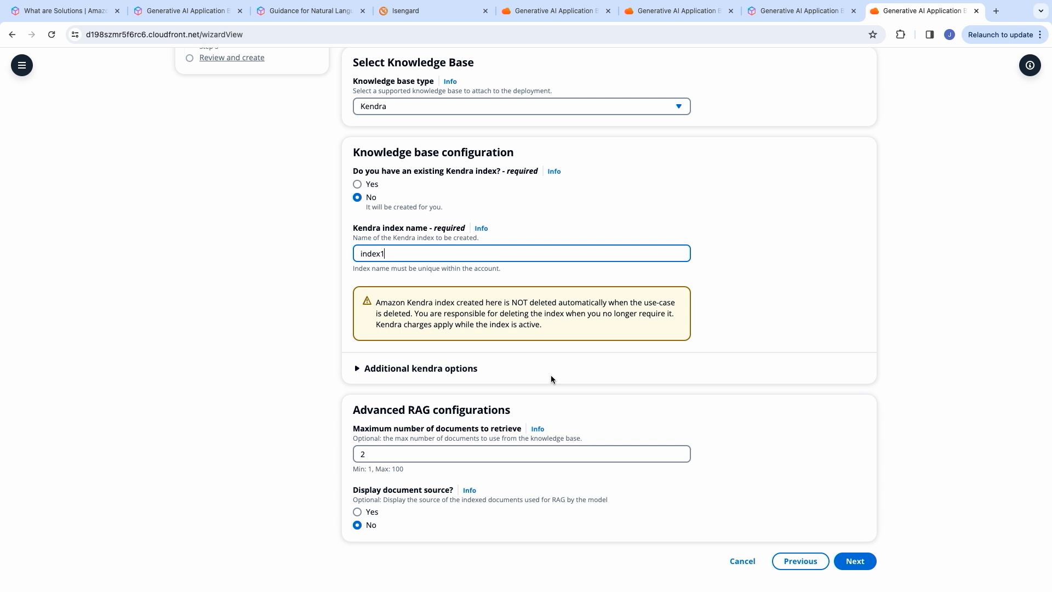
Expand Additional Kendra options, keep the Developer edition defaults, and continue to Review and create
click(421, 367)
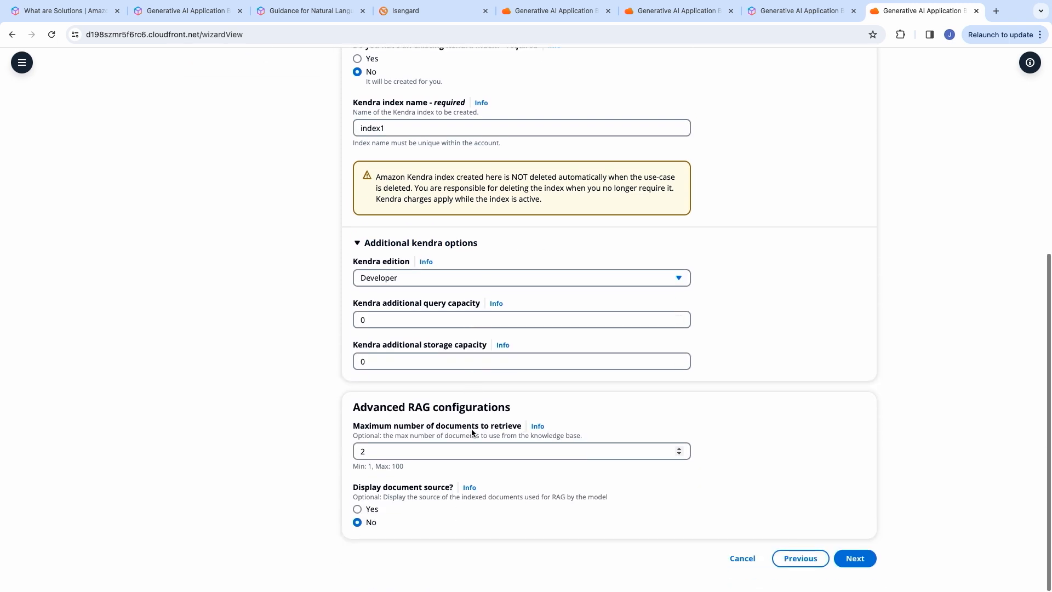
scroll(down, 3)
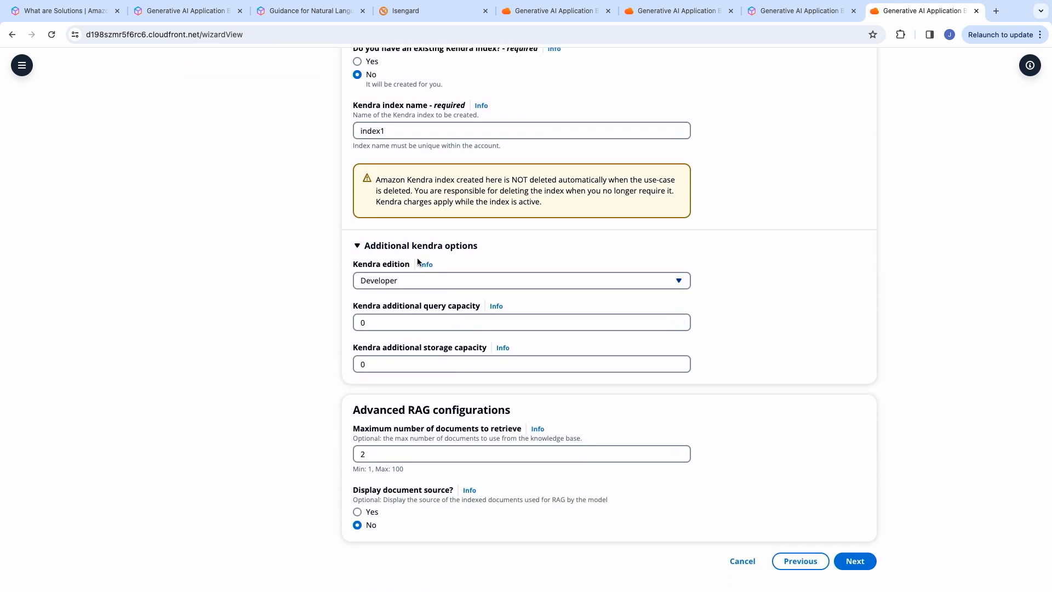
click(520, 280)
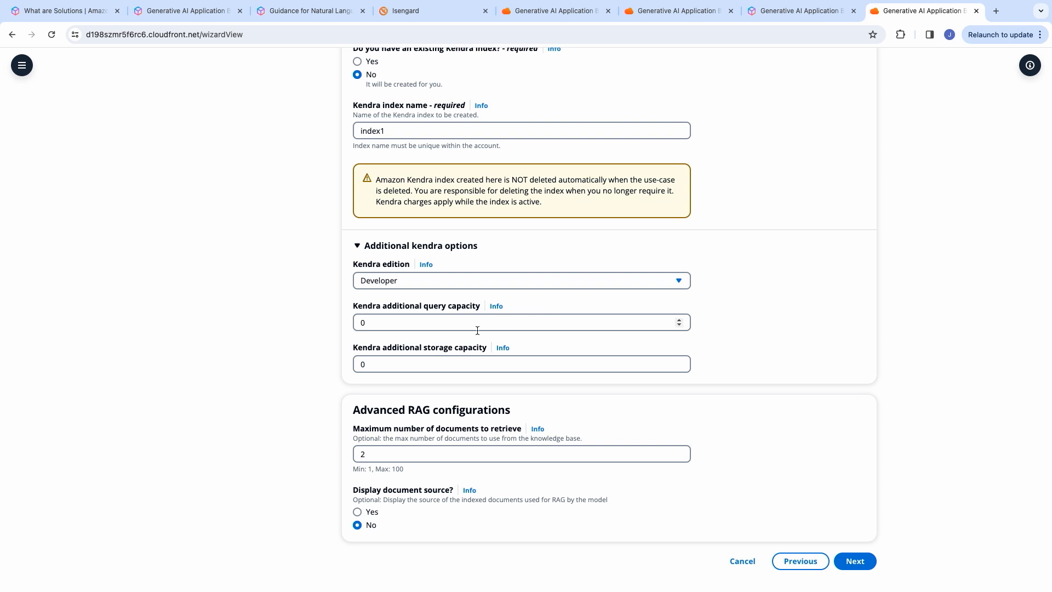
mouse_move(431, 328)
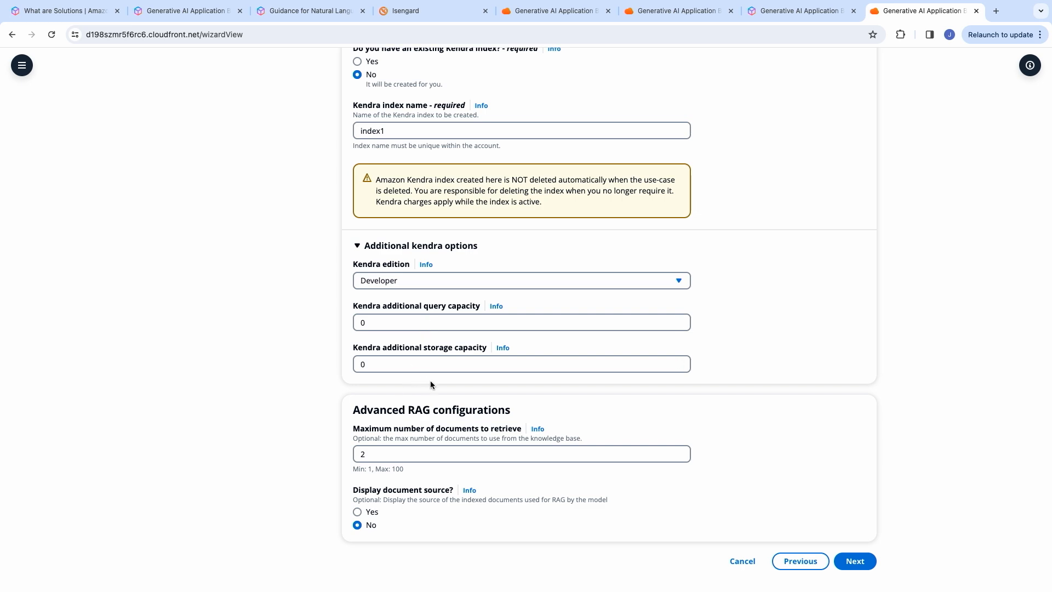
mouse_move(493, 514)
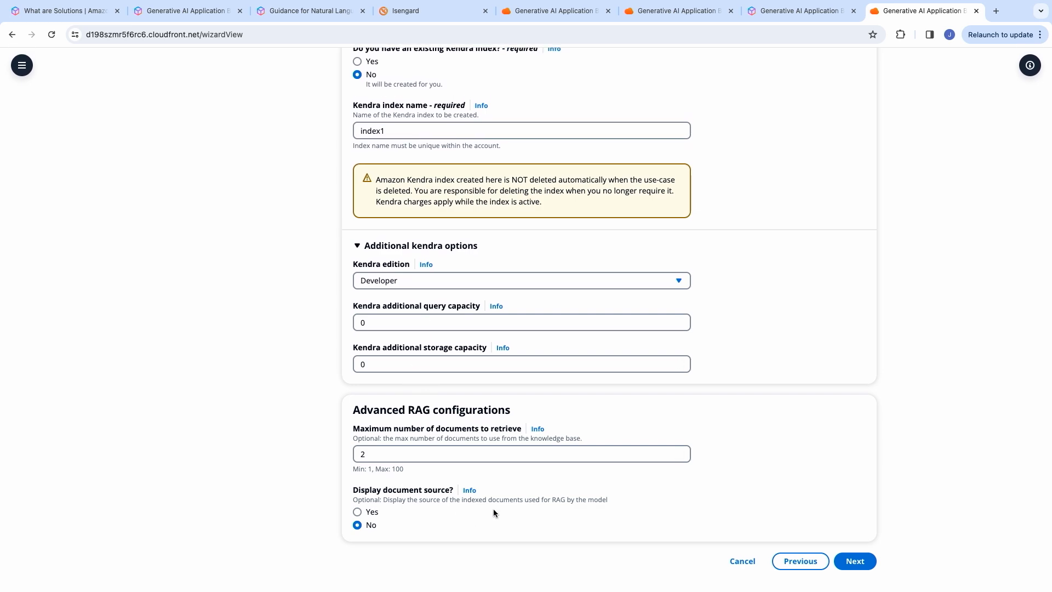
click(854, 561)
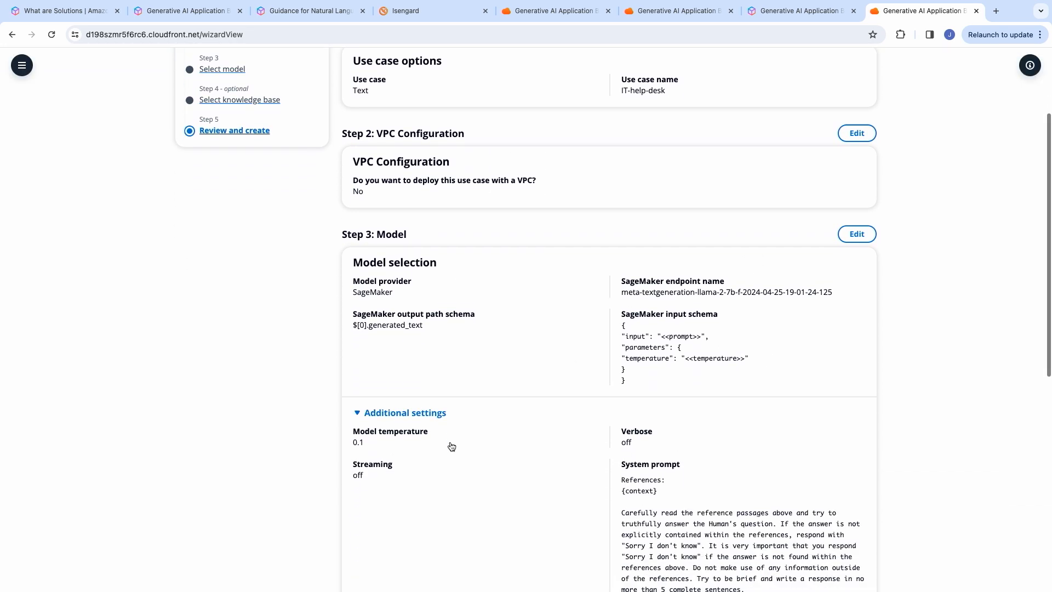
Scroll the review page to confirm RAG with new Kendra index index1
scroll(down, 3)
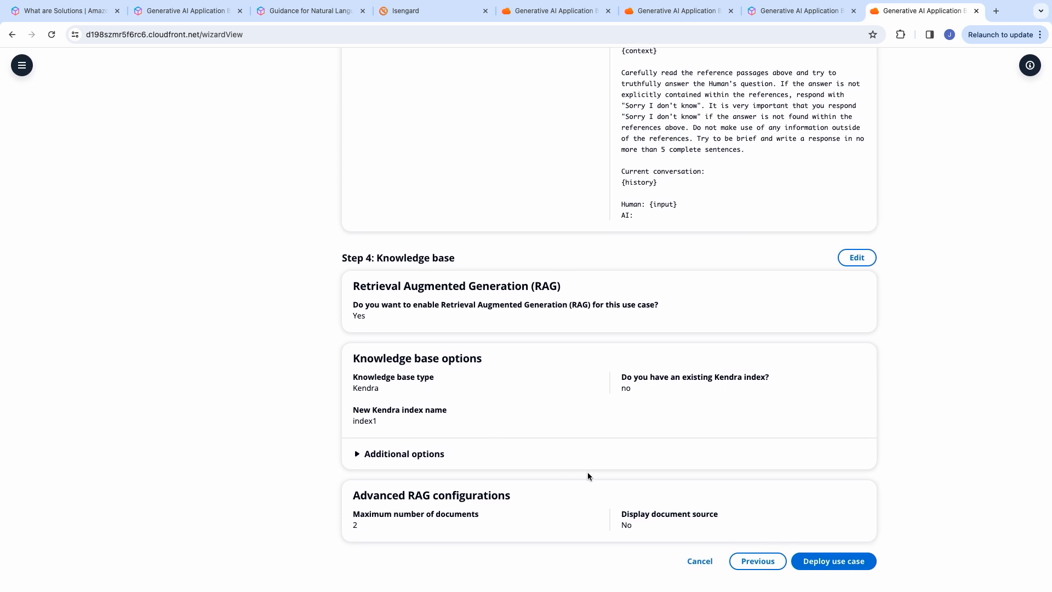
mouse_move(833, 561)
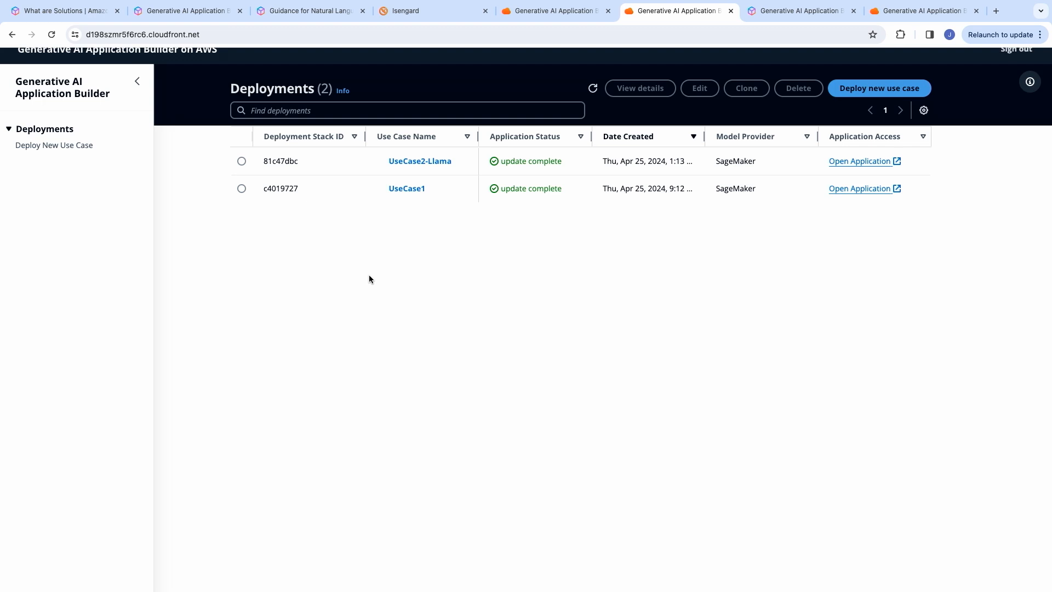
mouse_move(383, 275)
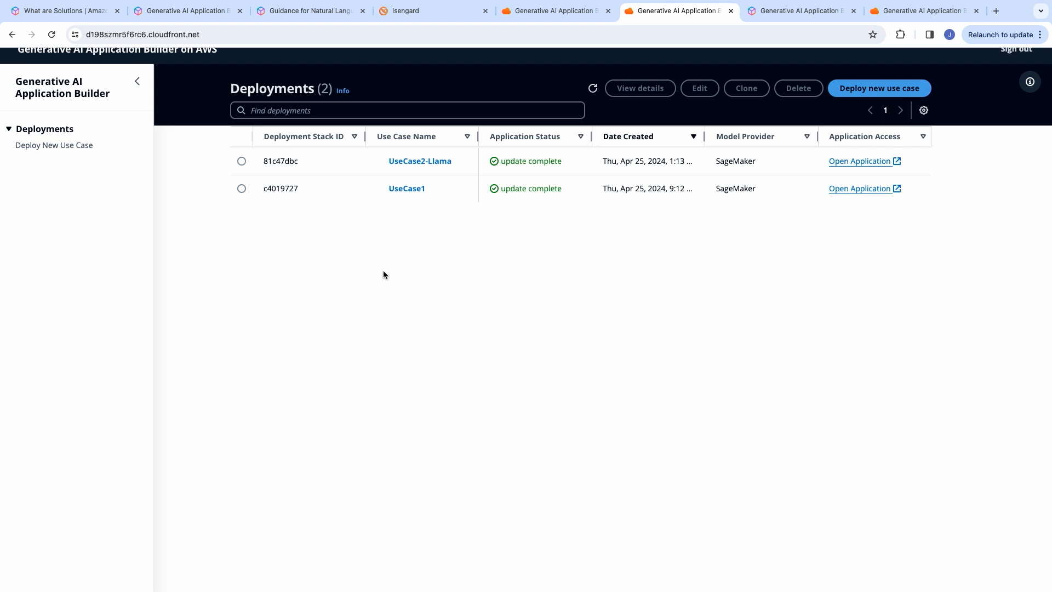
mouse_move(437, 159)
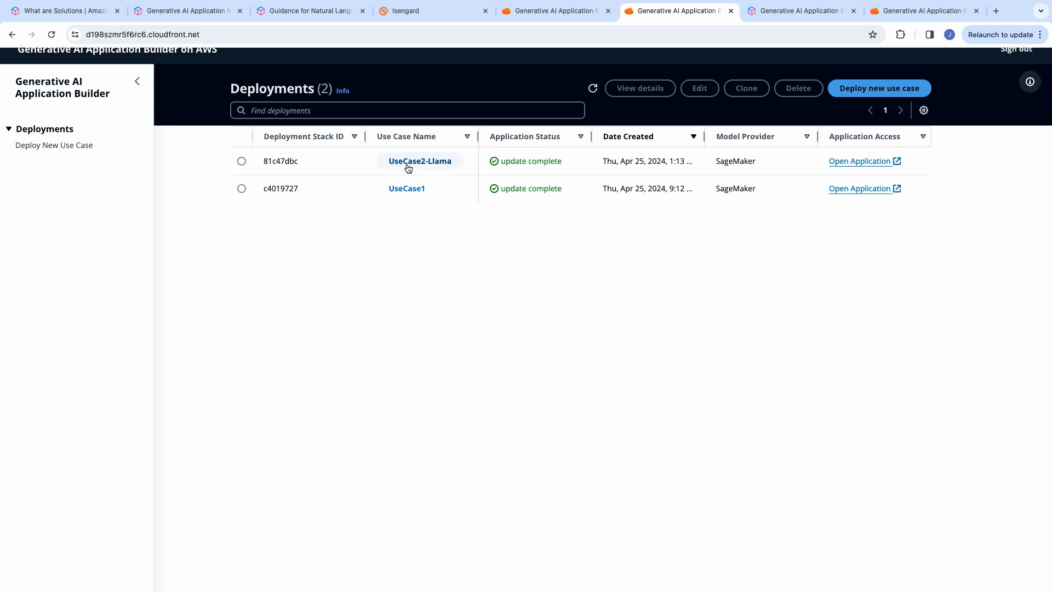
Open UseCase2-Llama's details and launch its chat app from the Application CloudFront URL
click(419, 162)
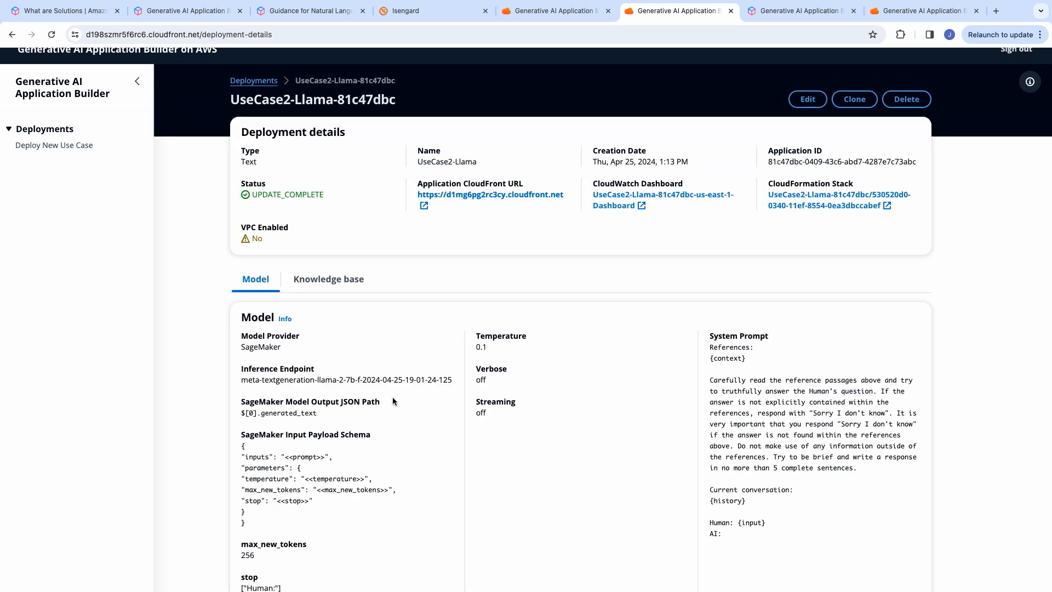
scroll(down, 3)
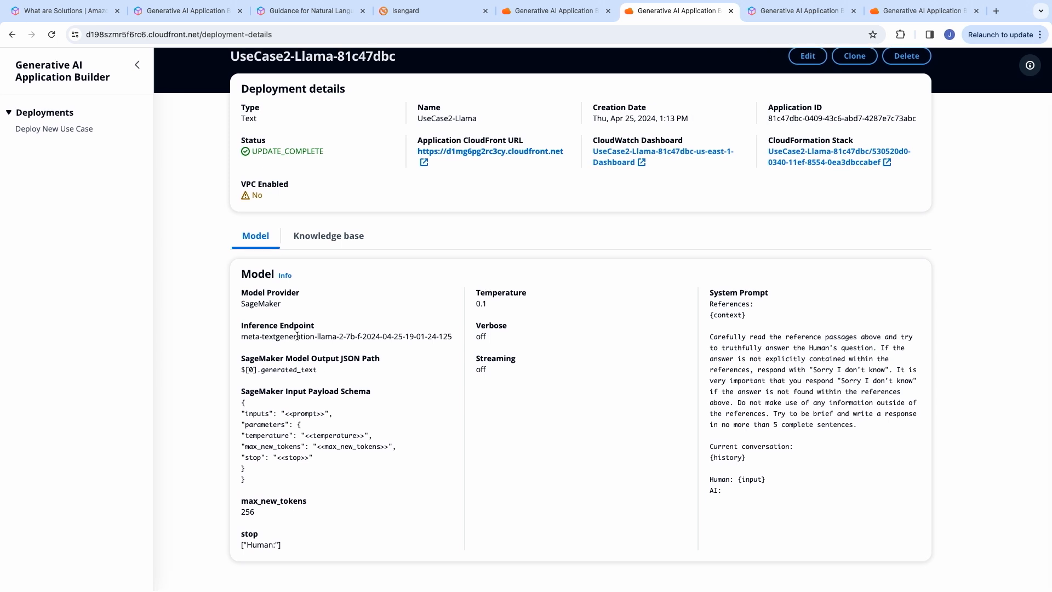
mouse_move(334, 338)
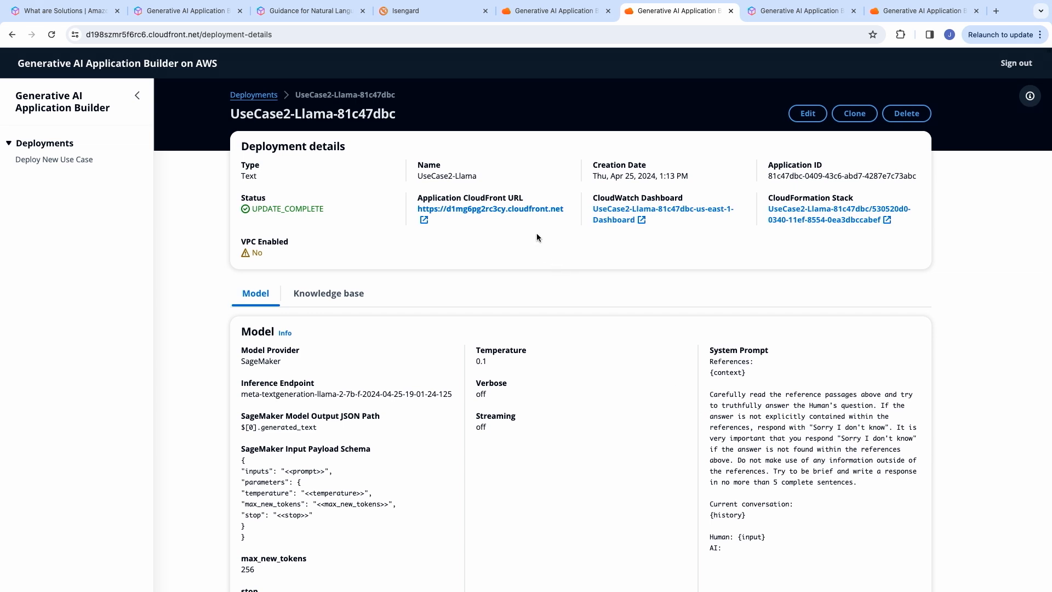
mouse_move(490, 209)
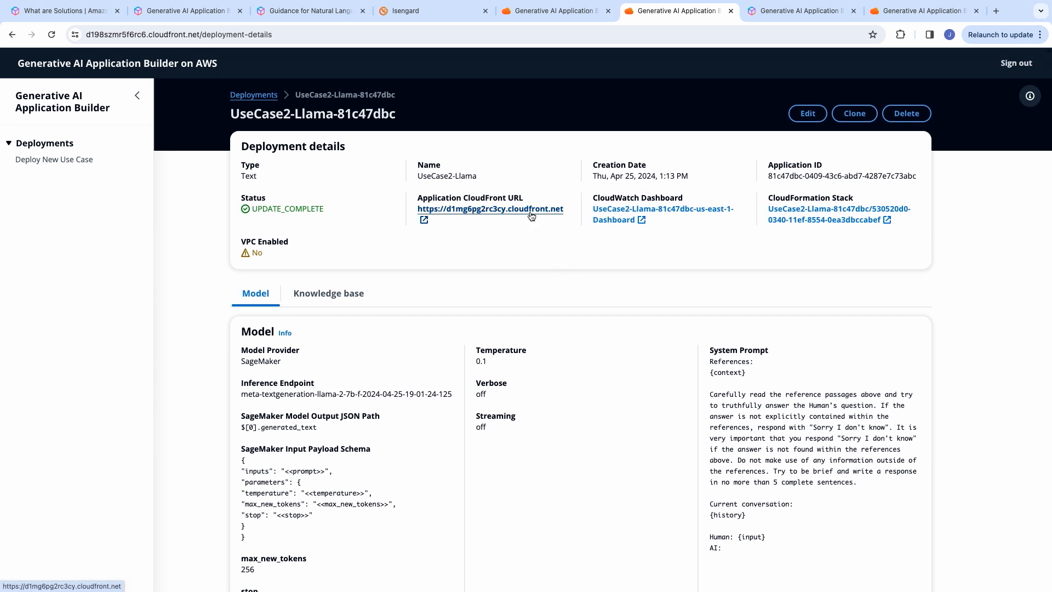
click(490, 209)
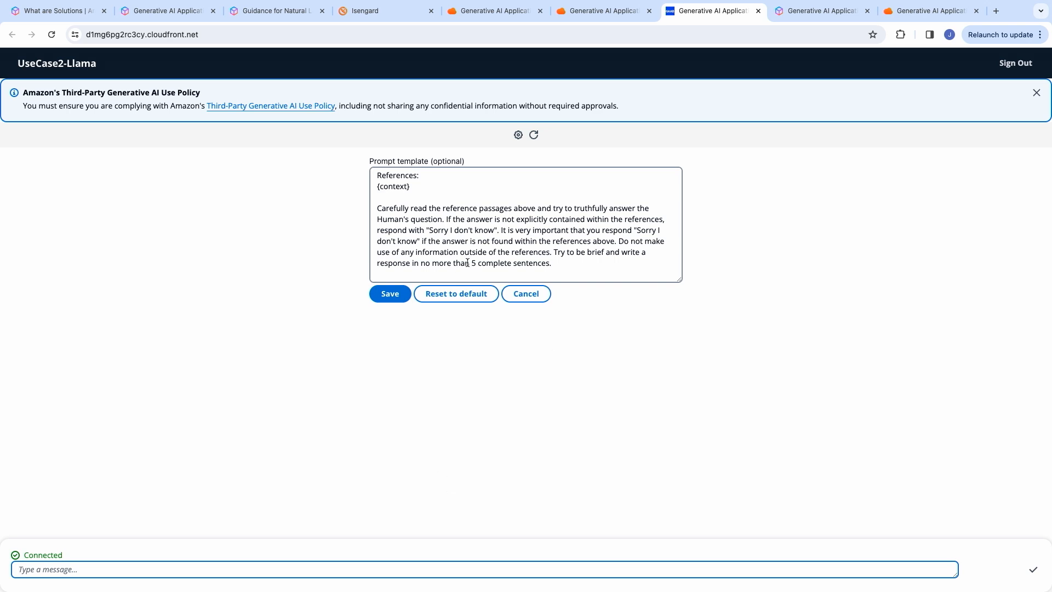
mouse_move(461, 261)
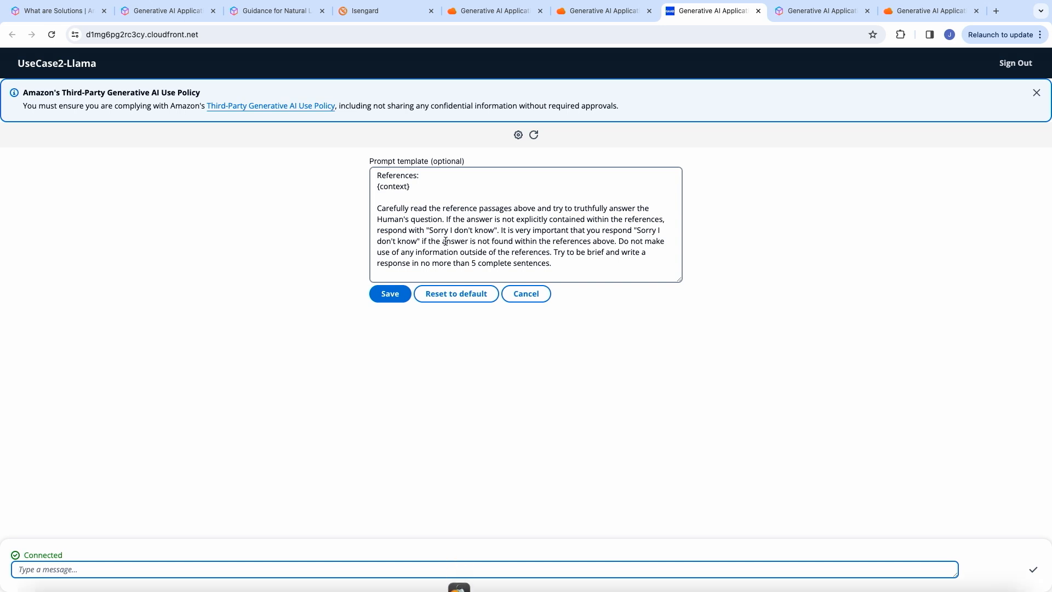
Save the prompt template and send the question 'what is spot instance?'
click(389, 293)
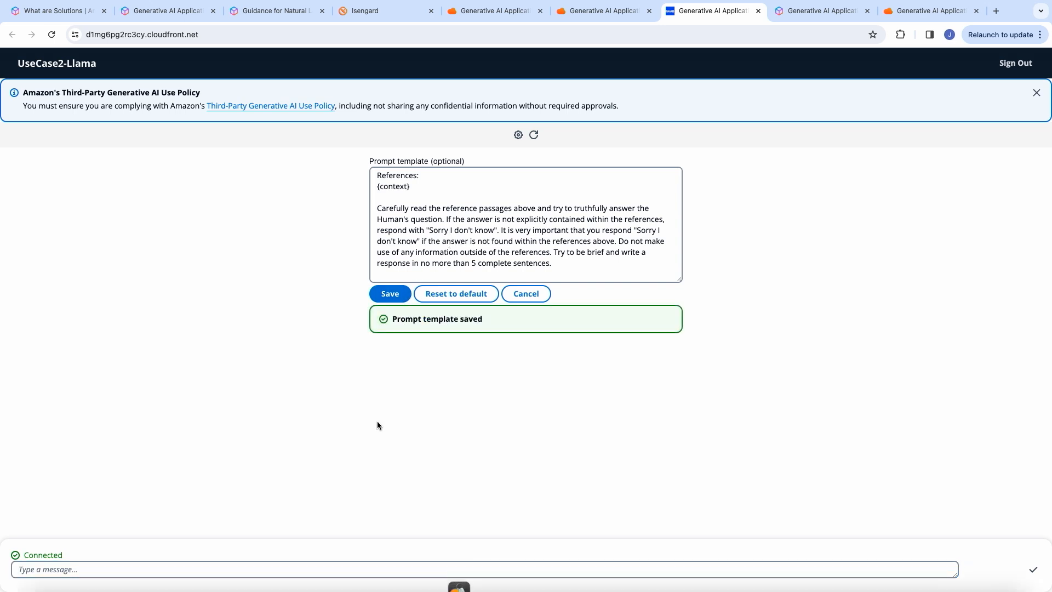
mouse_move(322, 589)
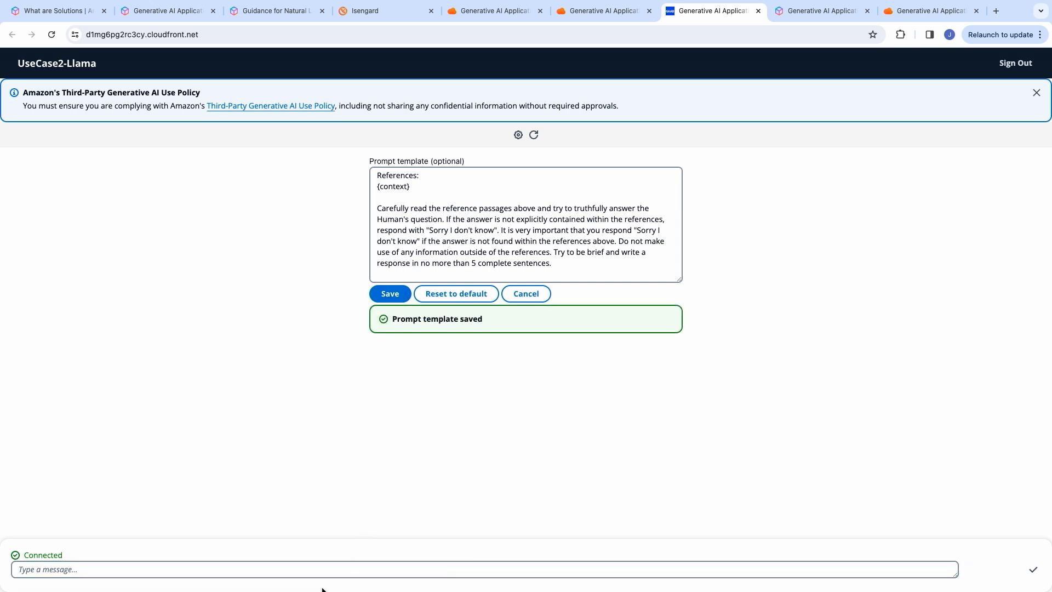
click(321, 568)
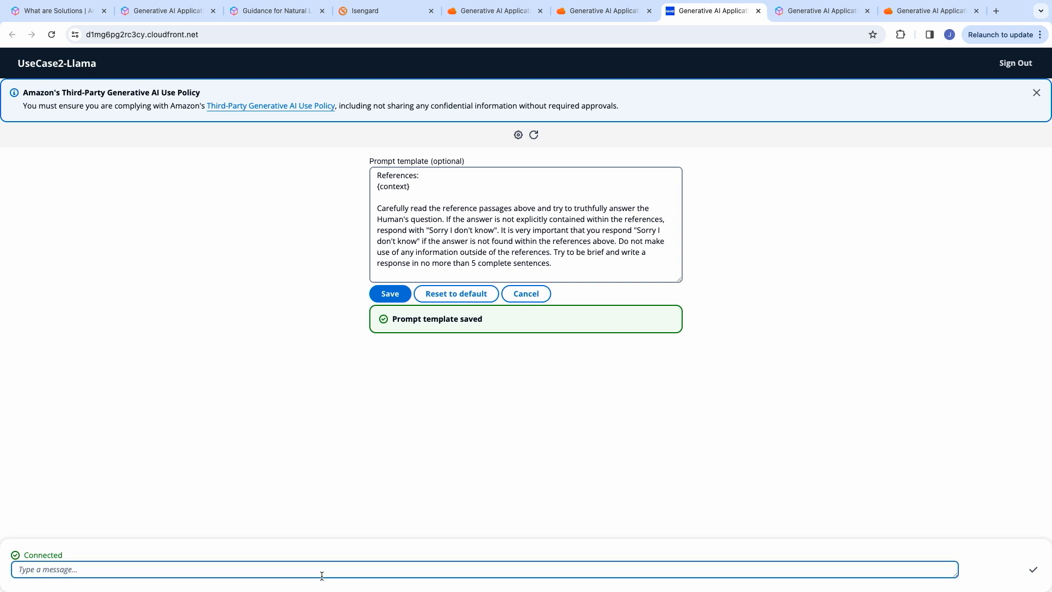
text(what is spot instance)
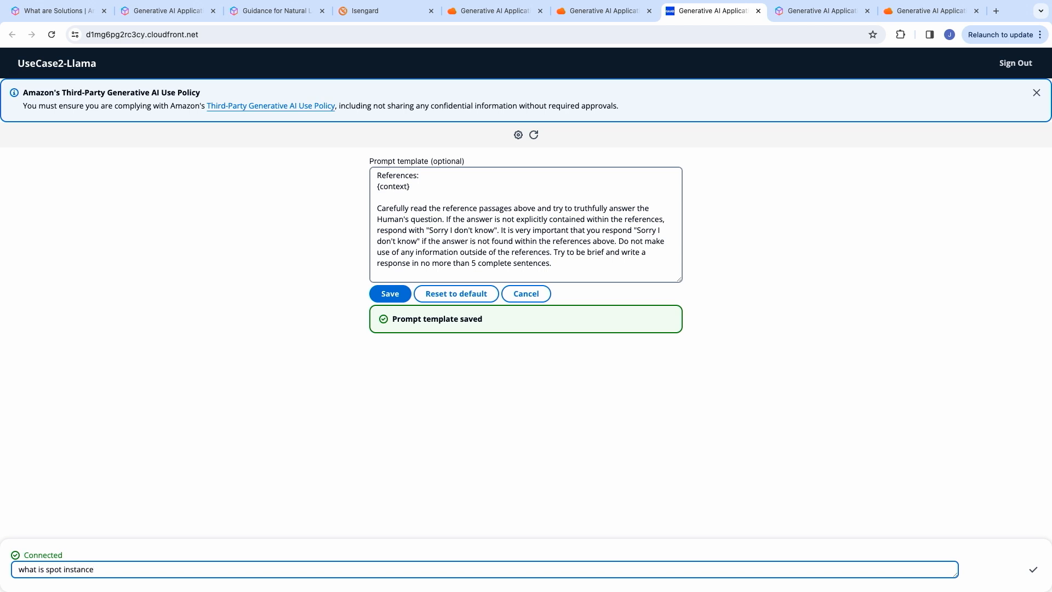
click(1031, 568)
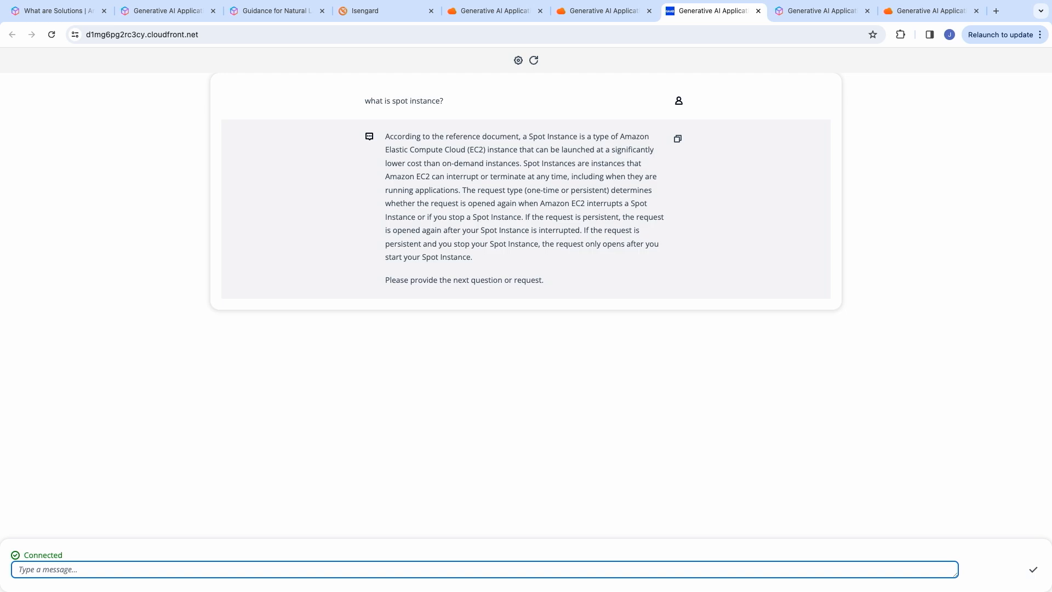
mouse_move(508, 380)
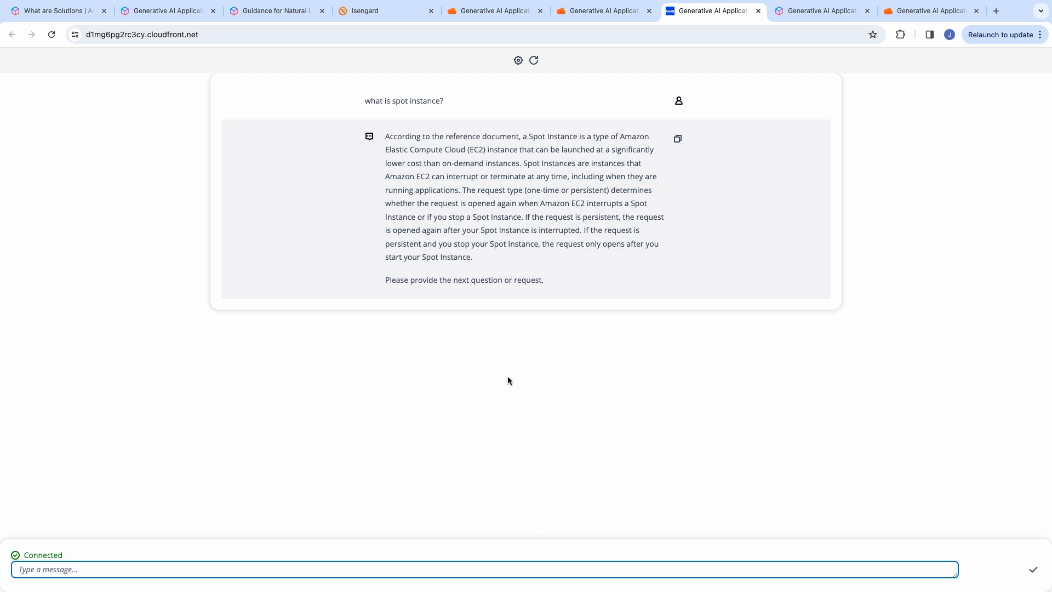
mouse_move(472, 240)
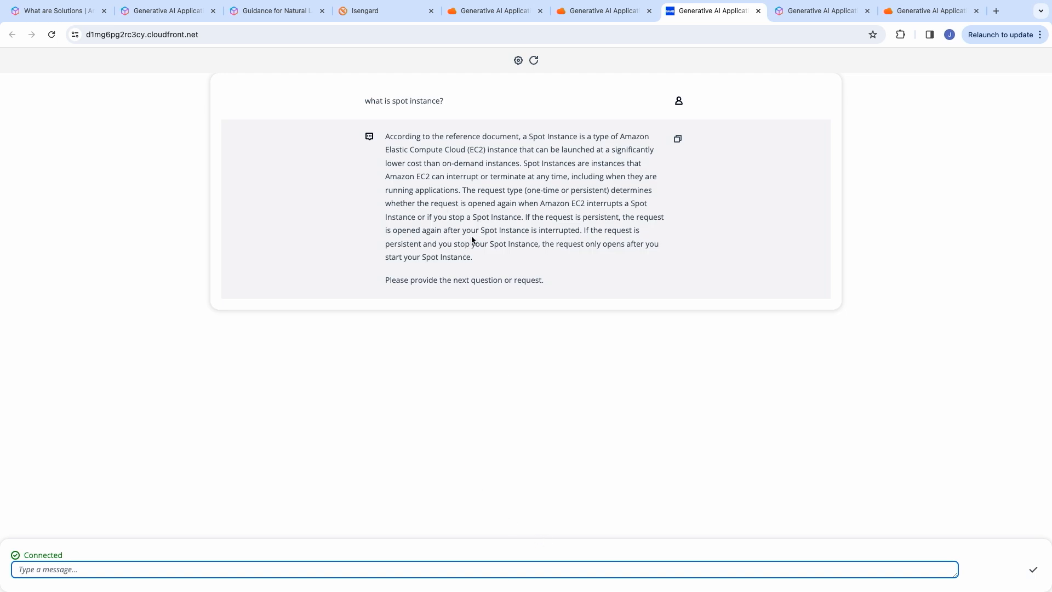
mouse_move(531, 193)
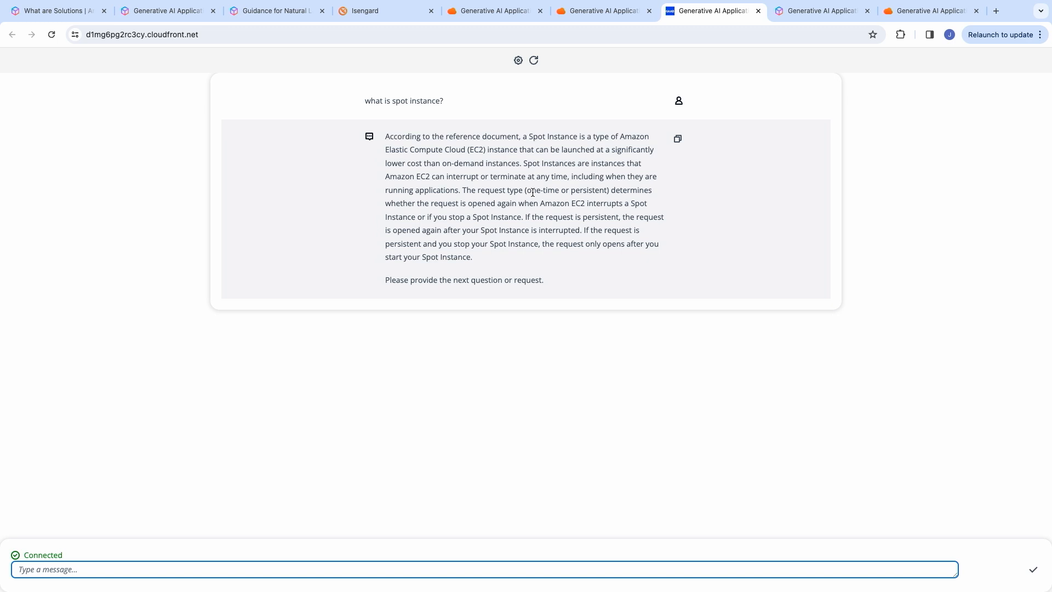
mouse_move(497, 242)
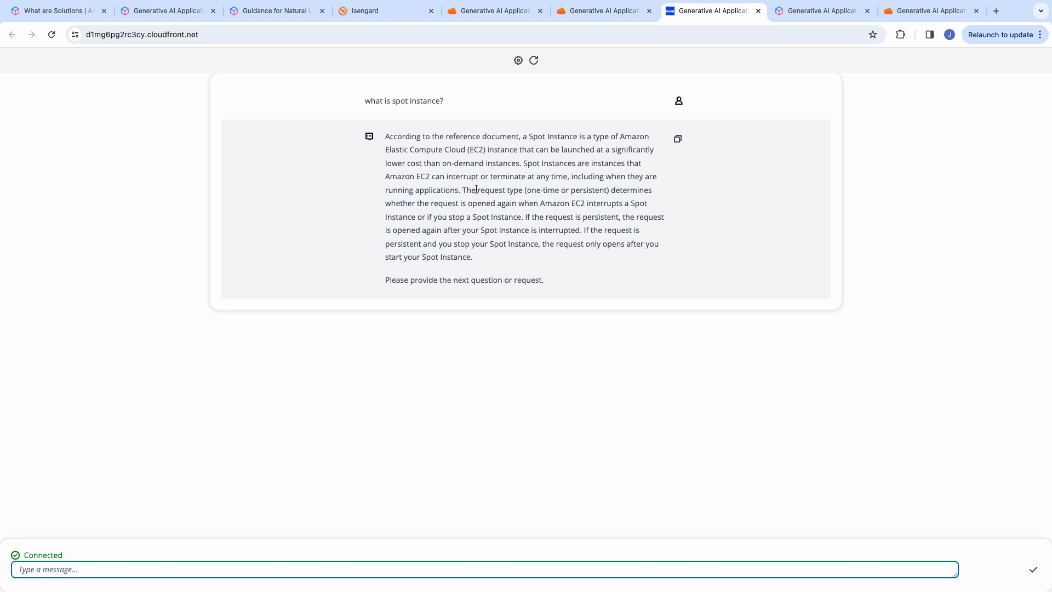
mouse_move(443, 267)
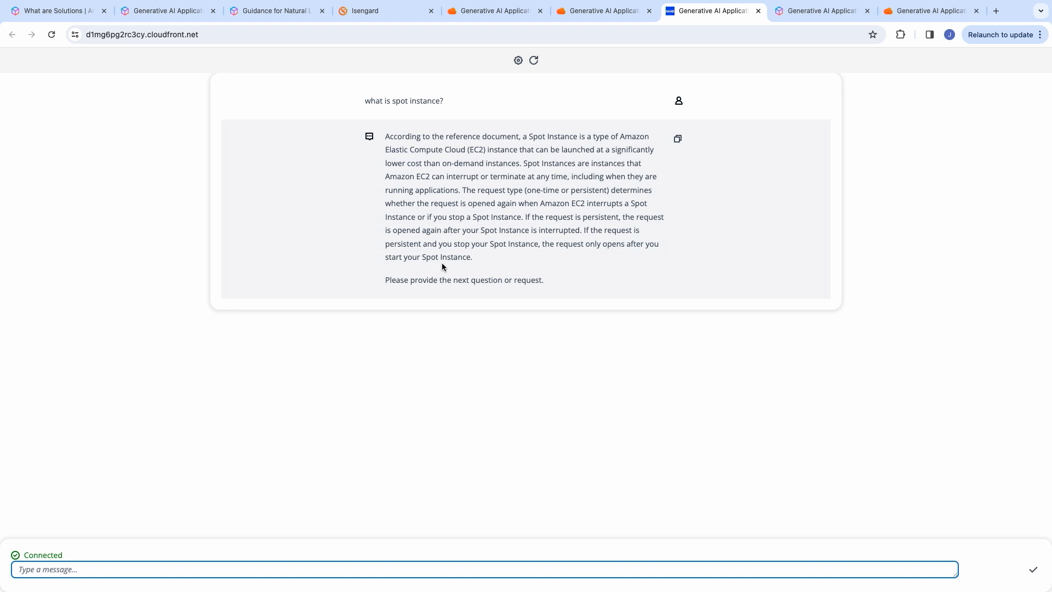